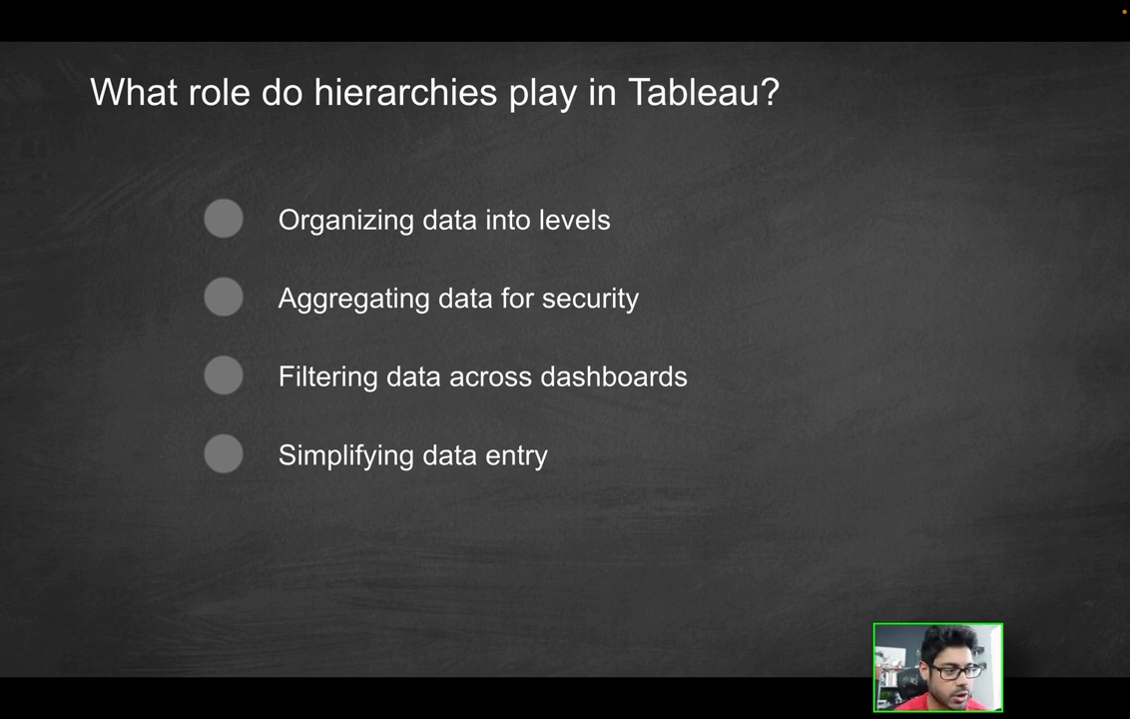
mouse_move(73, 450)
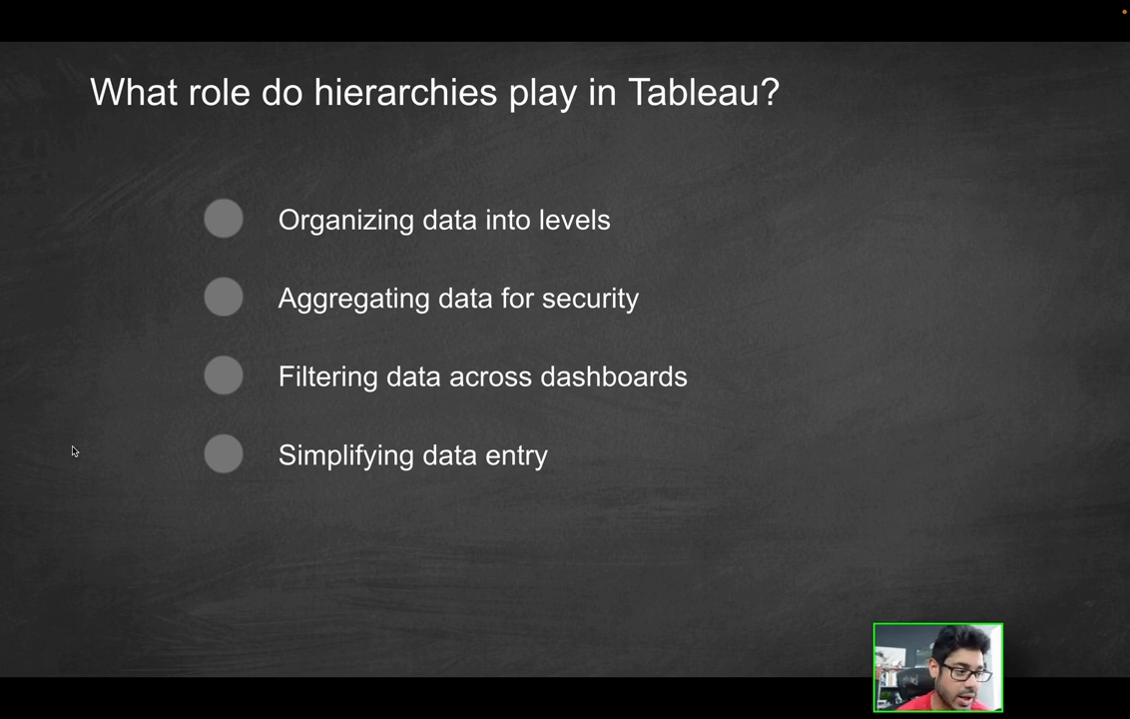
mouse_move(547, 335)
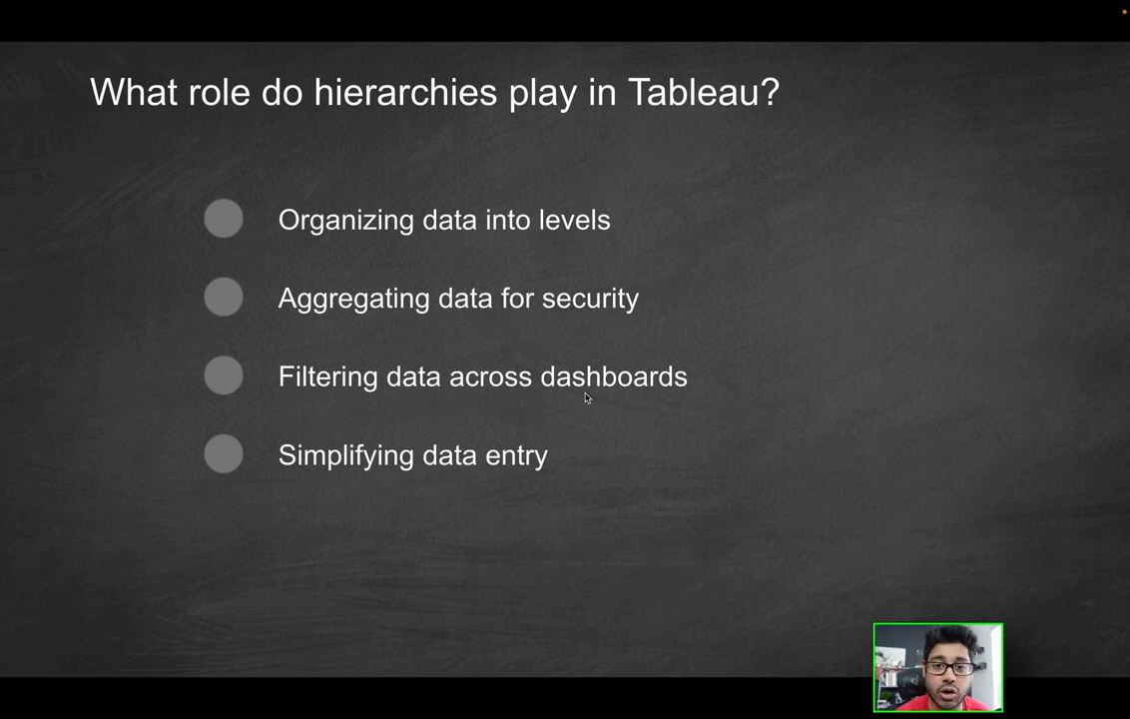
mouse_move(341, 487)
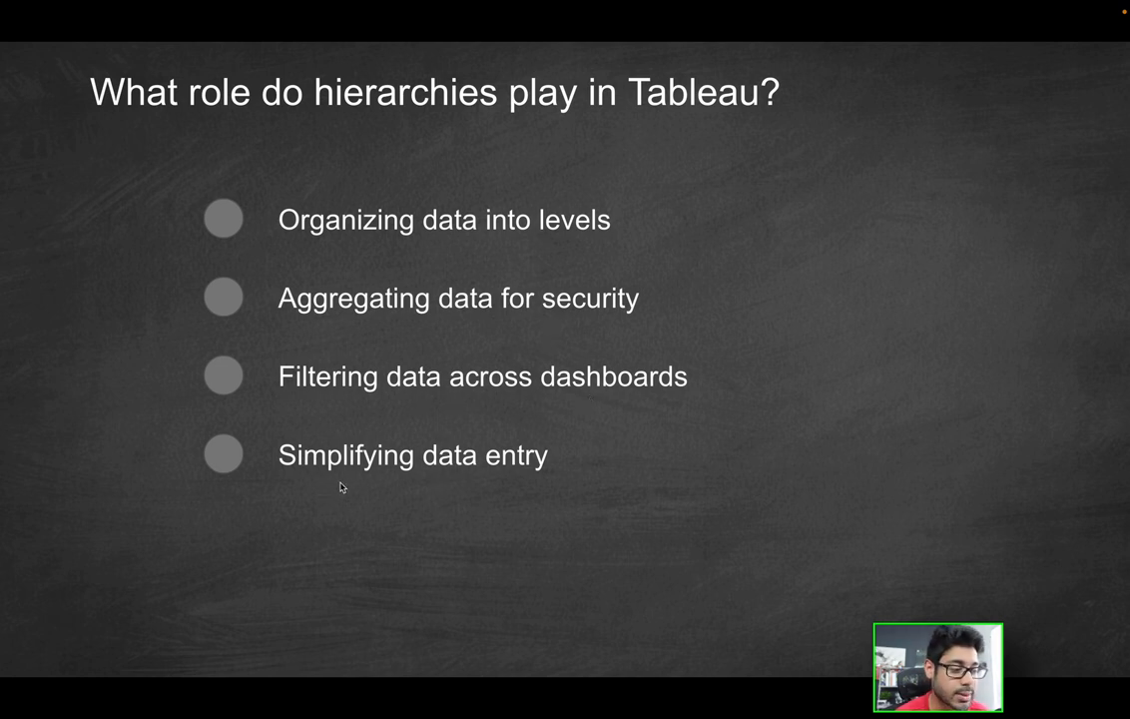
mouse_move(624, 460)
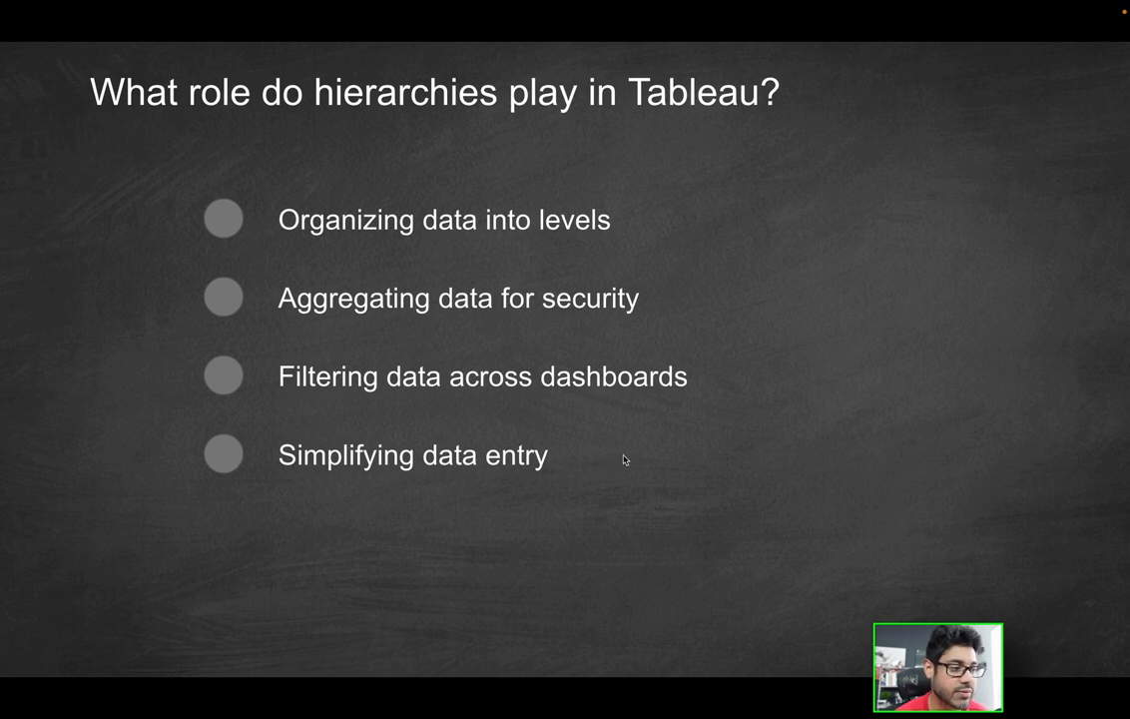
mouse_move(752, 322)
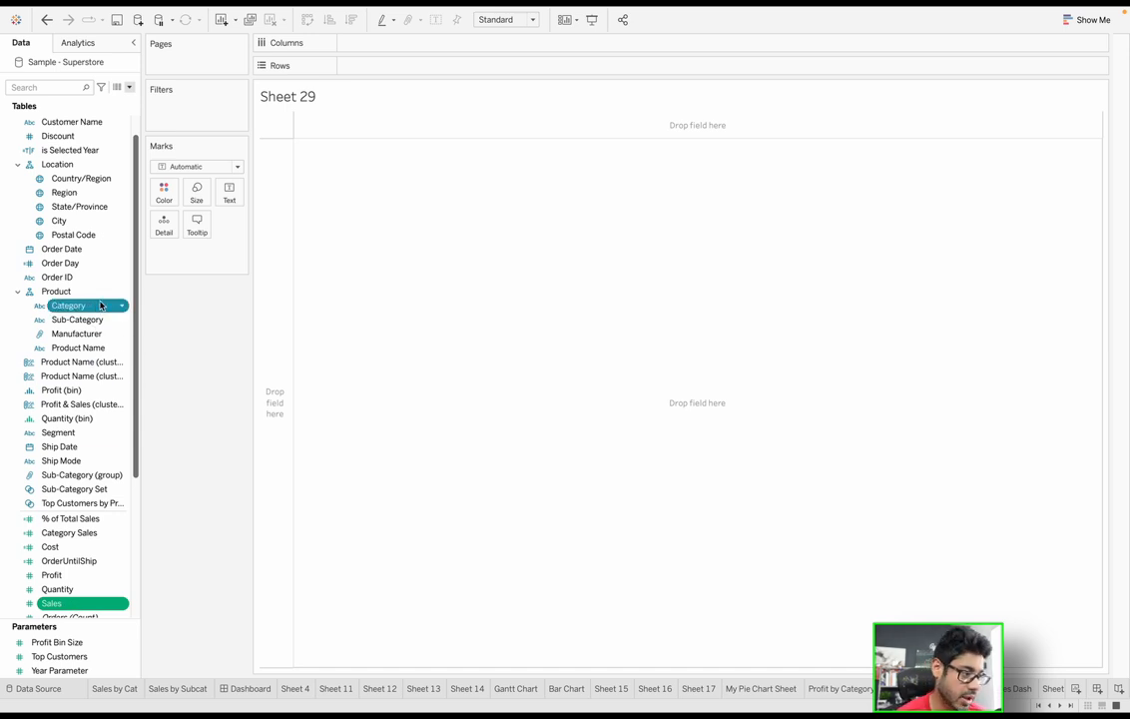
Highlight the Product hierarchy levels: Category, Sub-Category and Manufacturer
click(56, 290)
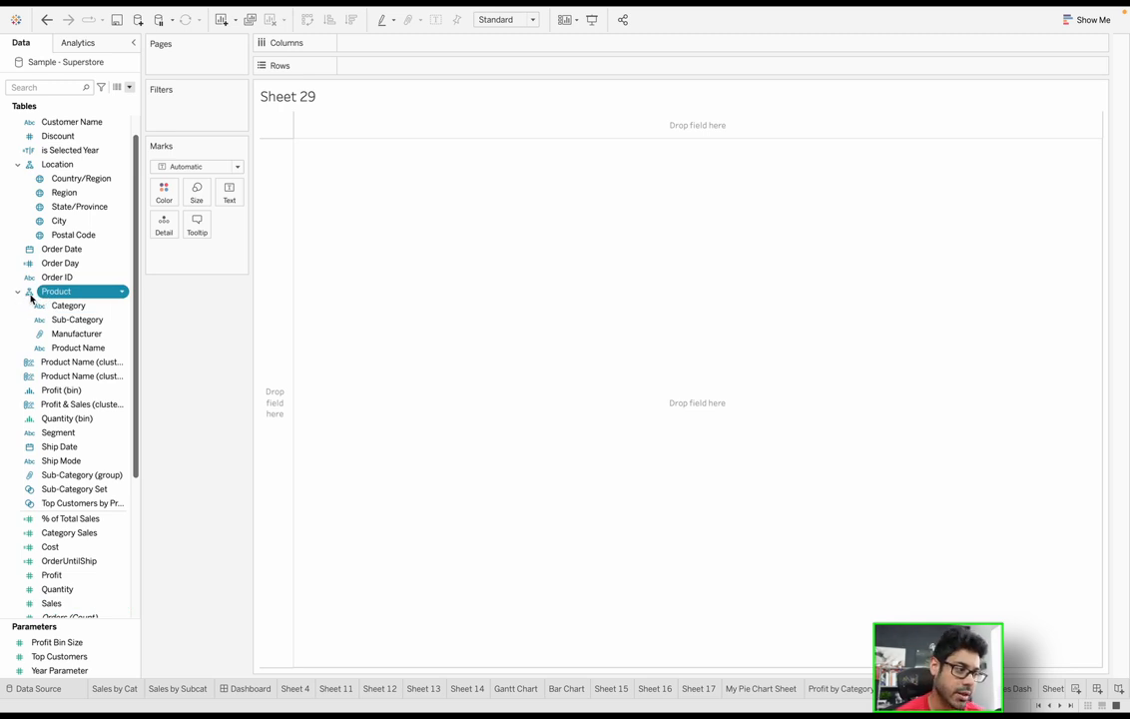
click(68, 306)
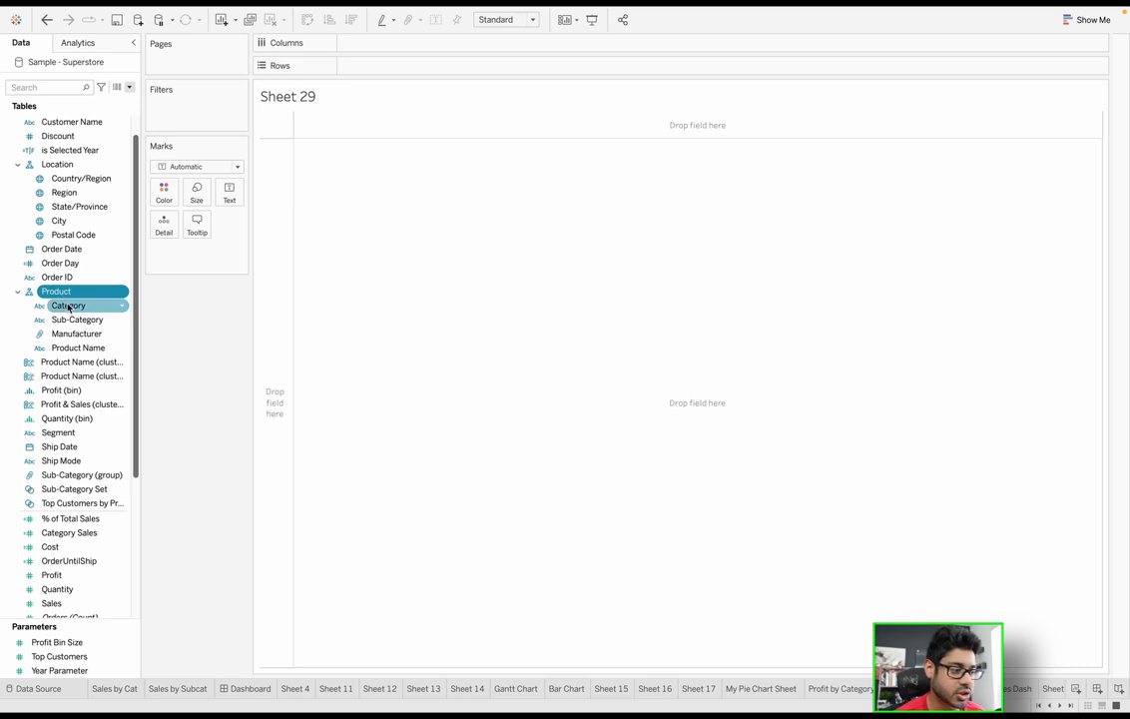
click(77, 320)
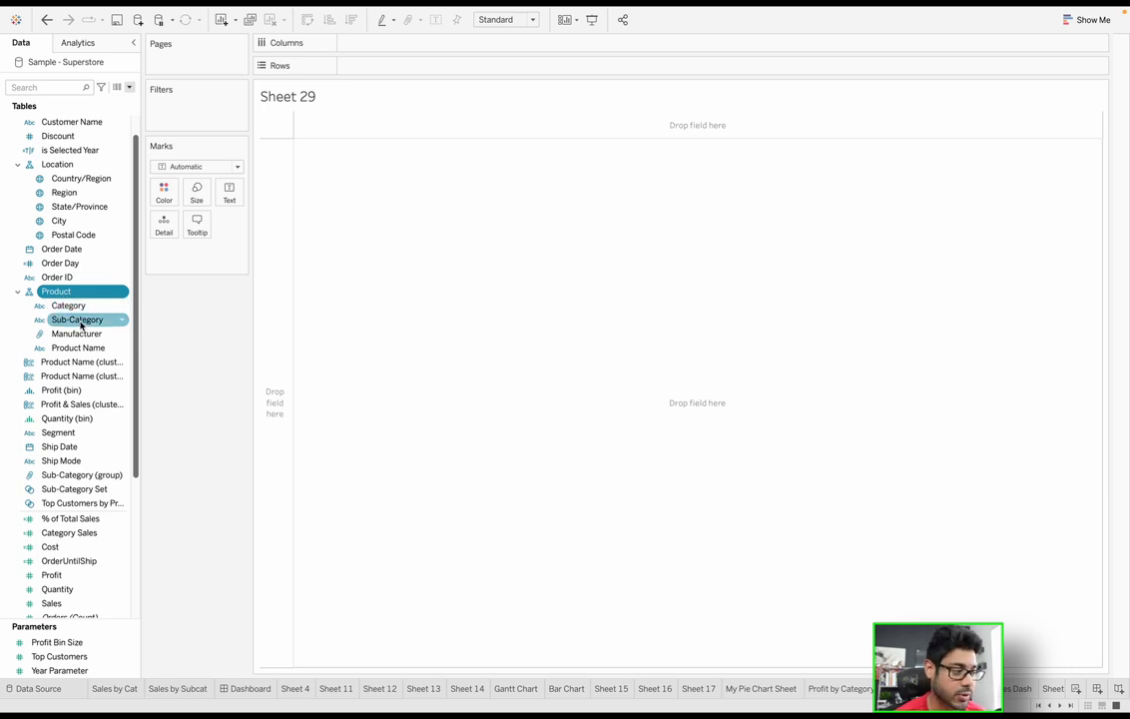
click(68, 305)
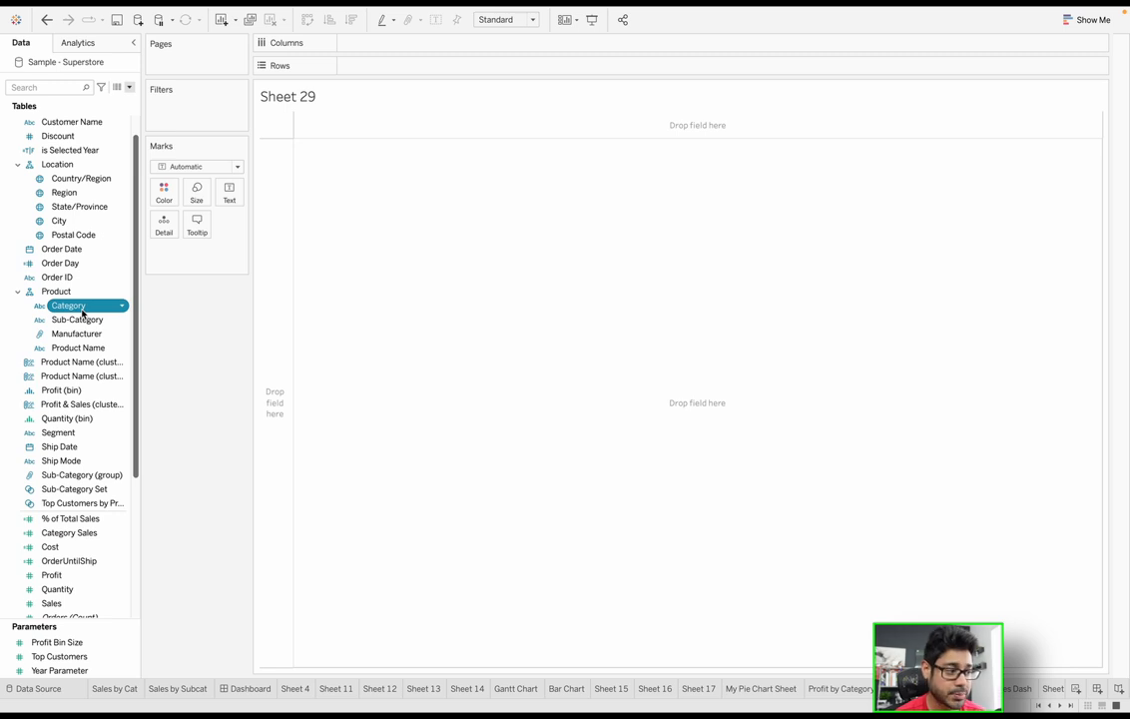
click(56, 290)
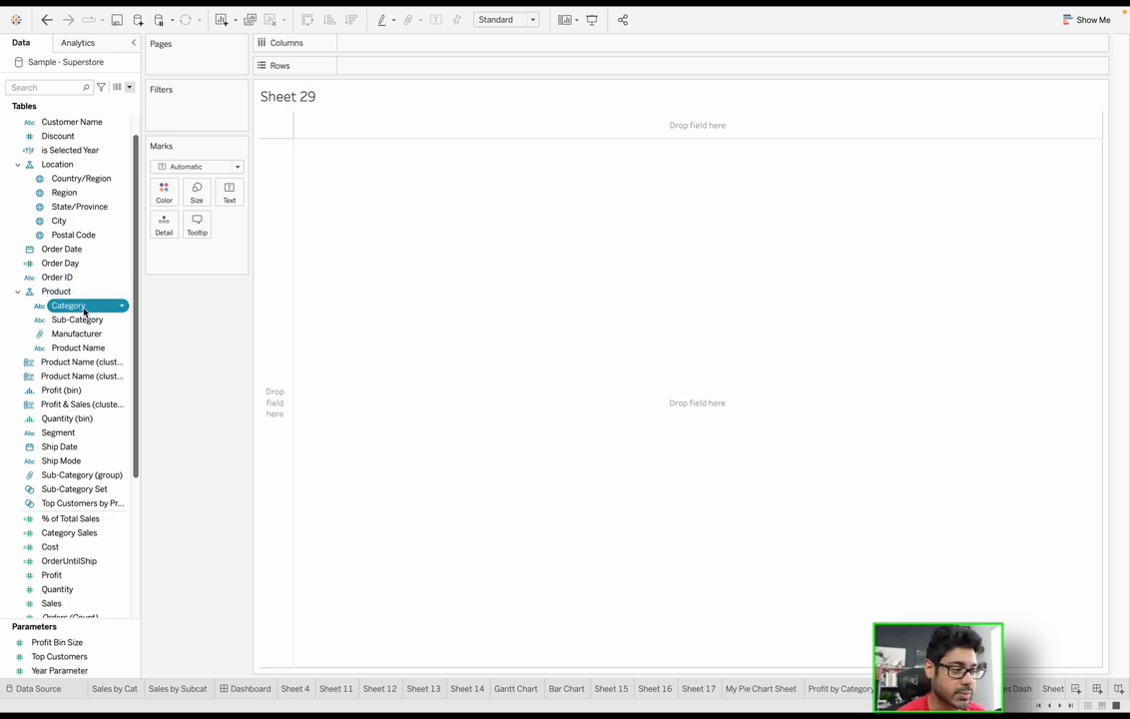
click(77, 319)
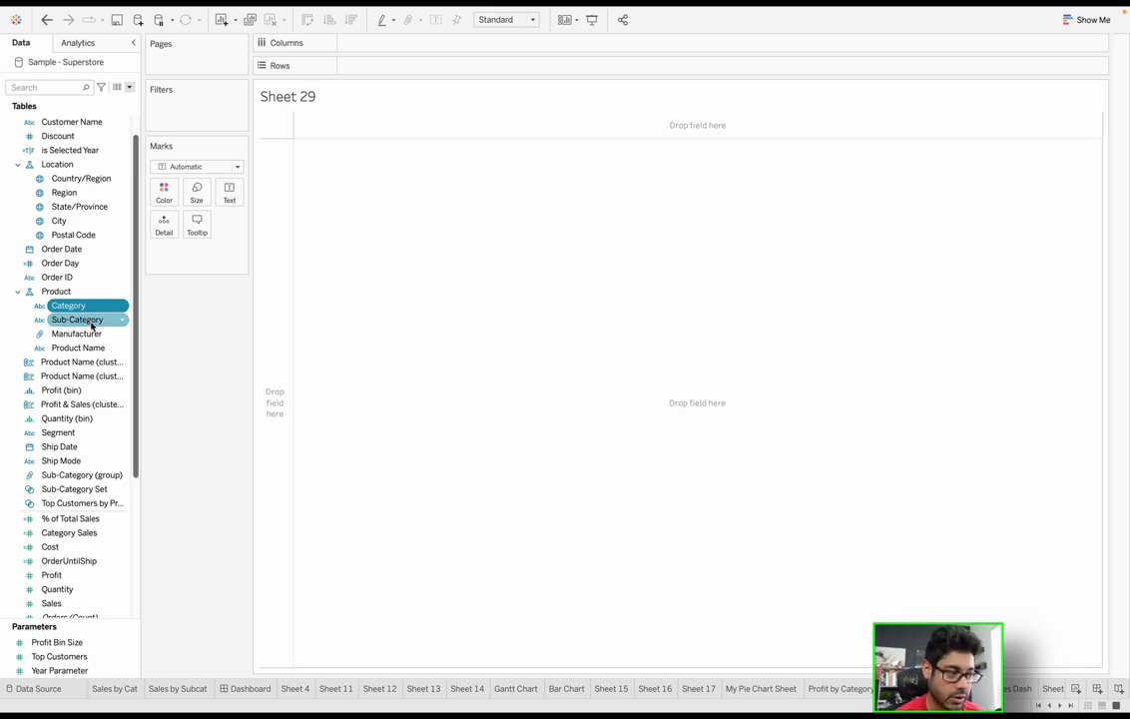
click(77, 332)
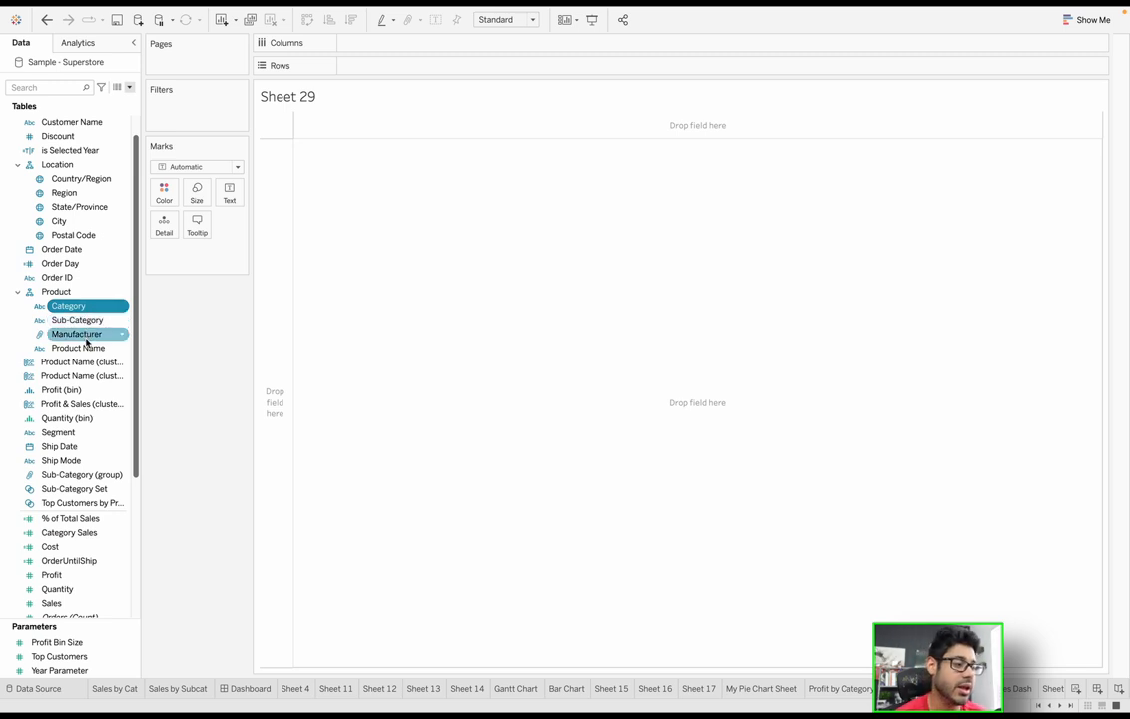
click(77, 318)
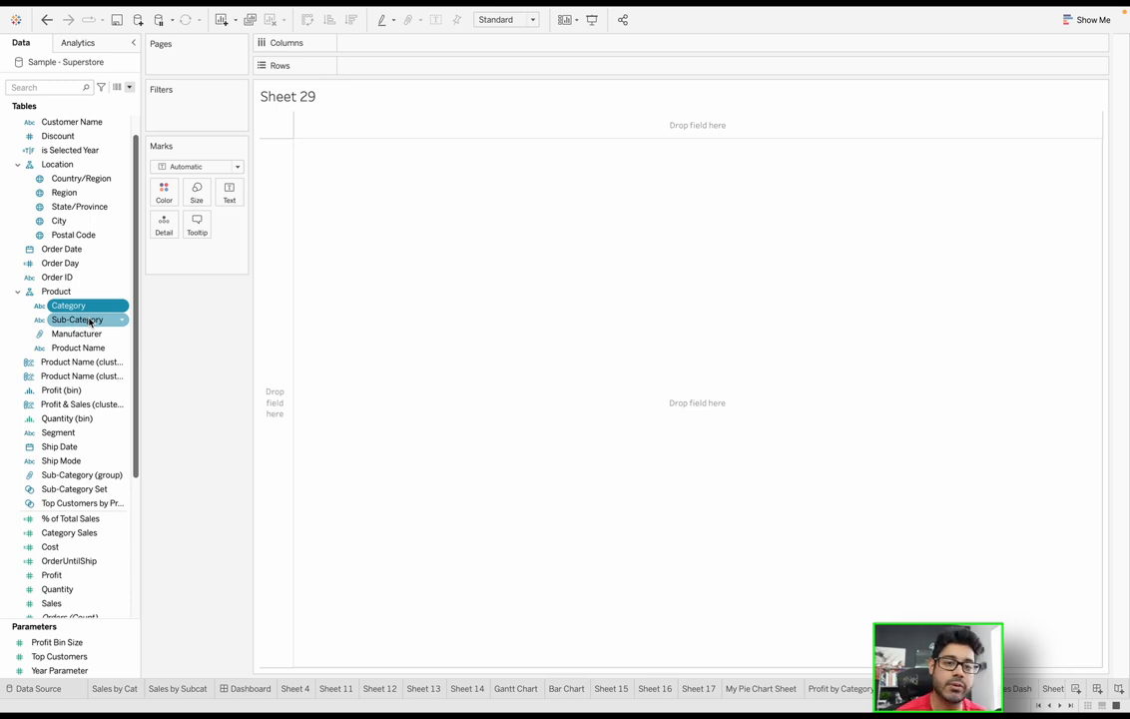
Build a Sales table by Category and drill down into Sub-Category rows
click(68, 304)
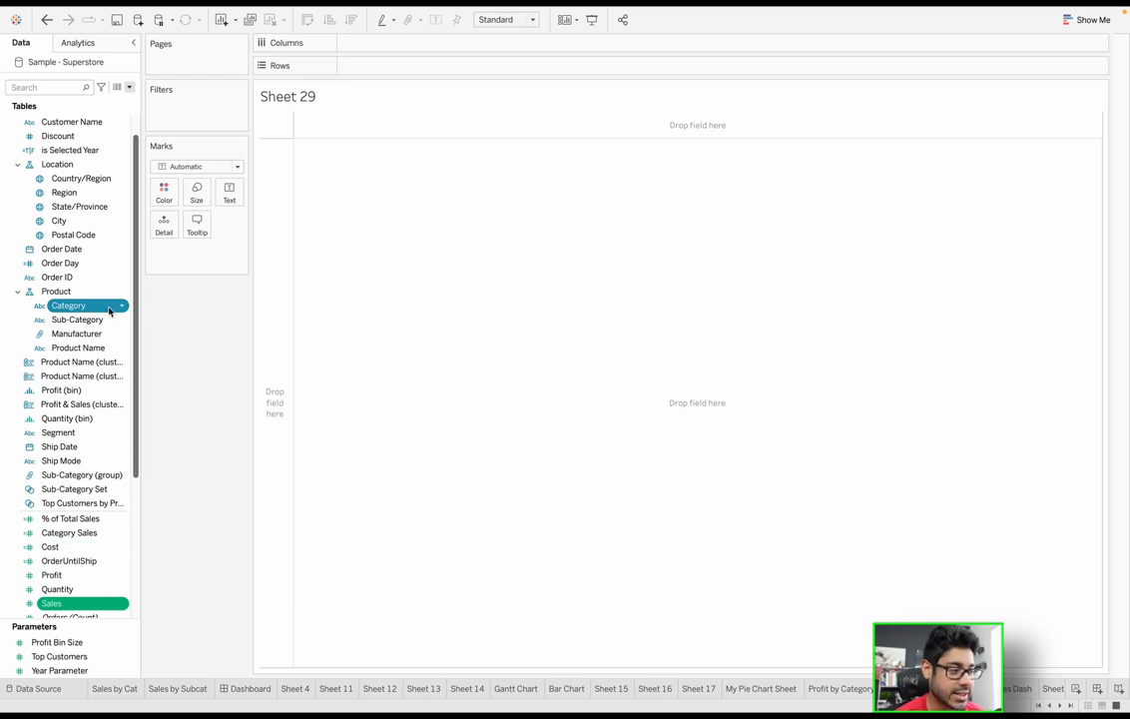
click(462, 282)
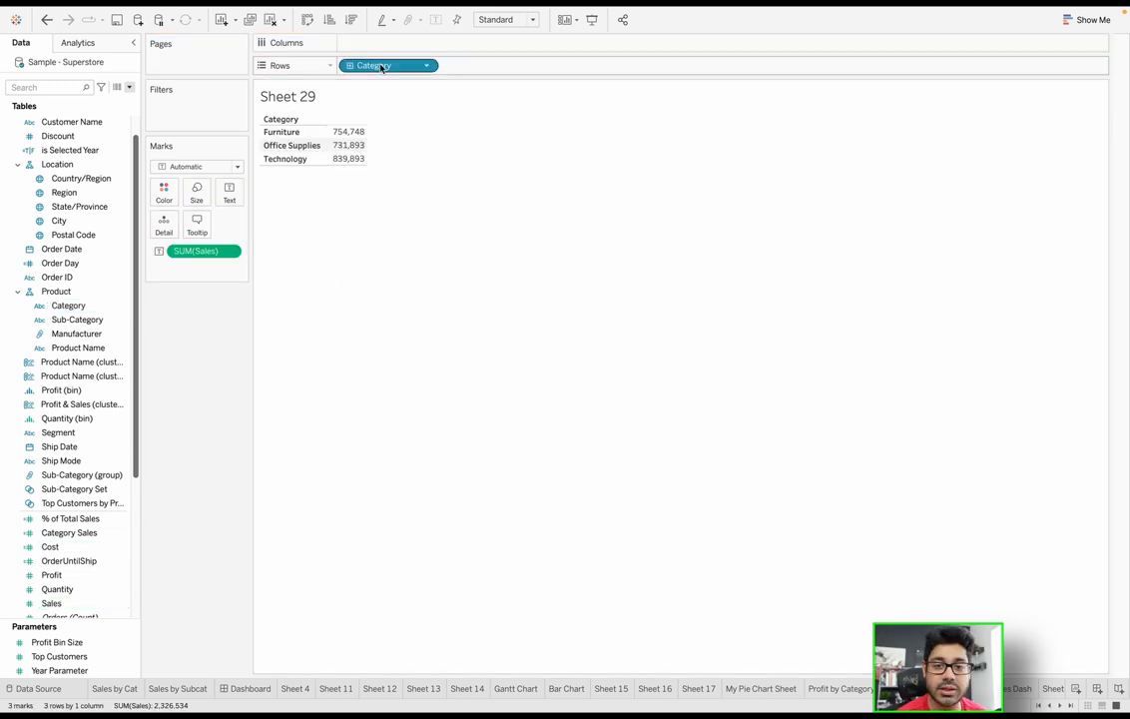
mouse_move(385, 65)
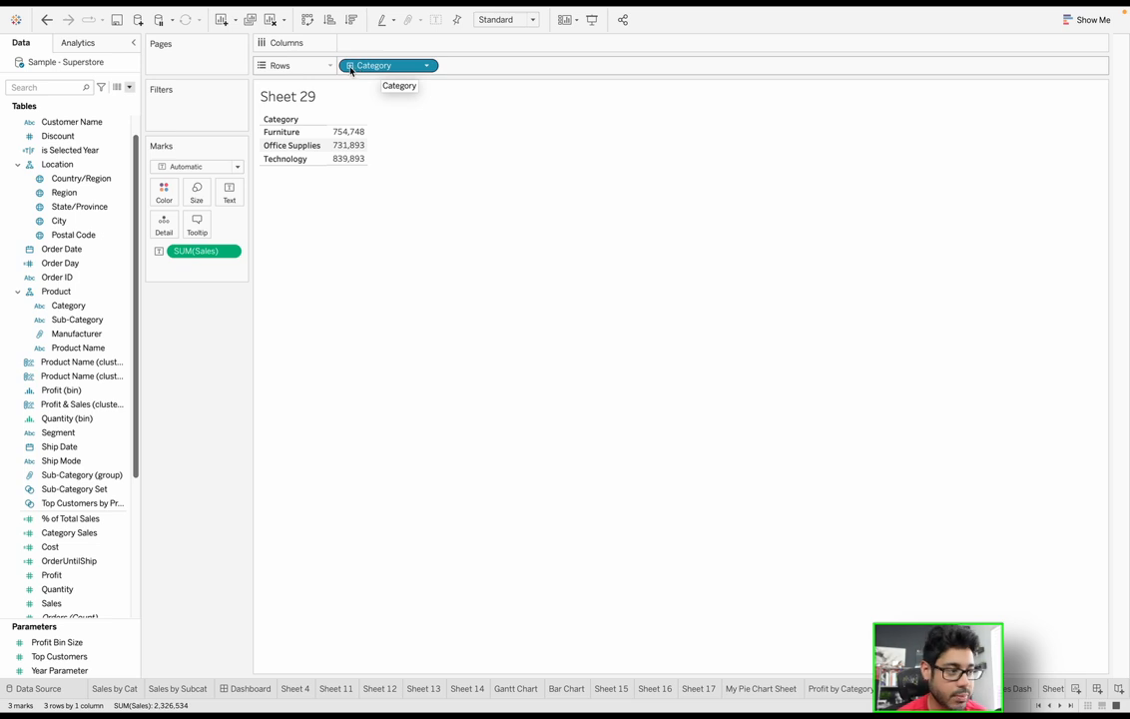
drag(77, 319, 485, 64)
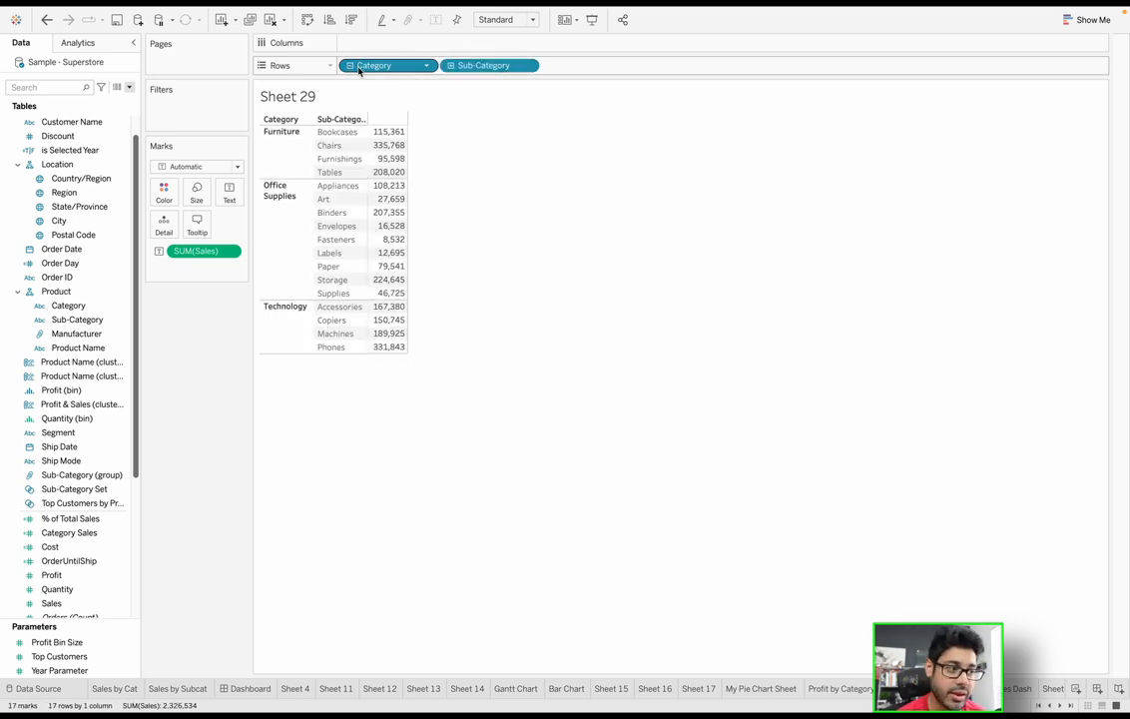
mouse_move(375, 65)
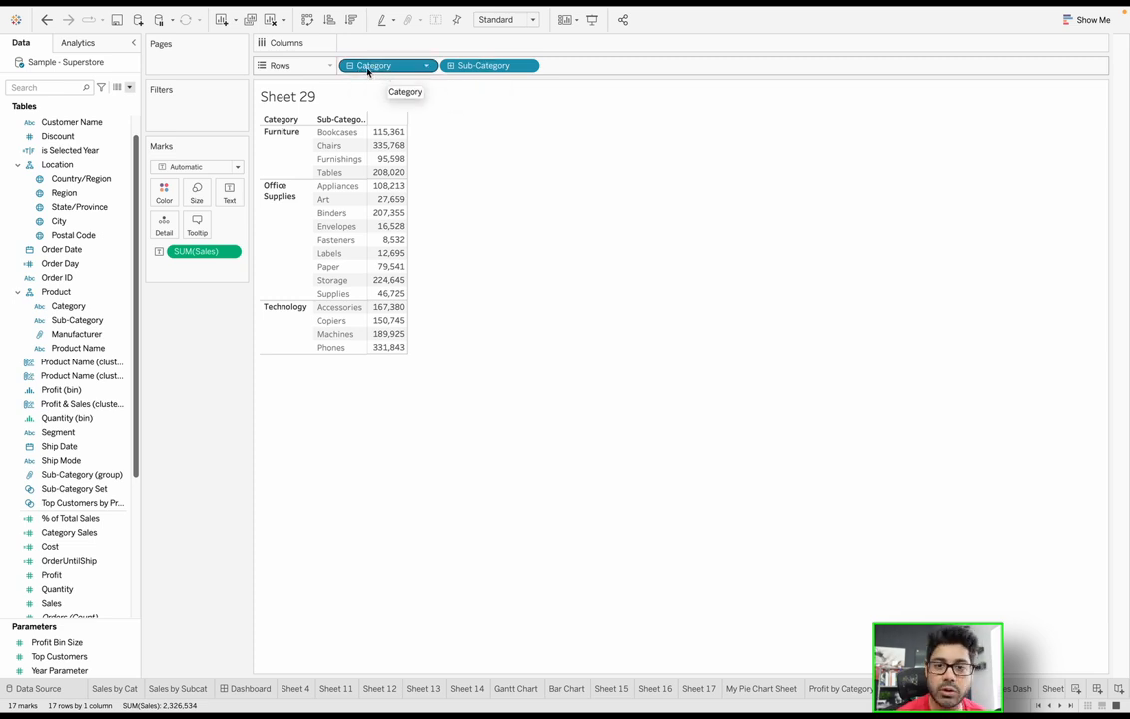
mouse_move(485, 65)
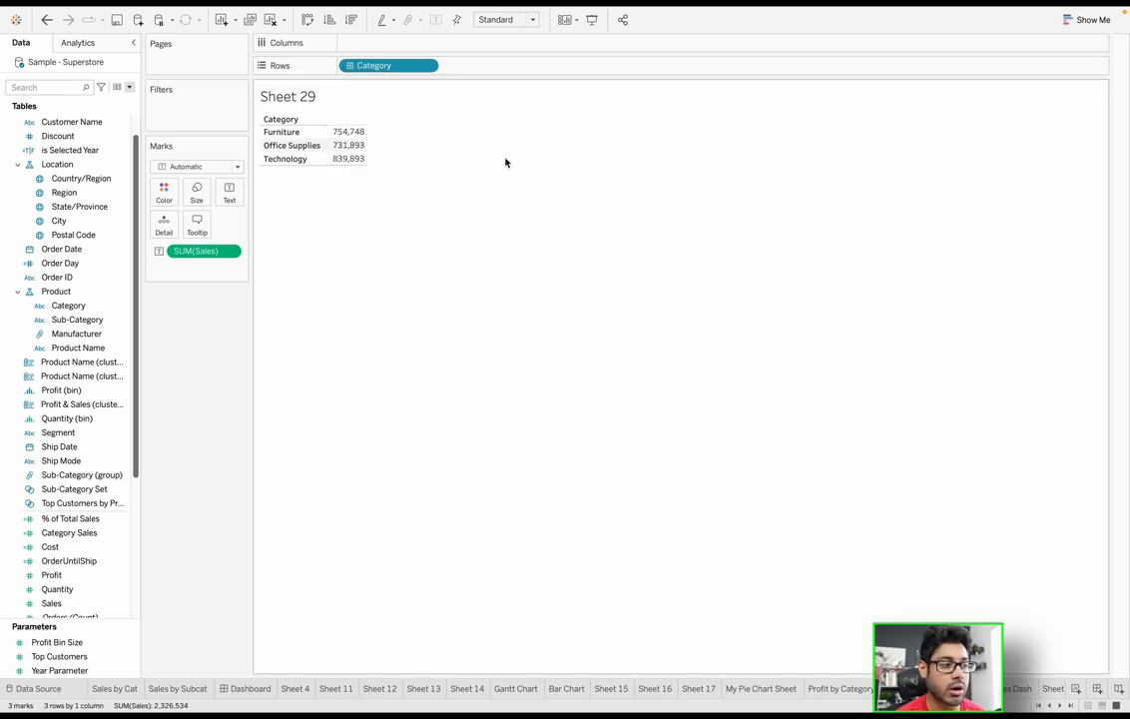
mouse_move(387, 191)
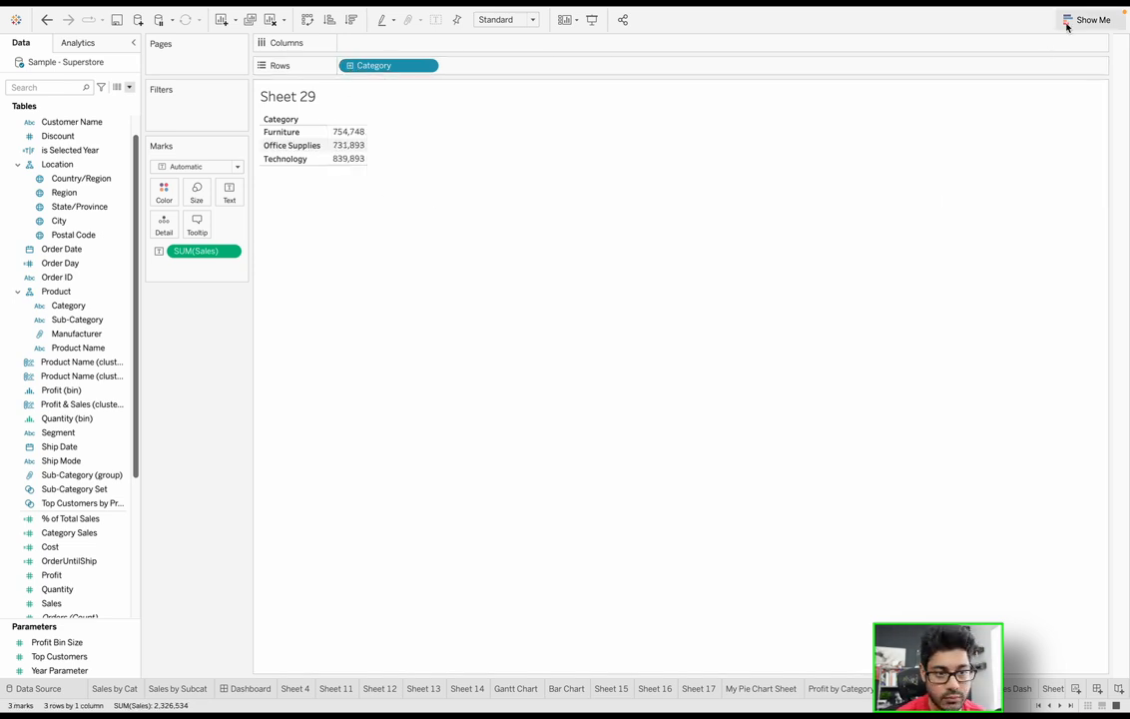
Show the suggested chart types, drill Category into Sub-Category, then collapse back
click(1093, 19)
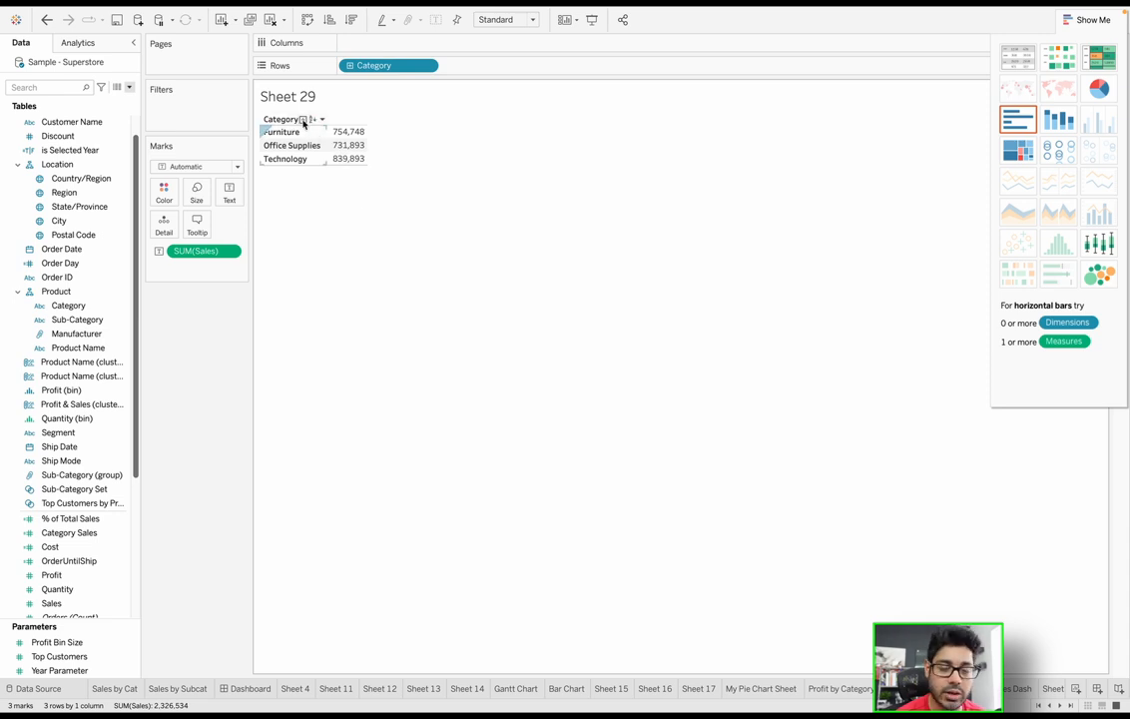
drag(77, 318, 489, 65)
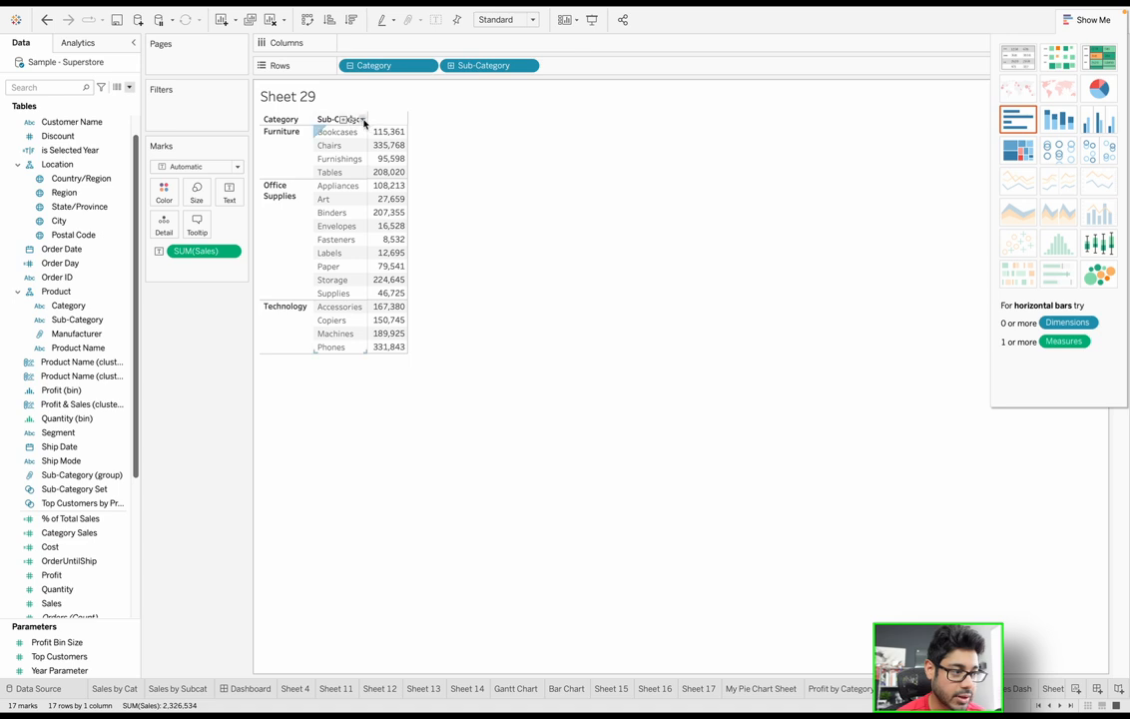
mouse_move(679, 216)
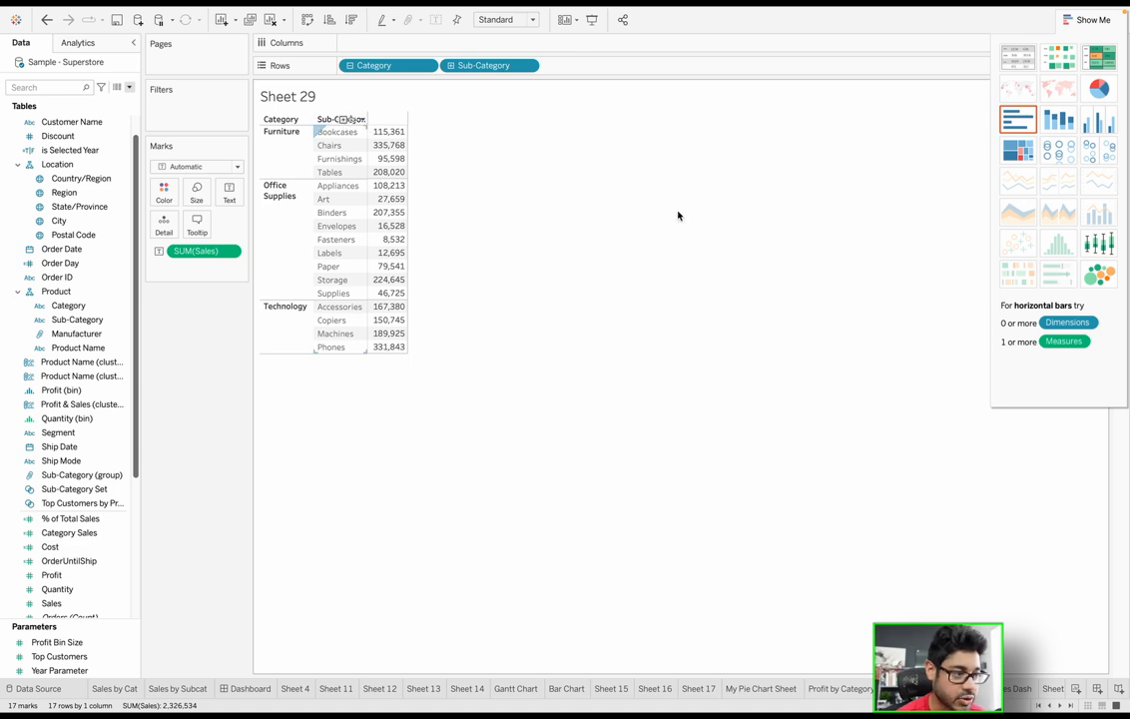
drag(76, 333, 590, 65)
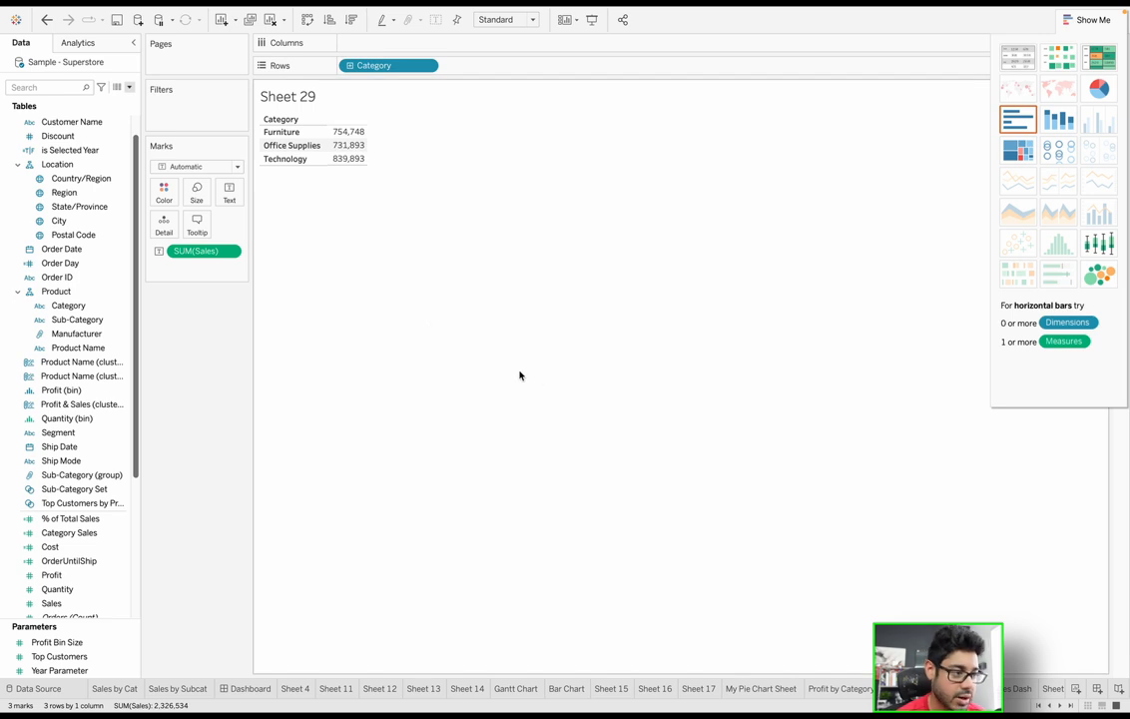
mouse_move(347, 132)
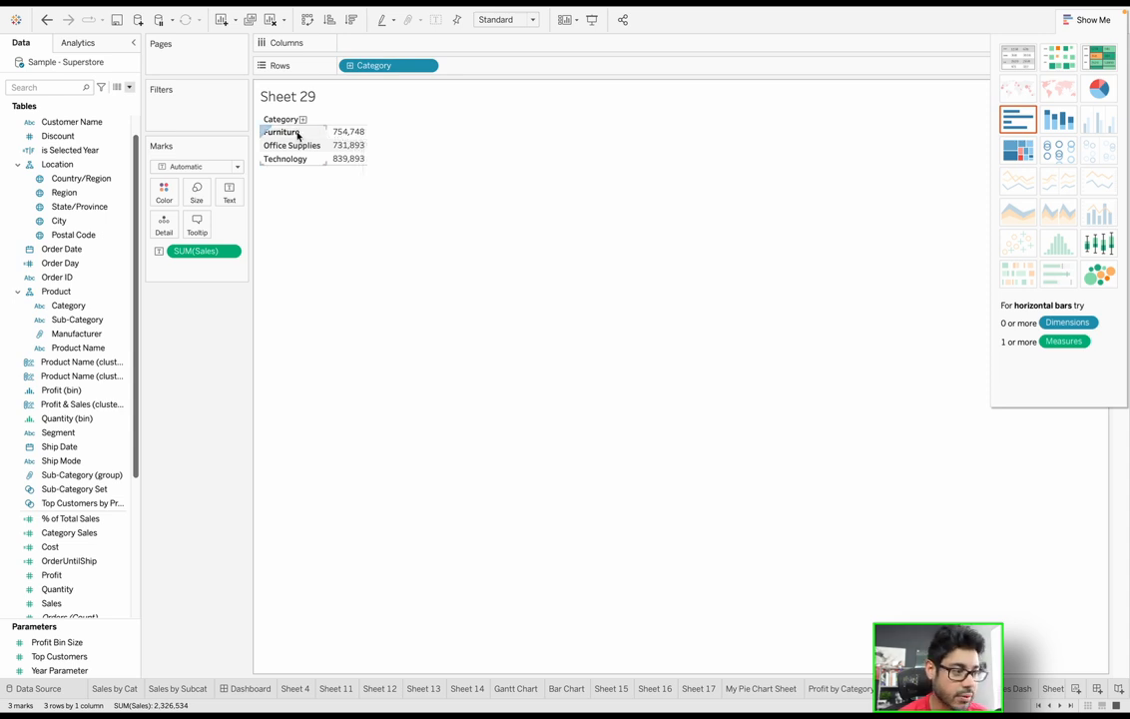
Expand Category into Sub-Category rows again
drag(77, 319, 490, 65)
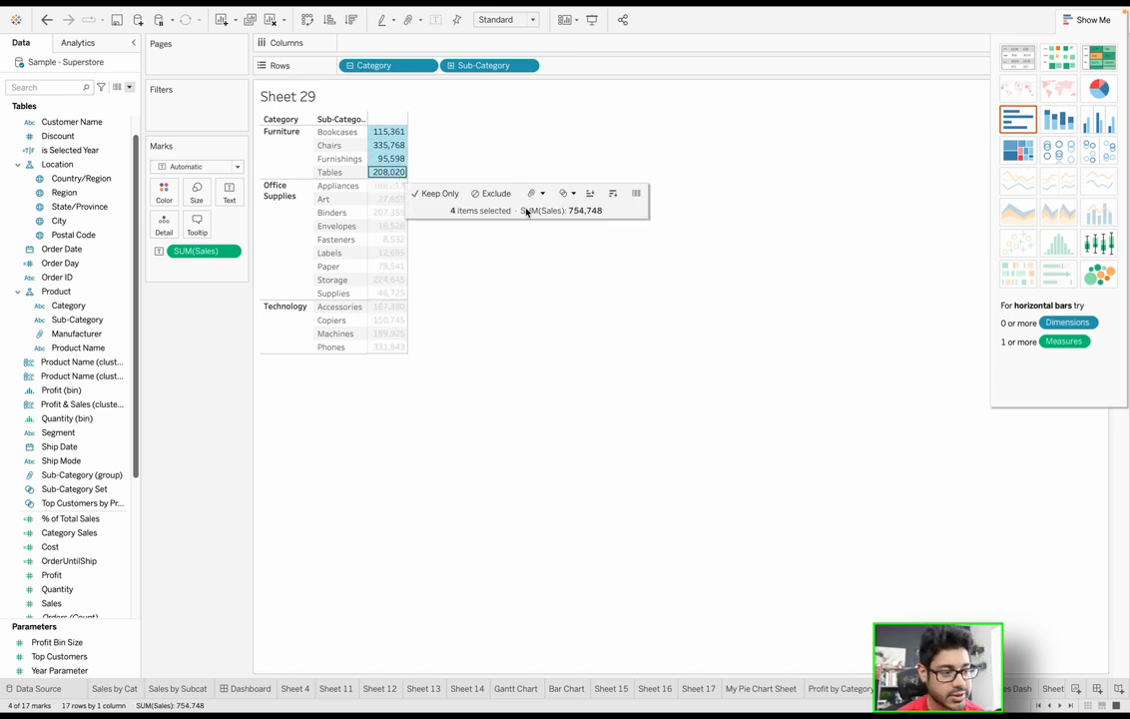
mouse_move(588, 218)
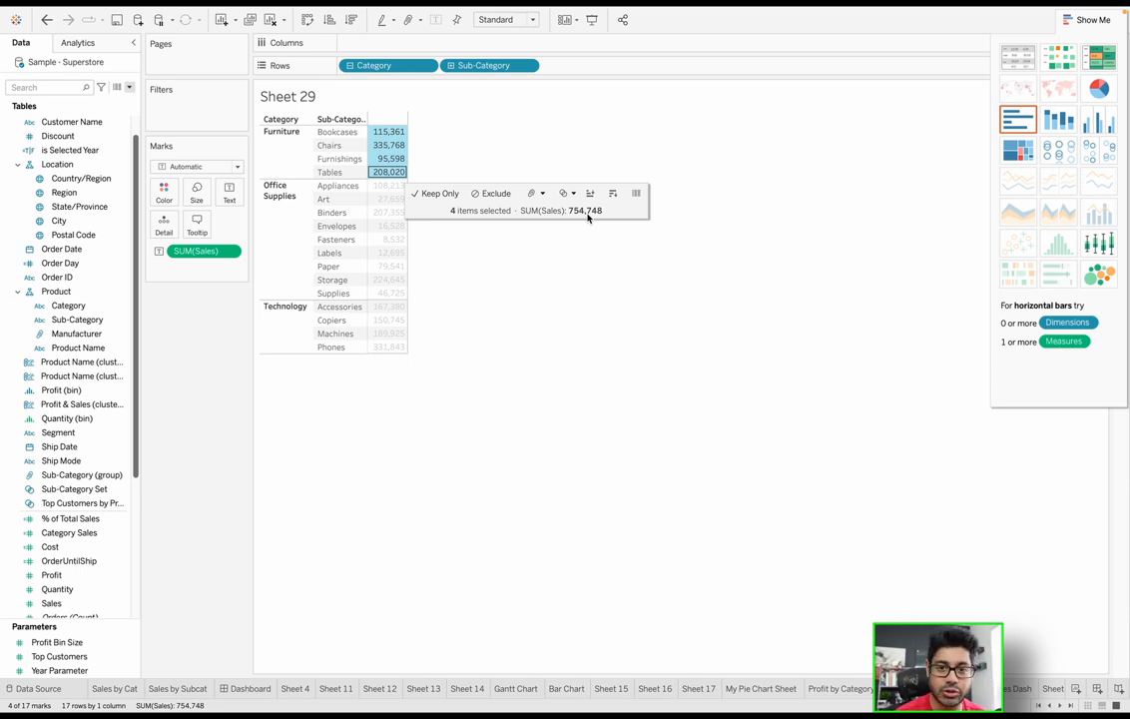
mouse_move(567, 213)
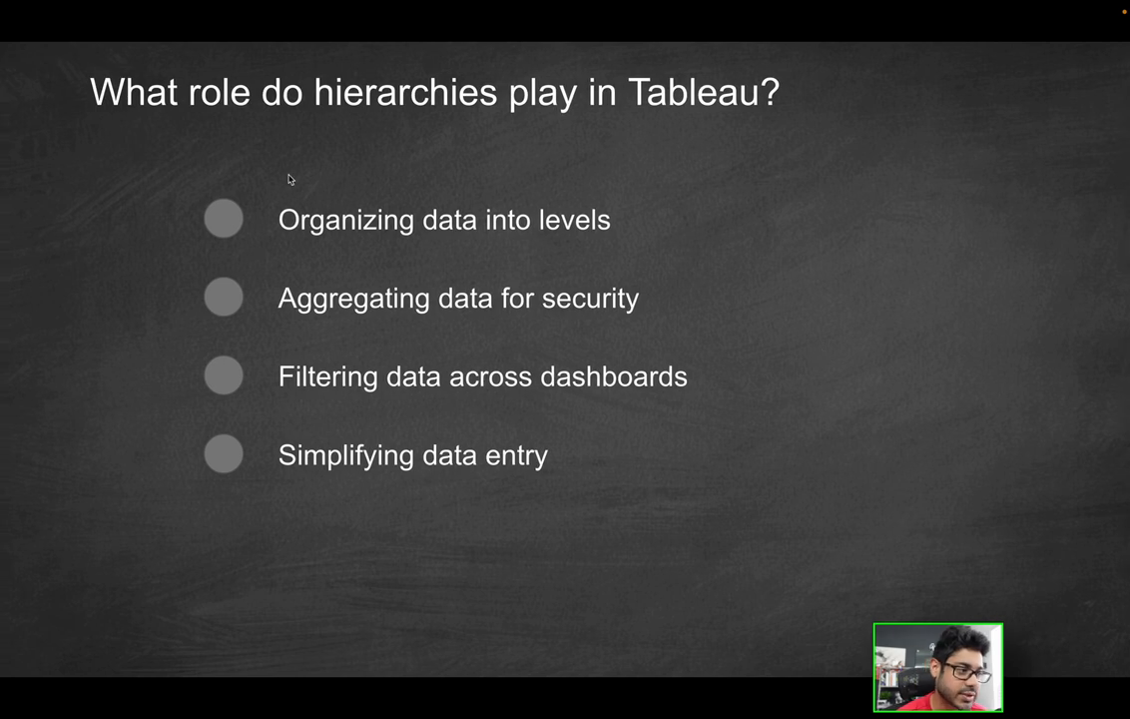
mouse_move(286, 150)
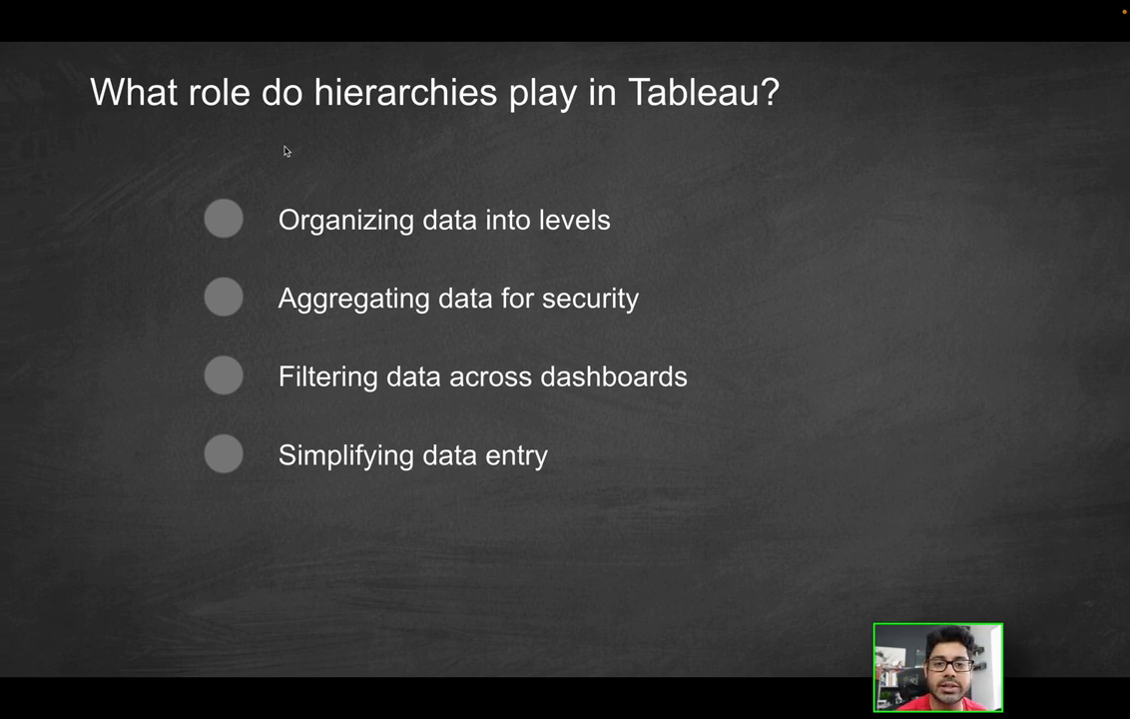
mouse_move(663, 269)
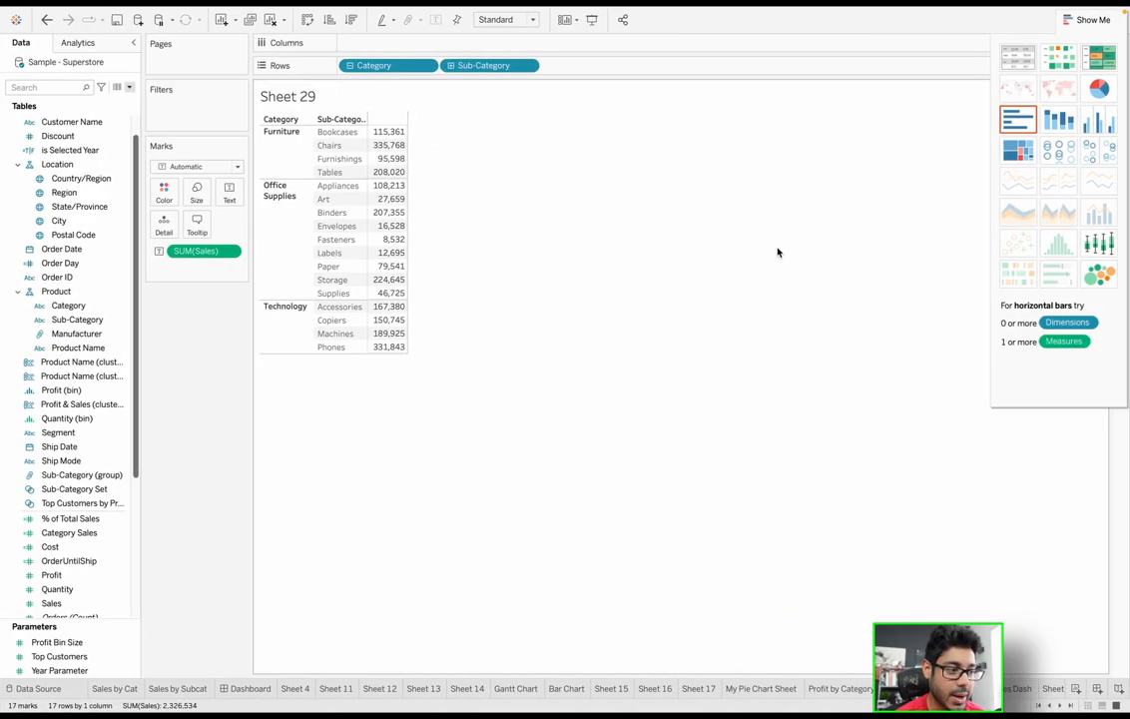
mouse_move(387, 131)
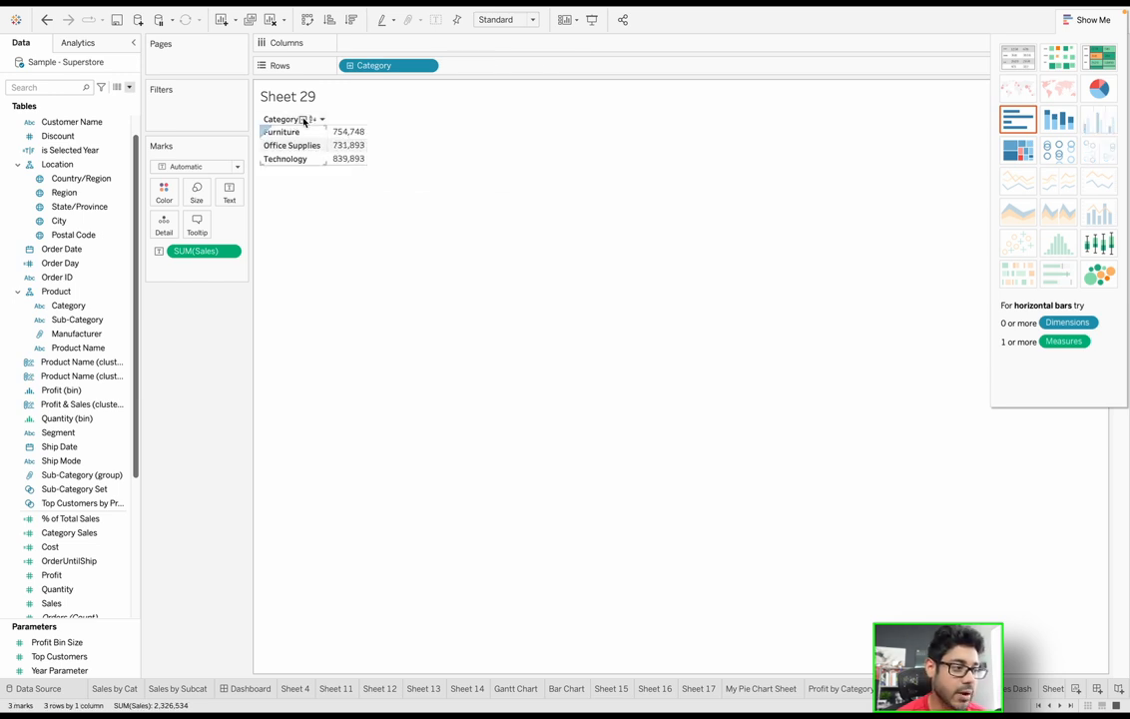
Drill Category down through Sub-Category to Manufacturer and Product Name sales
drag(77, 319, 489, 64)
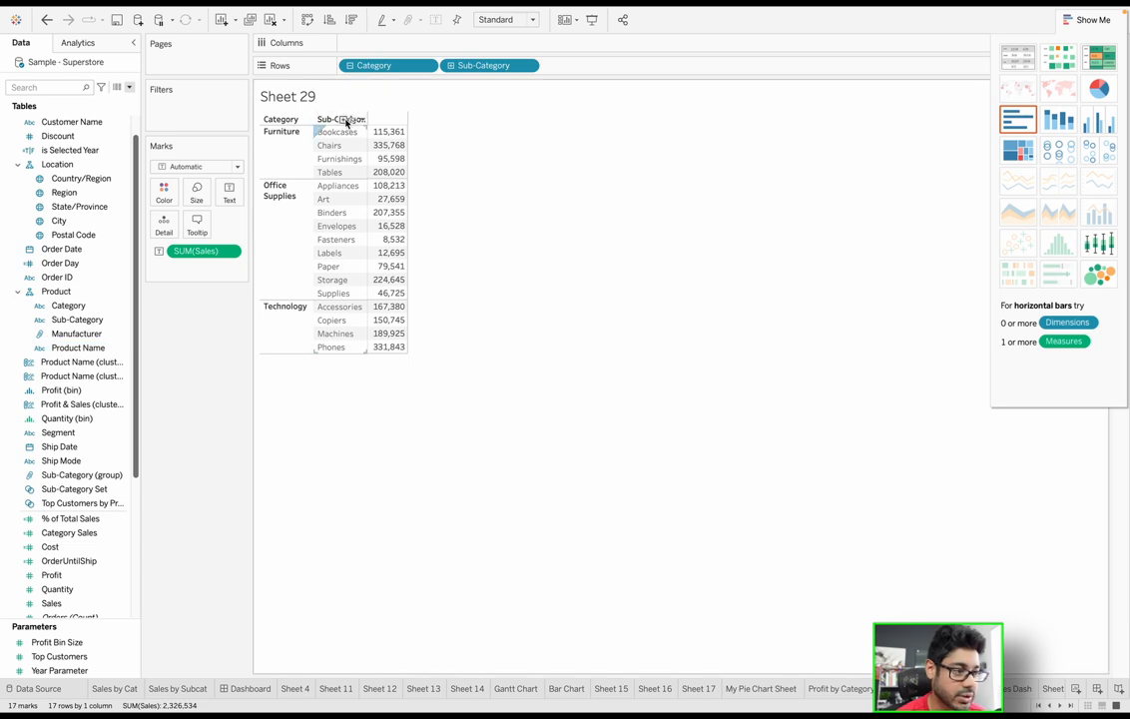
drag(77, 333, 584, 65)
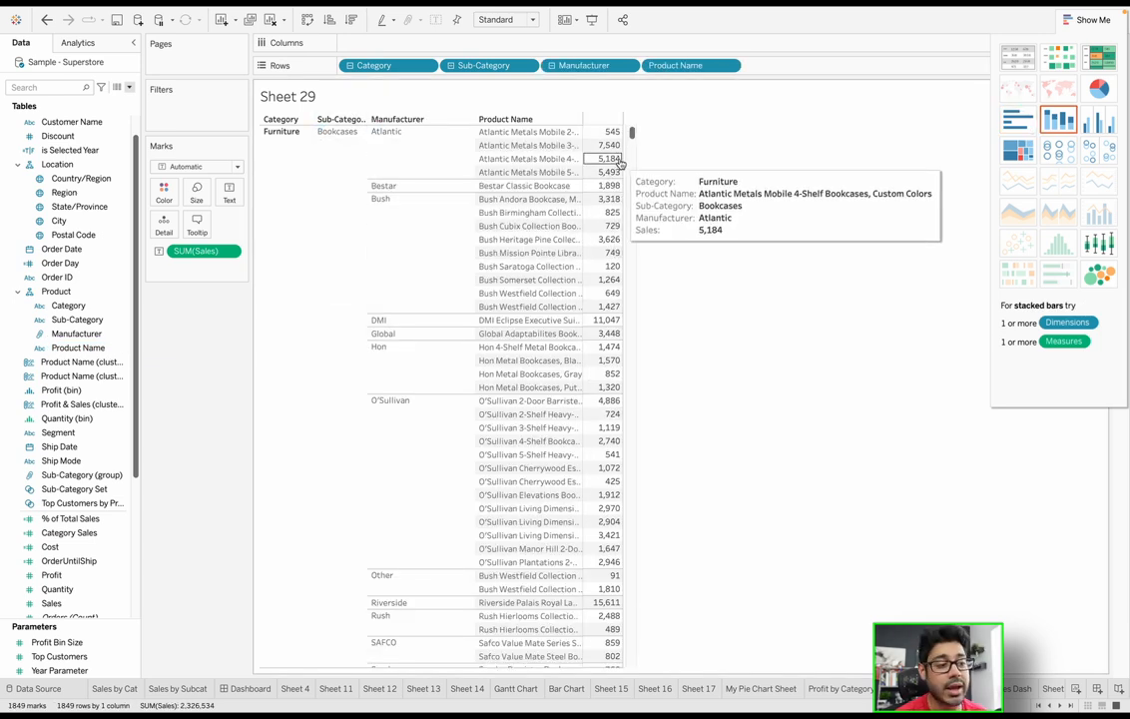
mouse_move(609, 172)
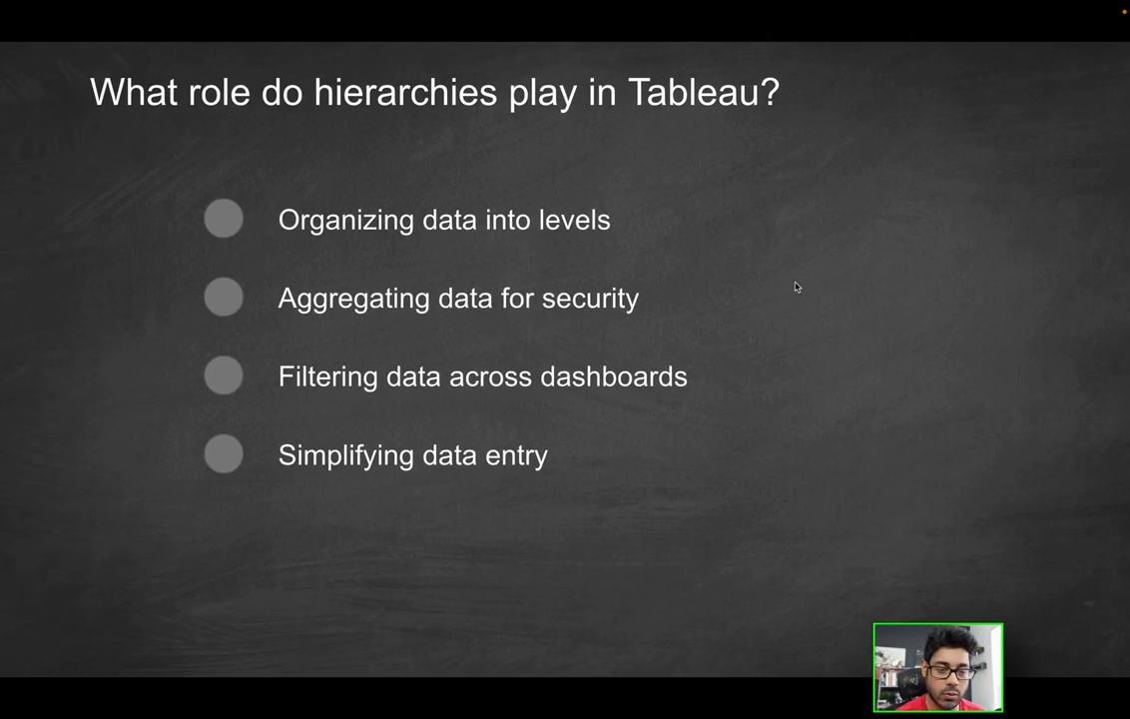
mouse_move(300, 251)
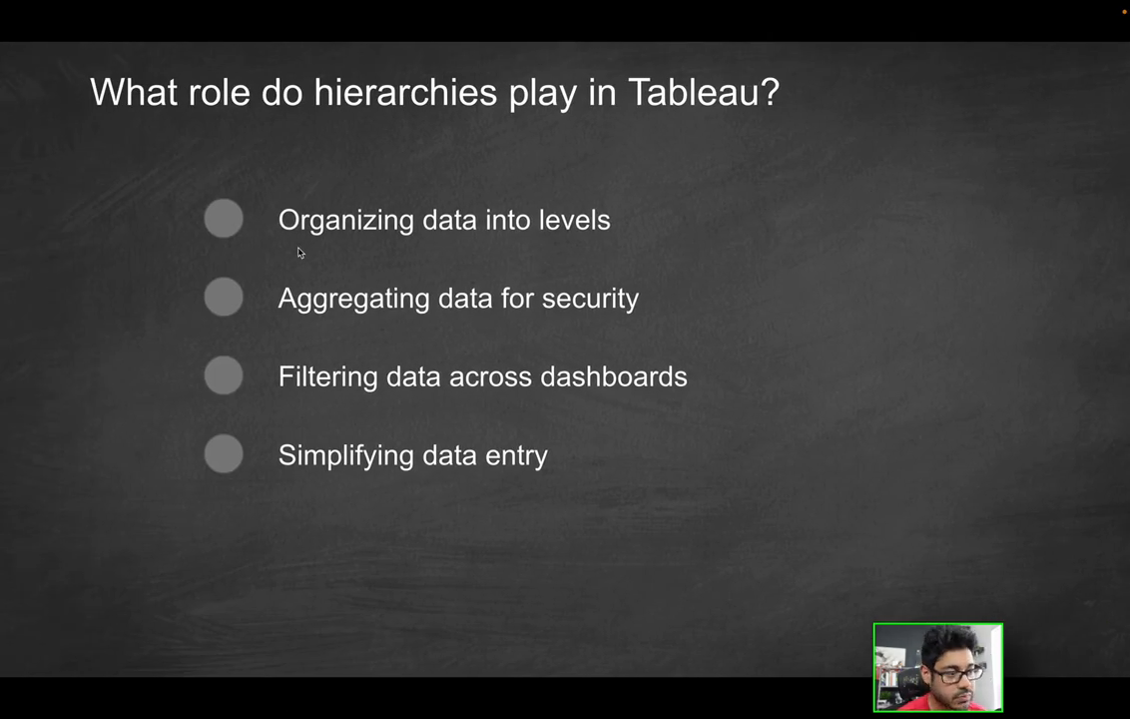
mouse_move(520, 245)
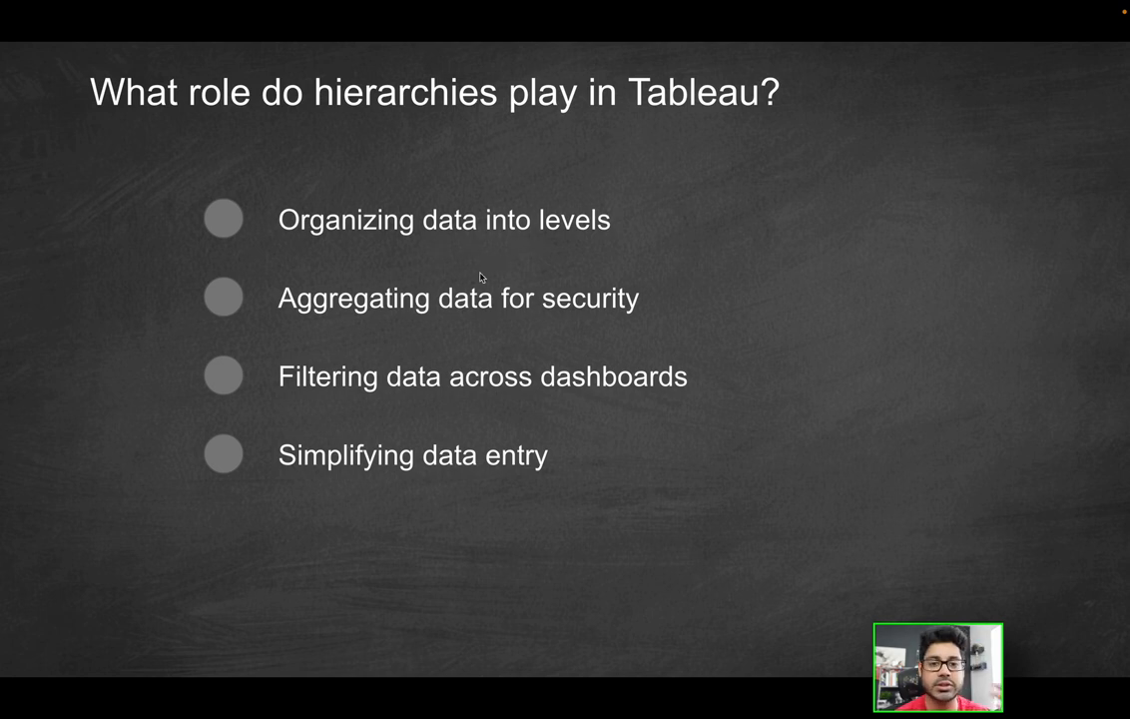
mouse_move(360, 336)
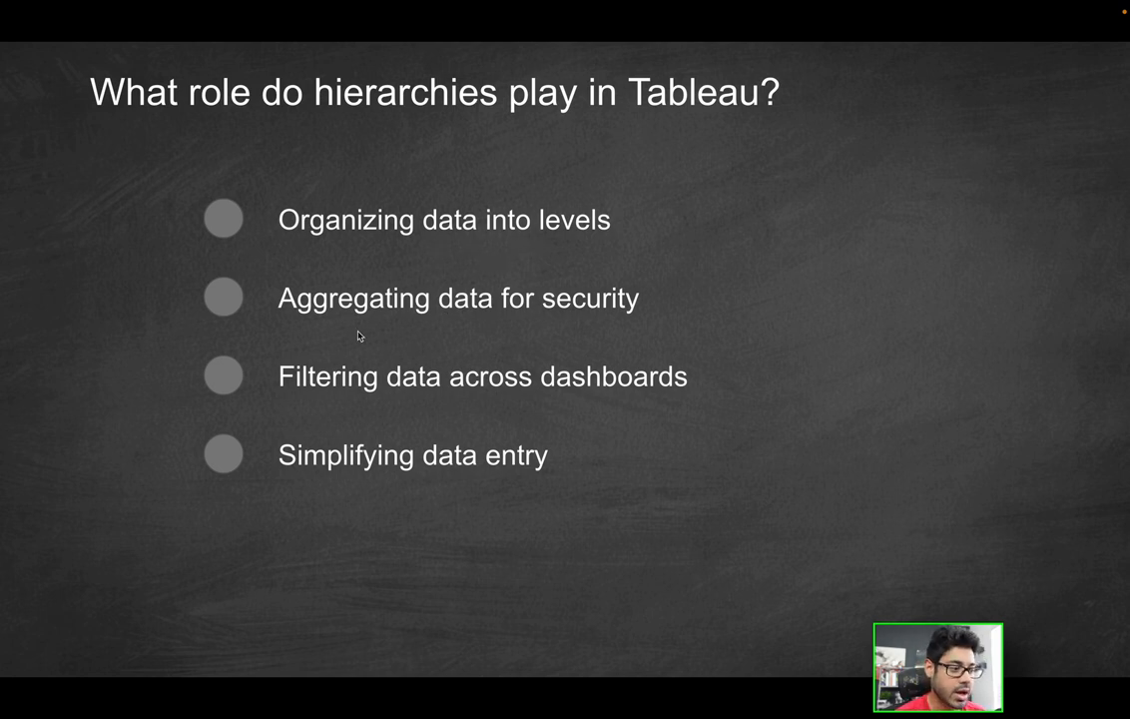
mouse_move(377, 332)
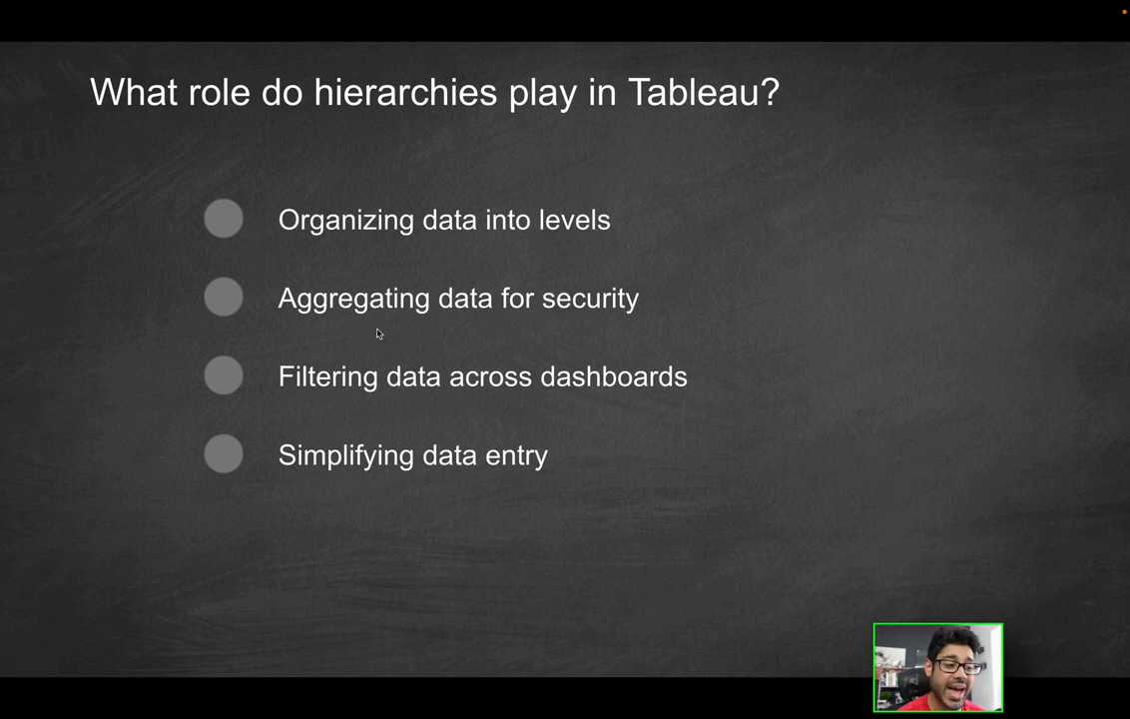
mouse_move(645, 343)
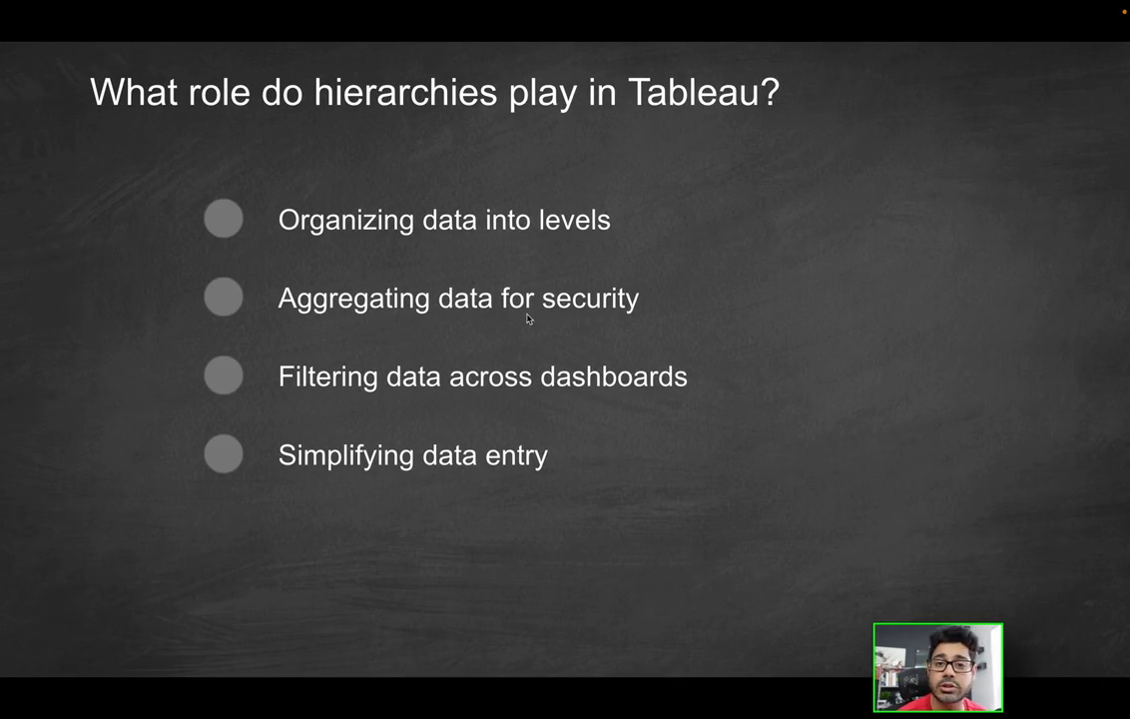
mouse_move(322, 364)
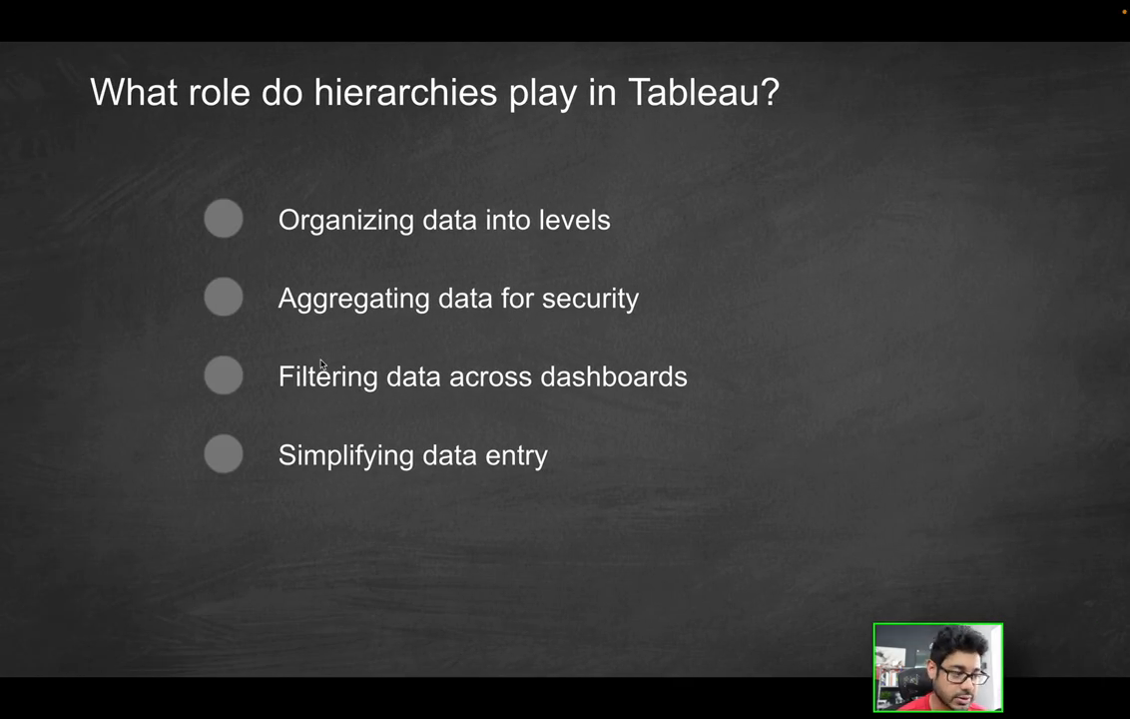
mouse_move(450, 397)
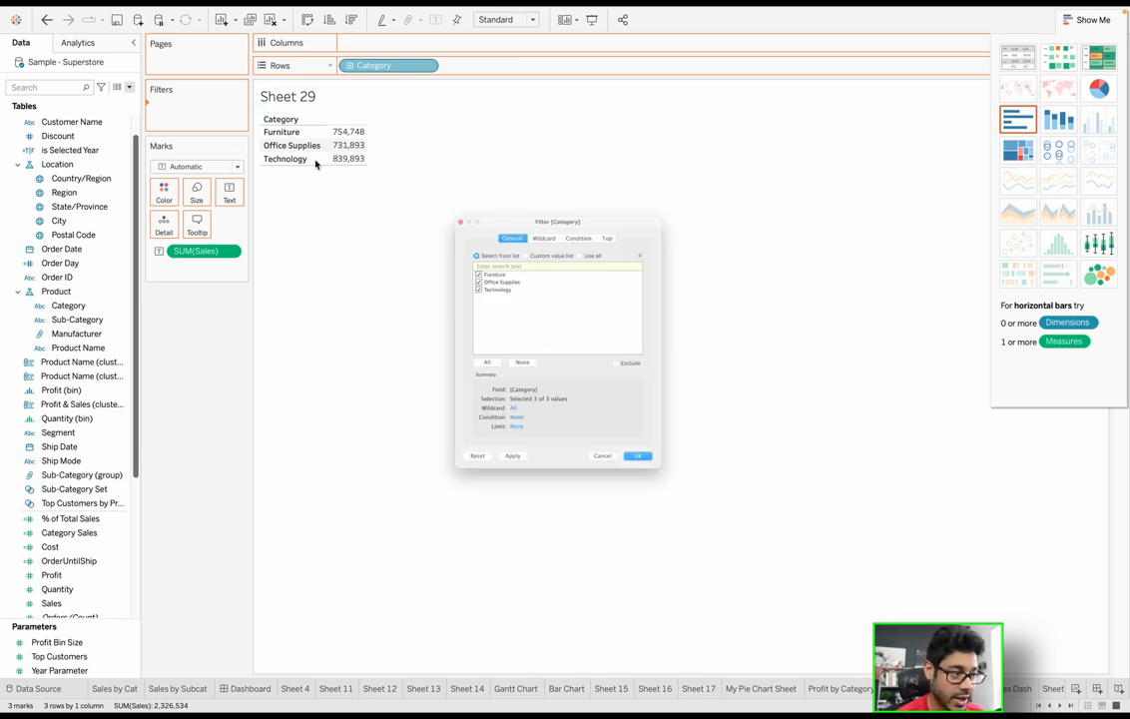
Confirm the Category filter keeping all three categories
click(637, 455)
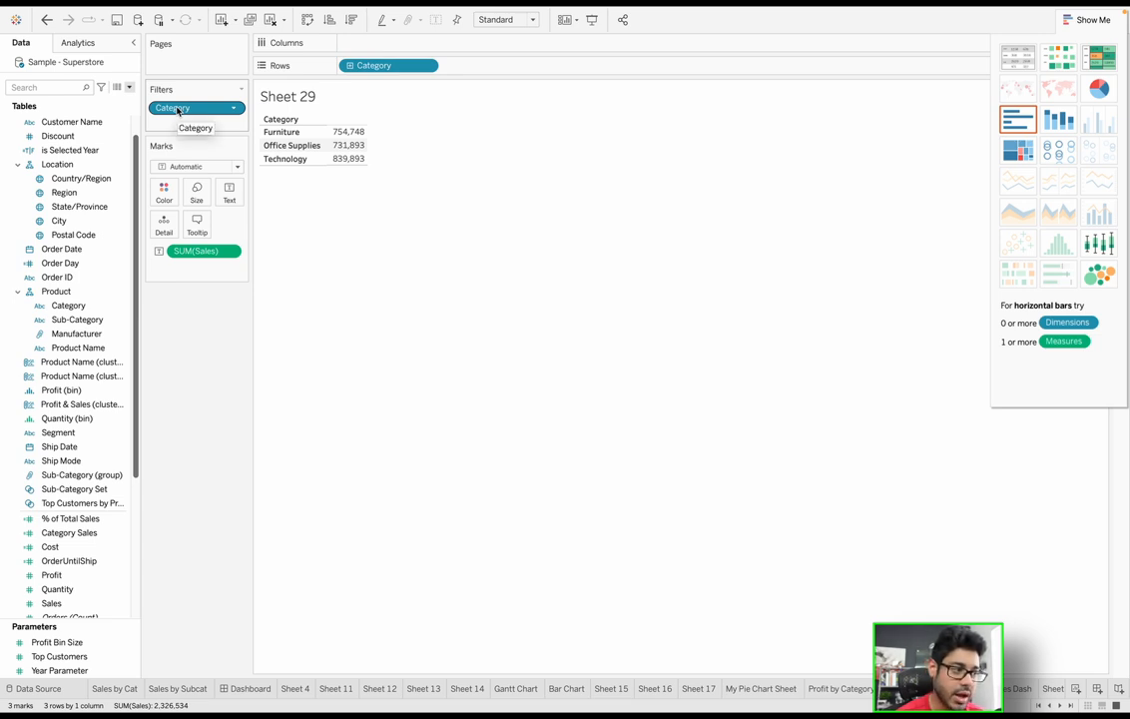
mouse_move(202, 108)
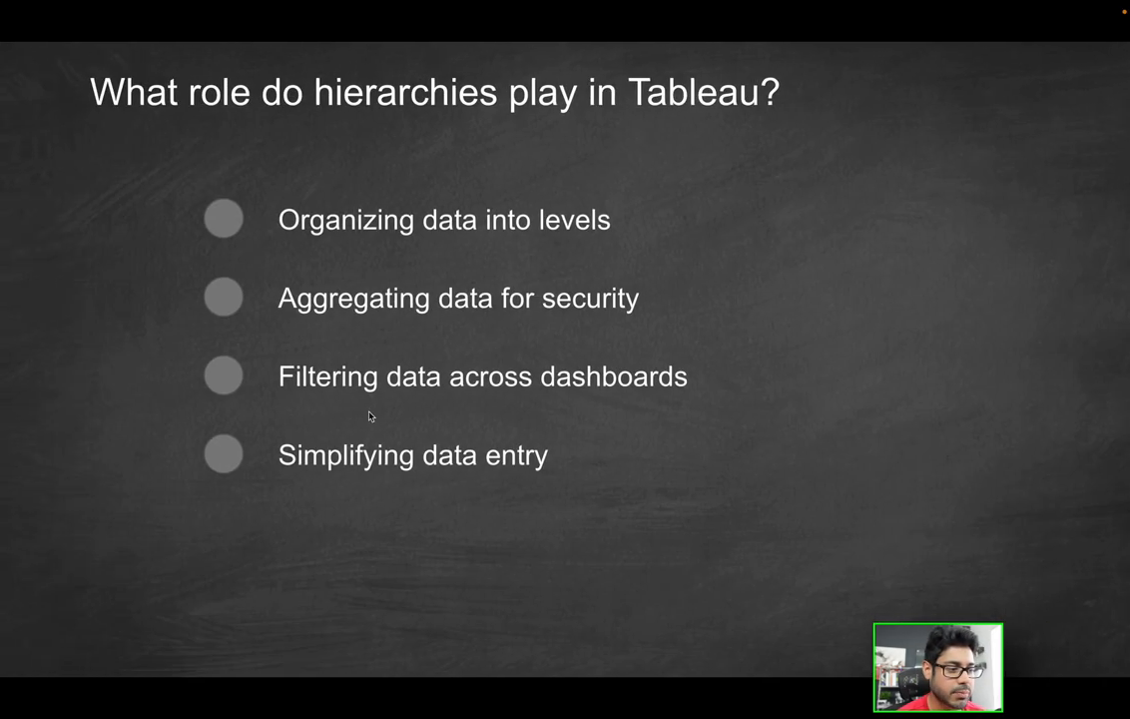
mouse_move(511, 403)
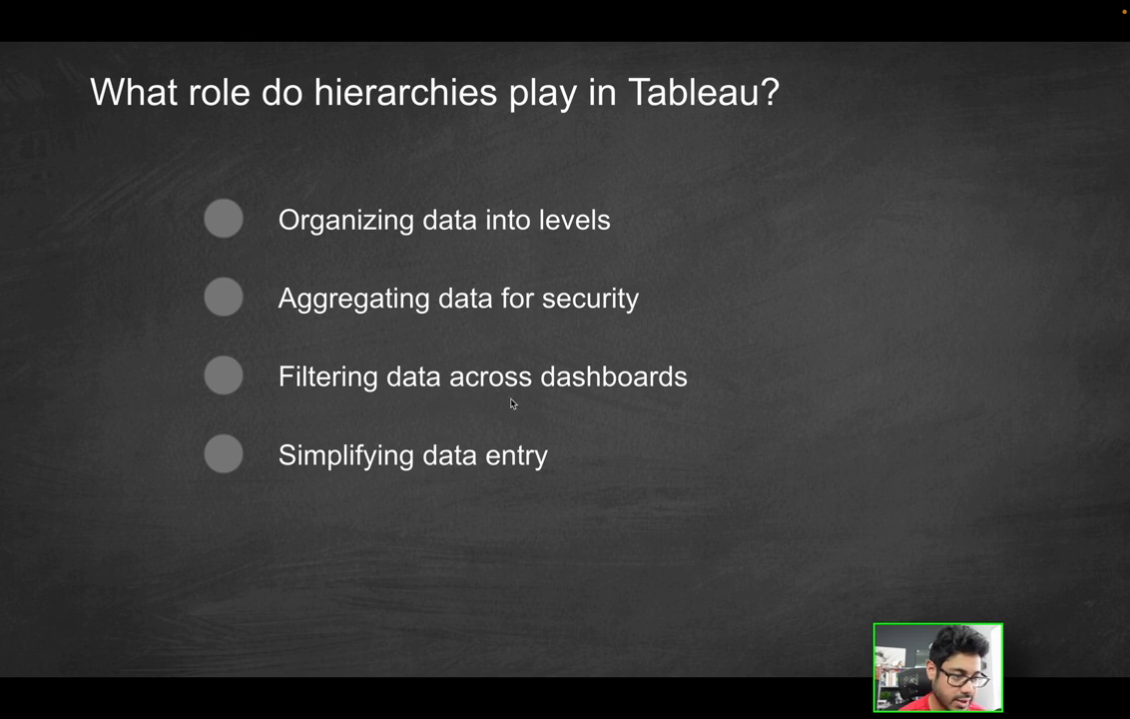
mouse_move(338, 501)
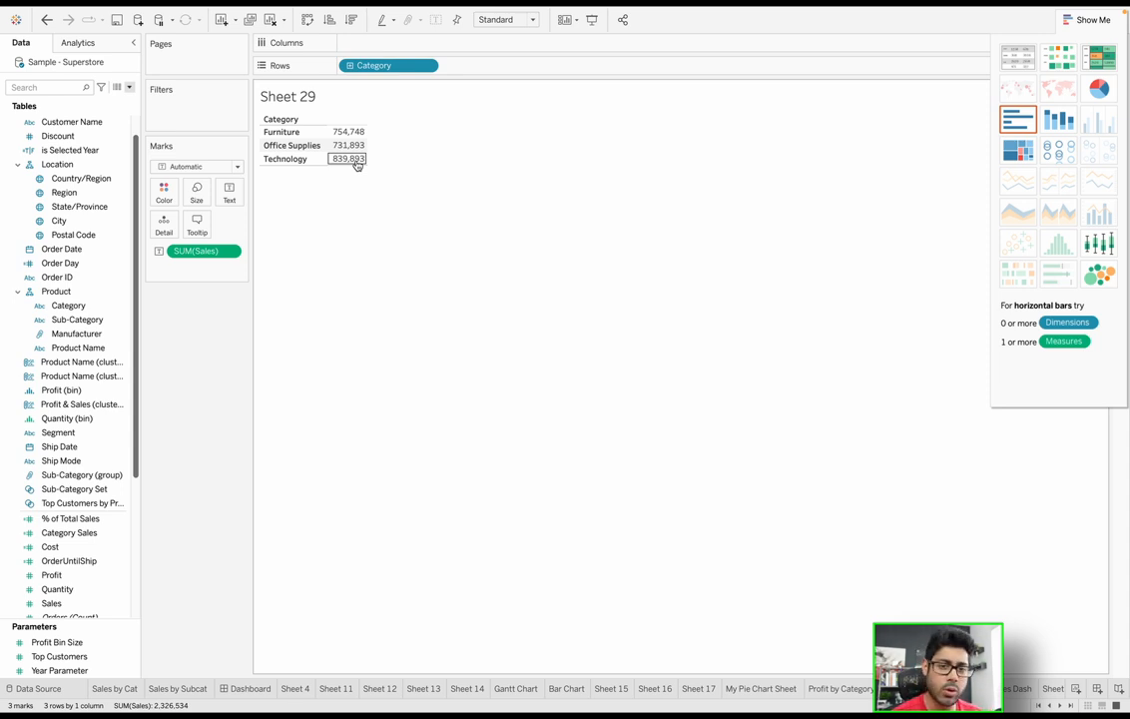
mouse_move(347, 159)
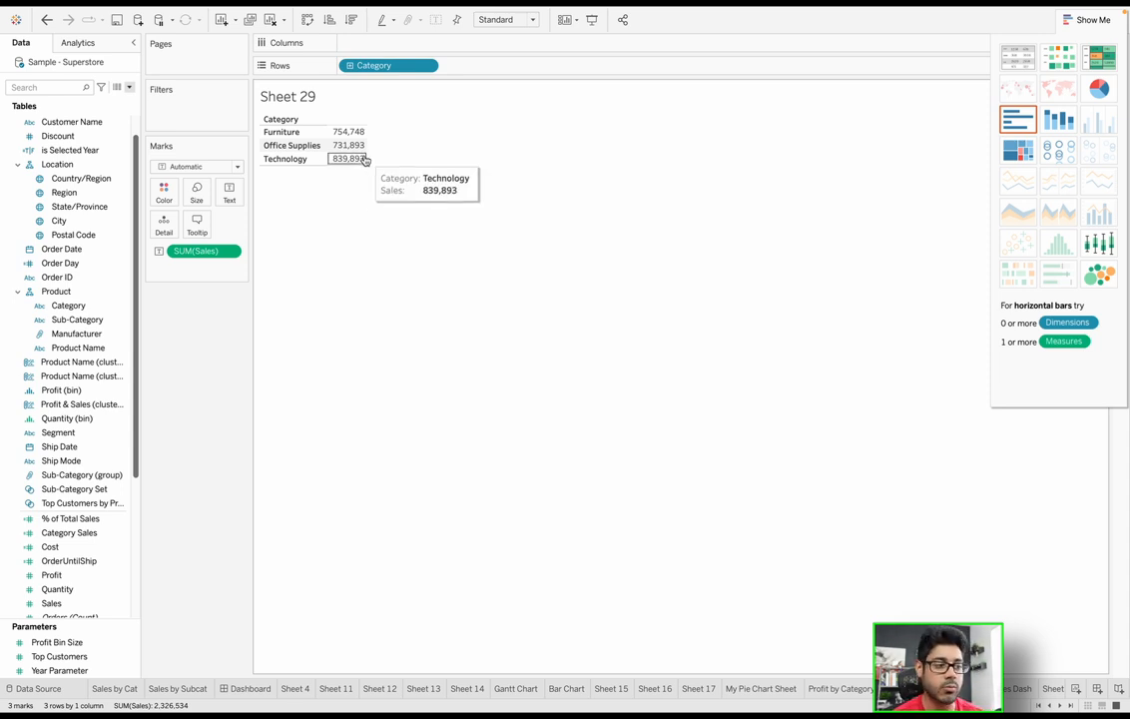
mouse_move(373, 167)
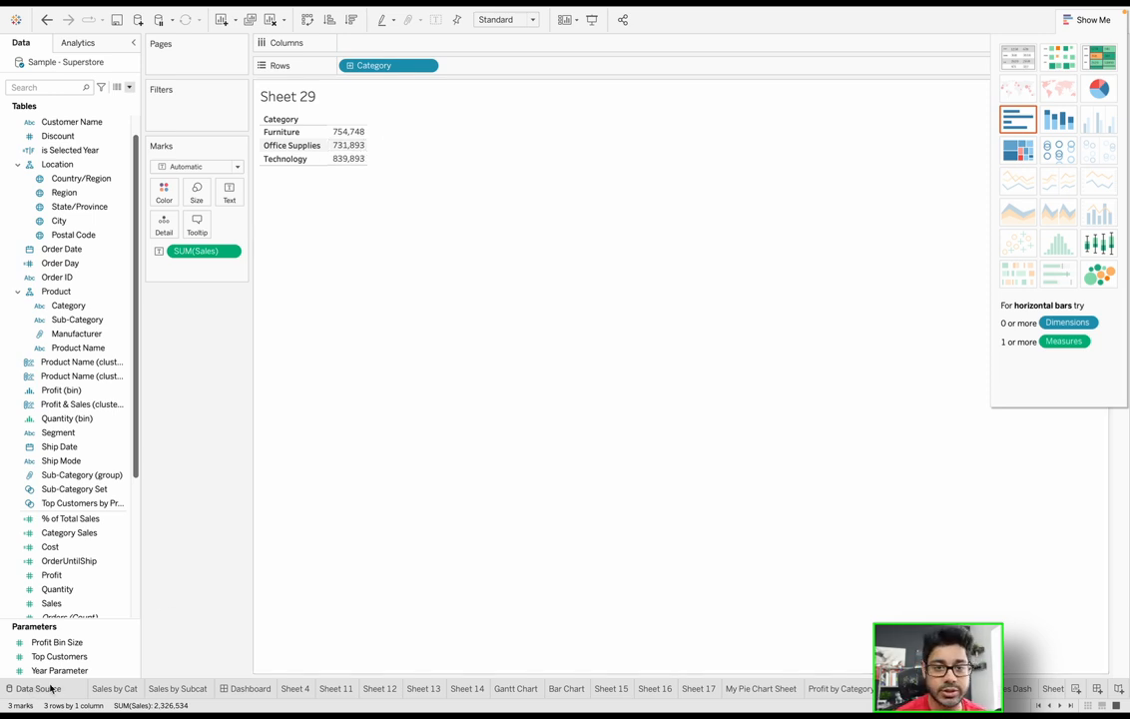
mouse_move(519, 213)
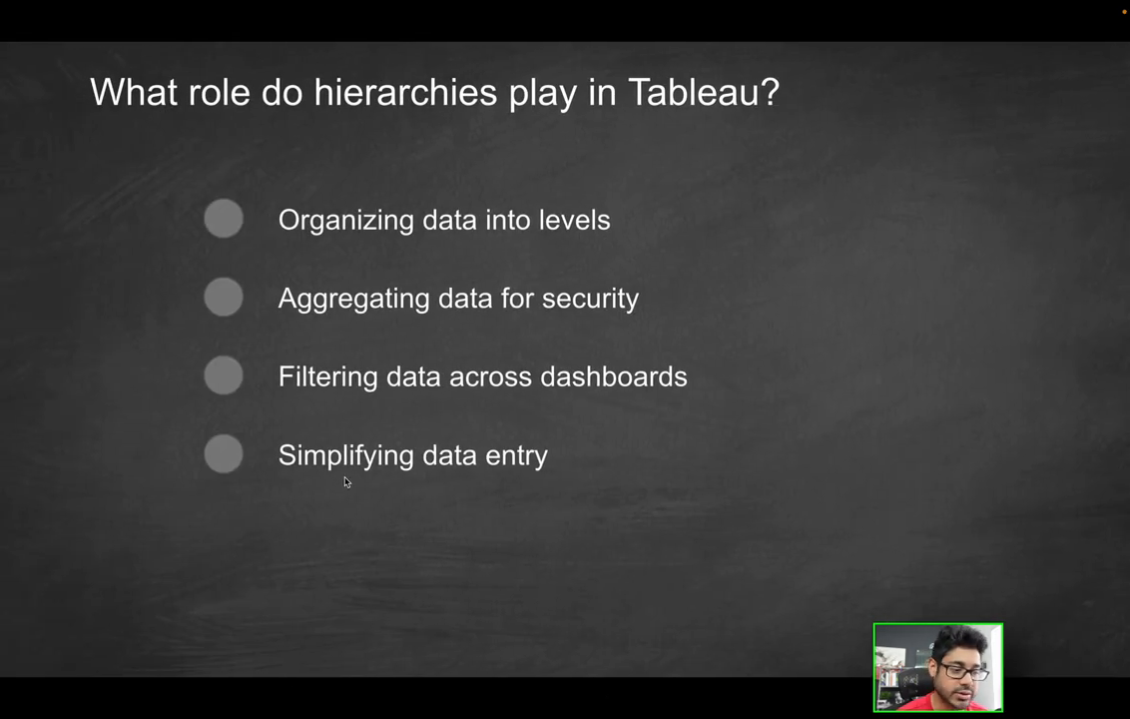
mouse_move(637, 473)
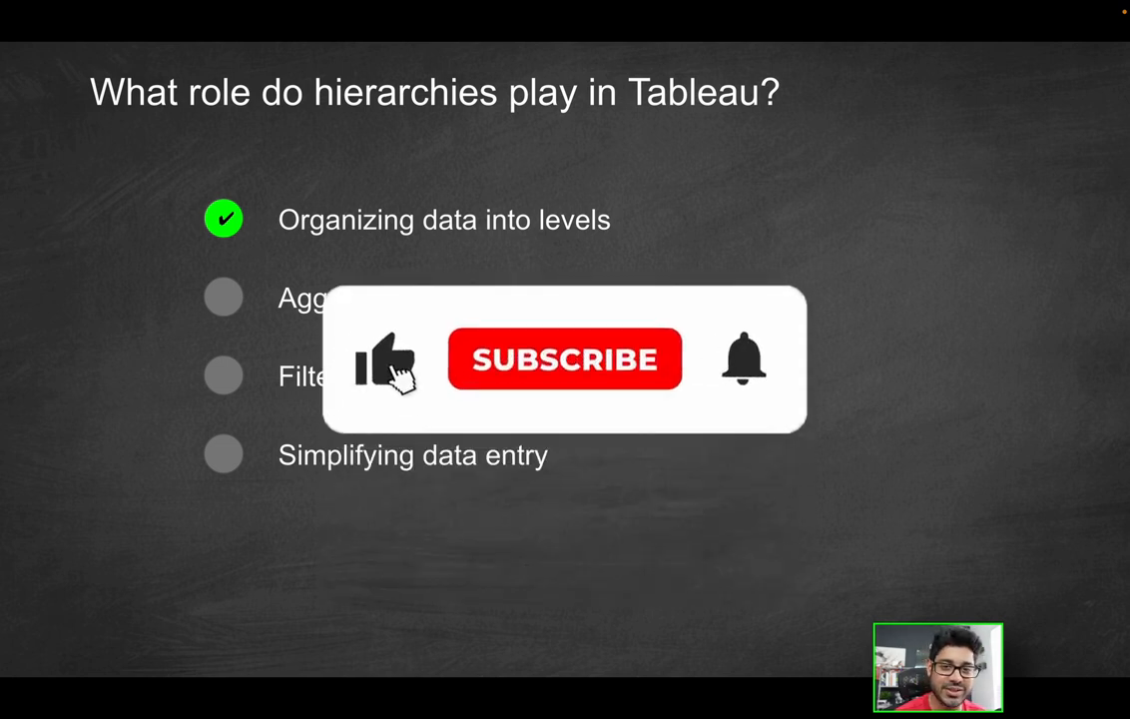
Reveal 'Organizing data into levels' as the correct hierarchy answer
click(564, 358)
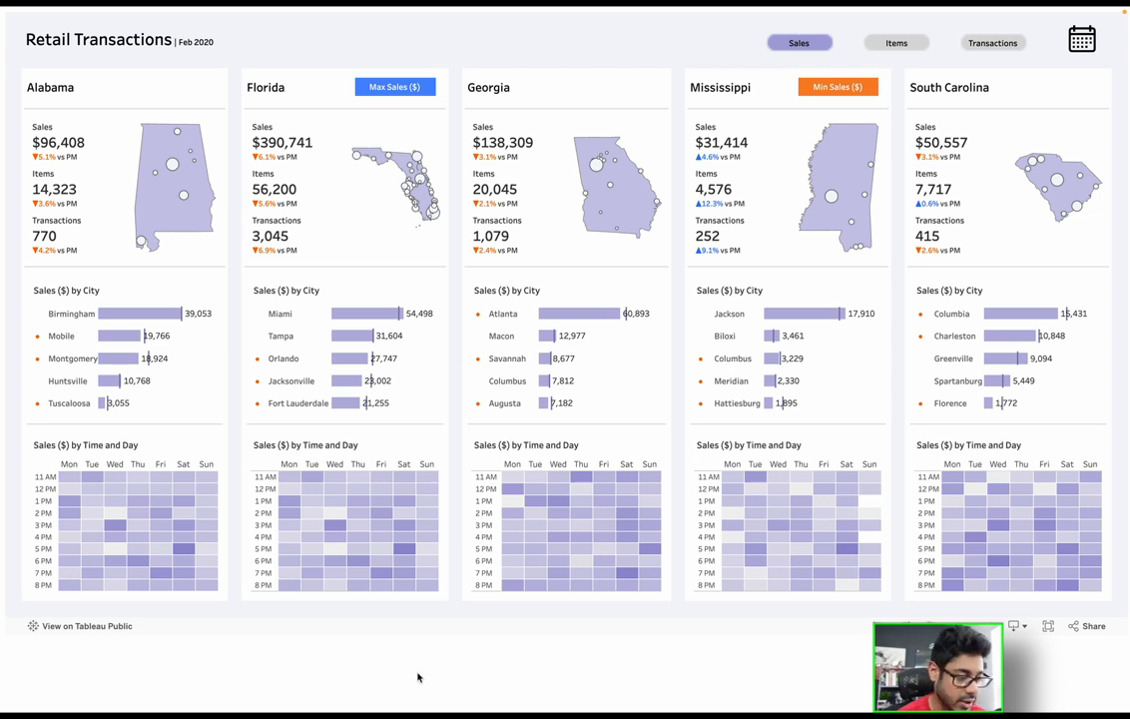
View the page source and select the embedded tableauPlaceholder dashboard code
right_click(418, 677)
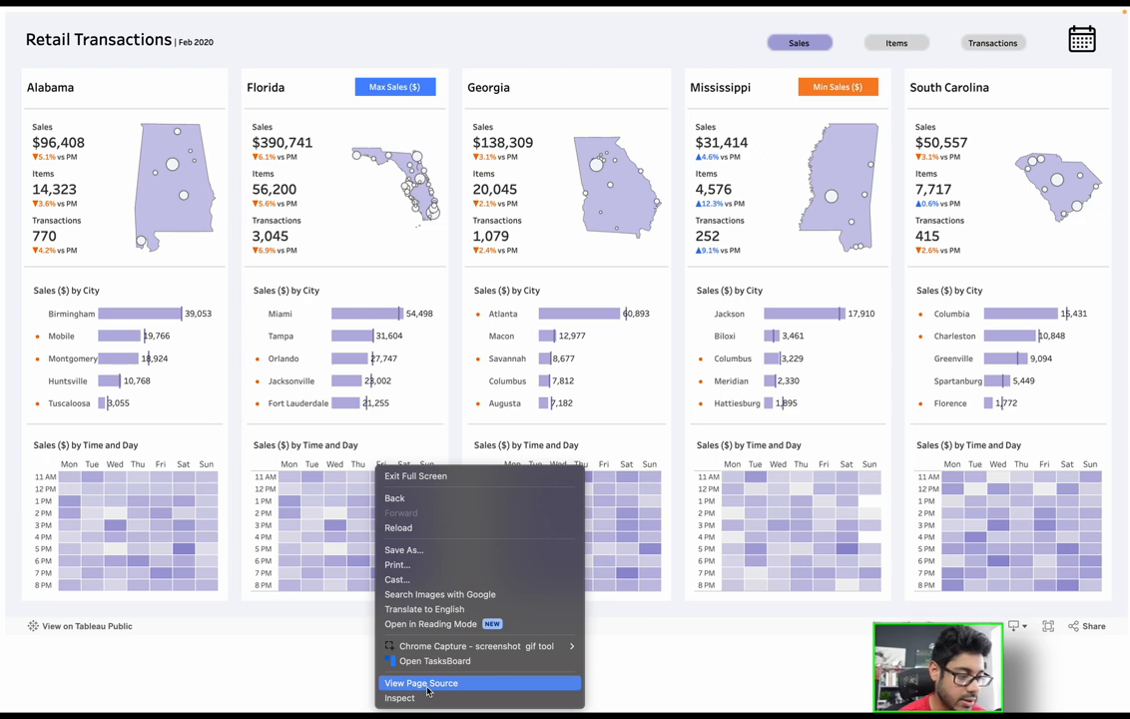
click(420, 682)
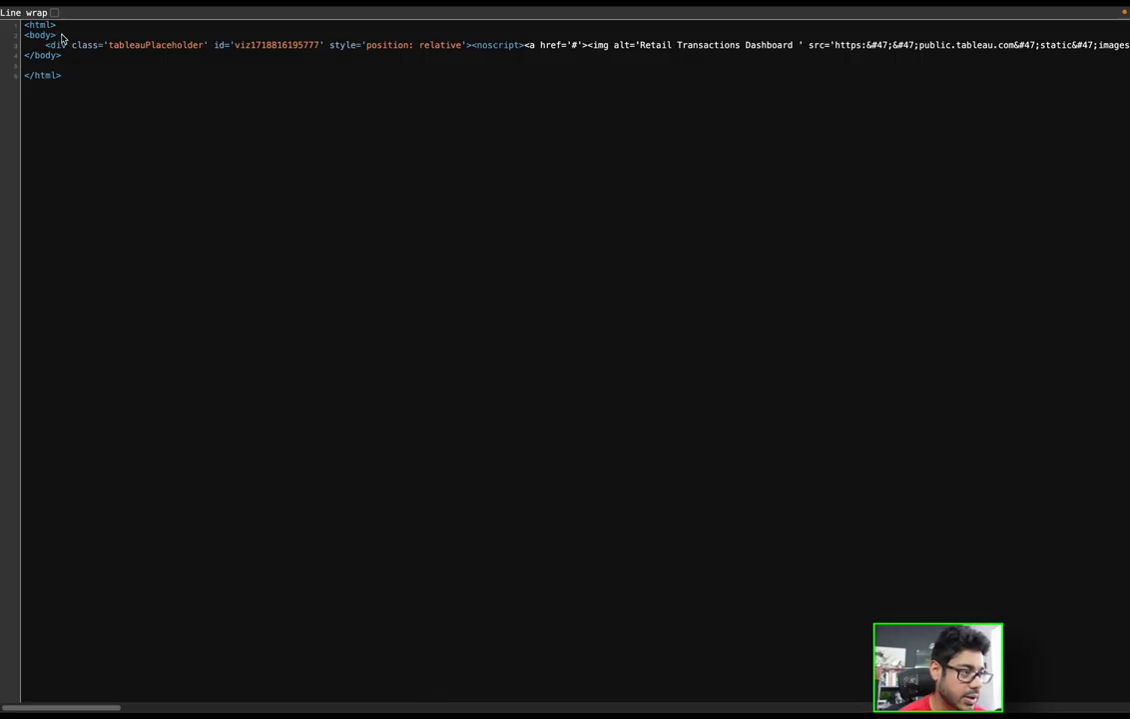
double_click(42, 75)
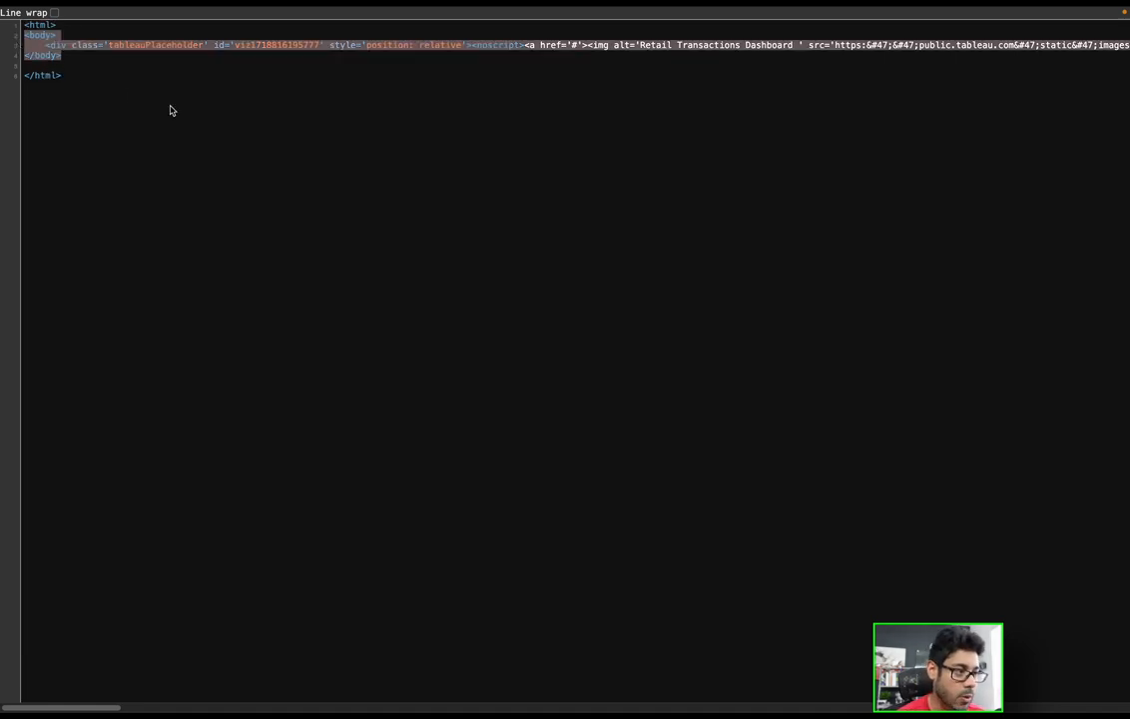
click(45, 45)
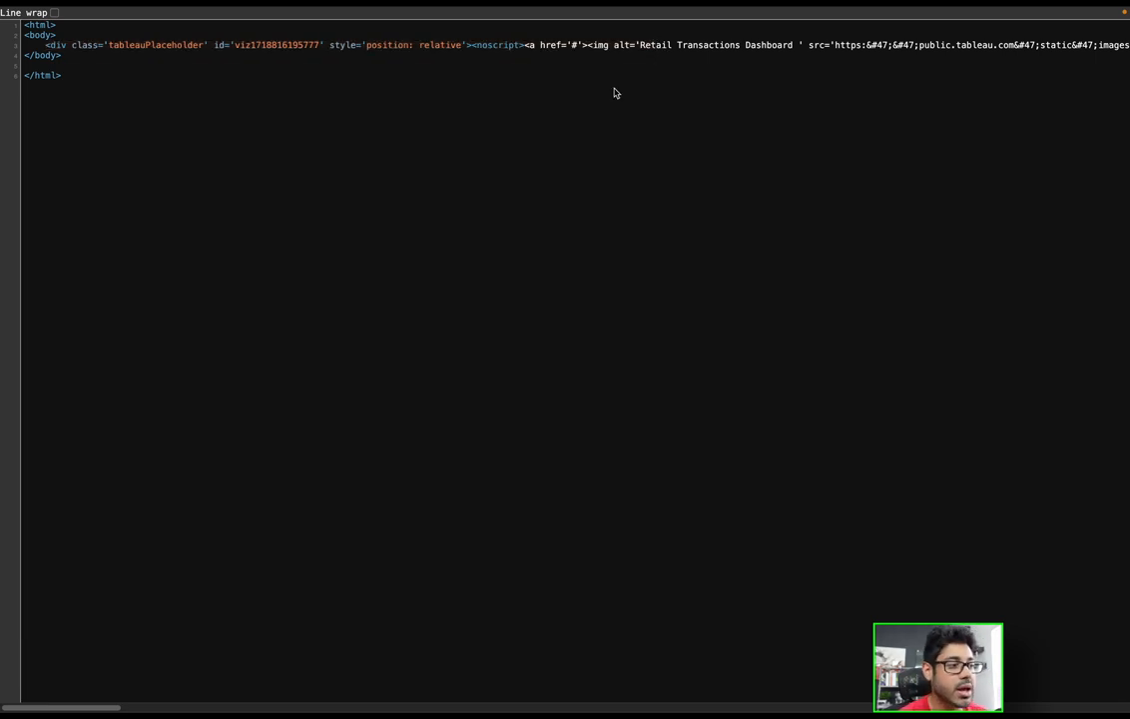
mouse_move(462, 222)
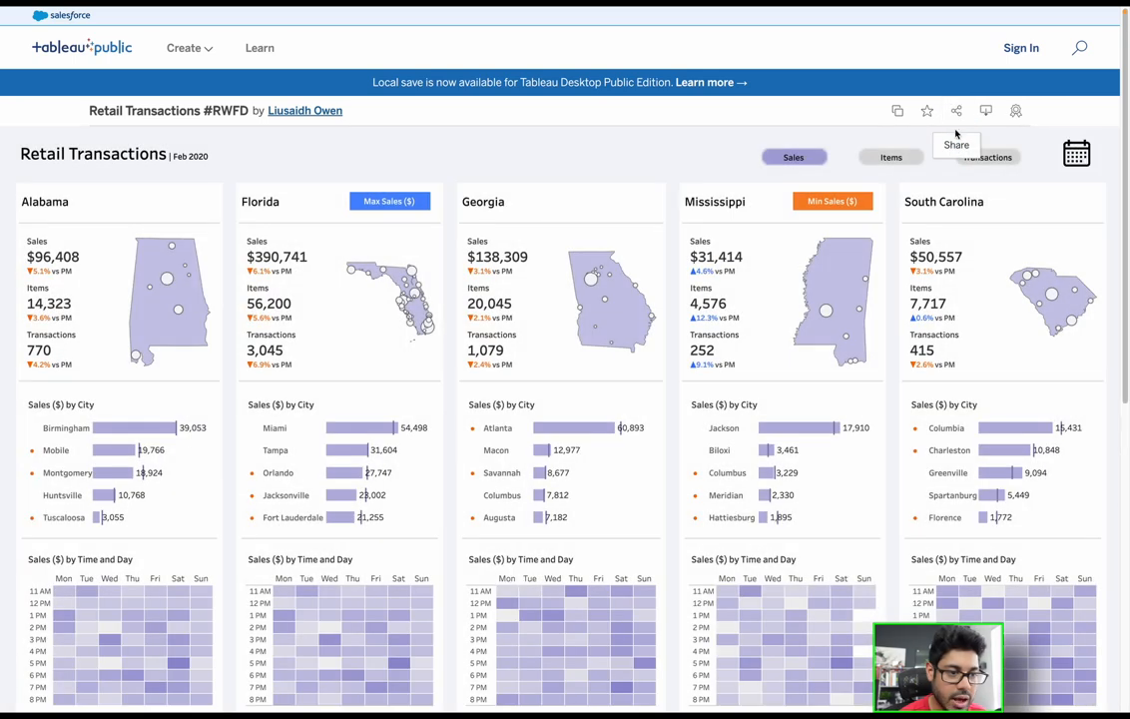
Open the Retail Transactions viz's share dialog and copy its embed code
click(956, 111)
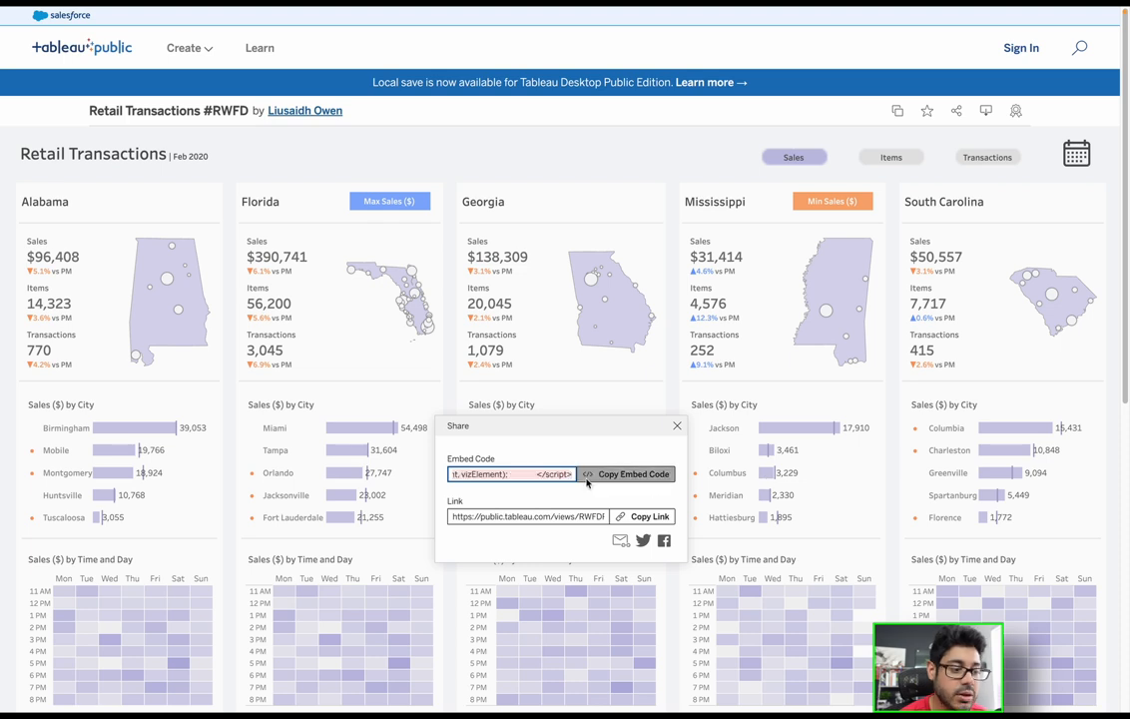
click(630, 474)
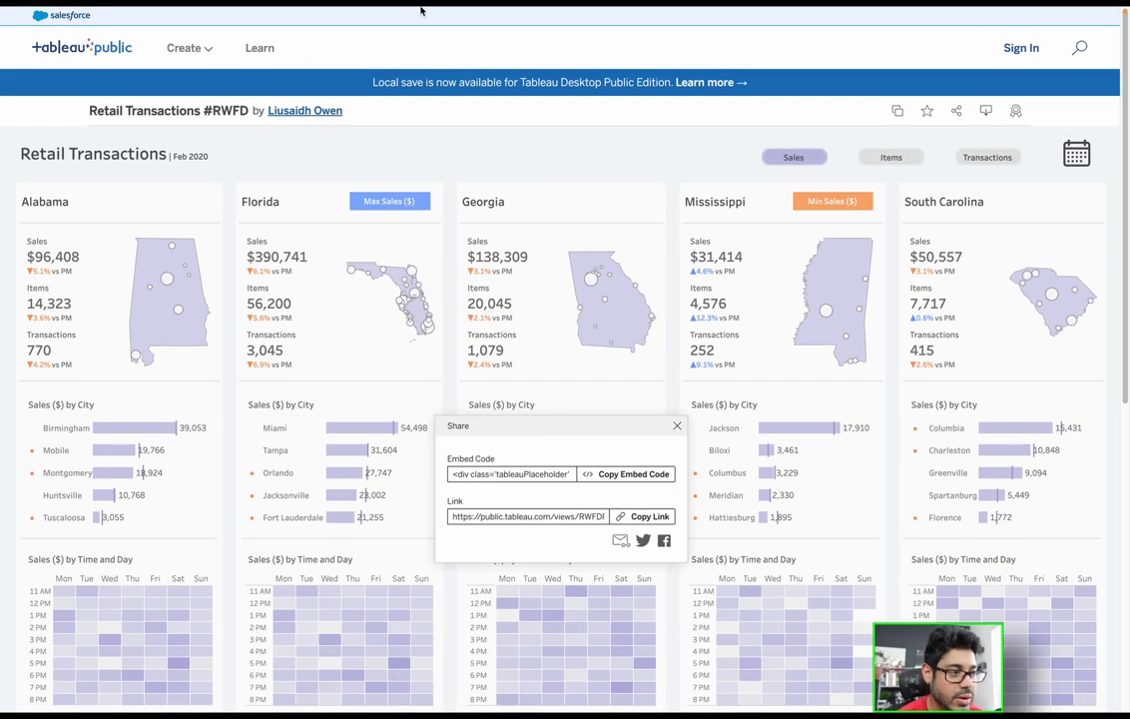
Show Chrome's list of open tabs, including the my_website.html tabs
click(328, 13)
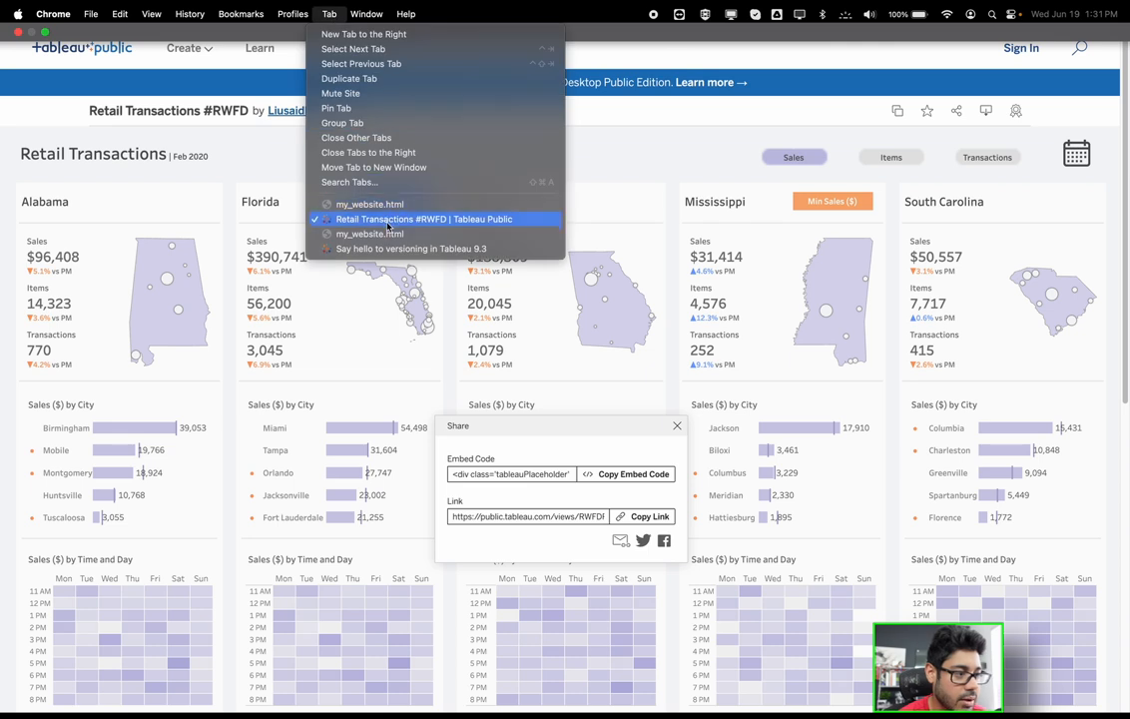
mouse_move(370, 204)
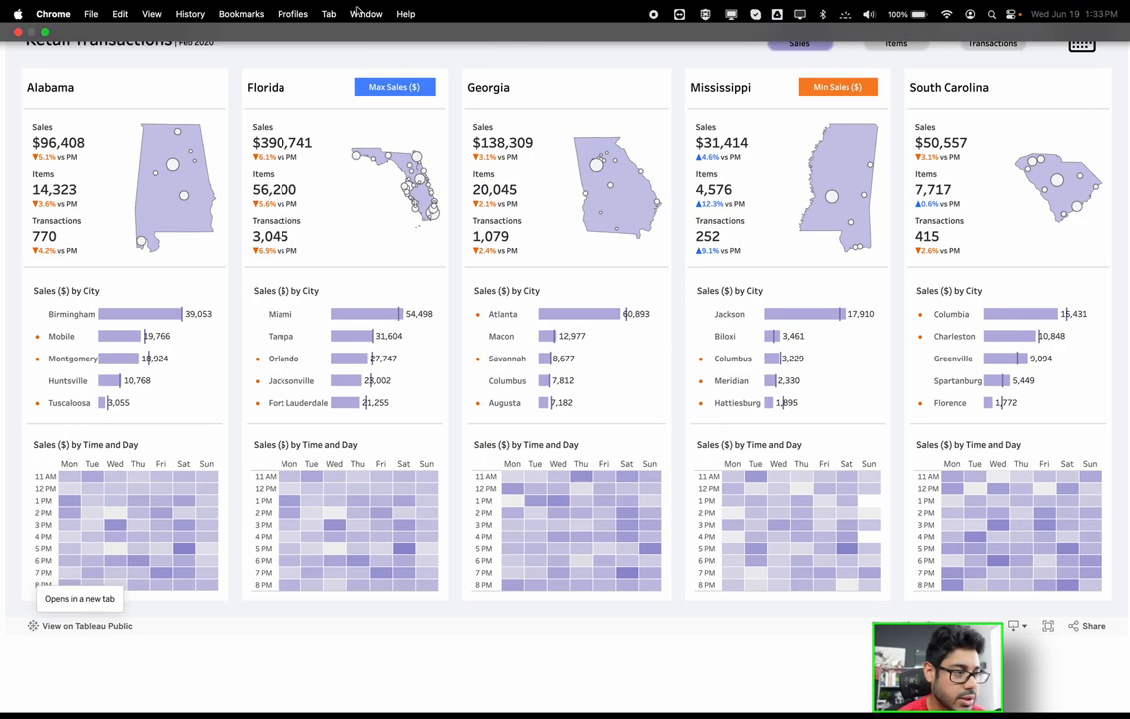
mouse_move(391, 250)
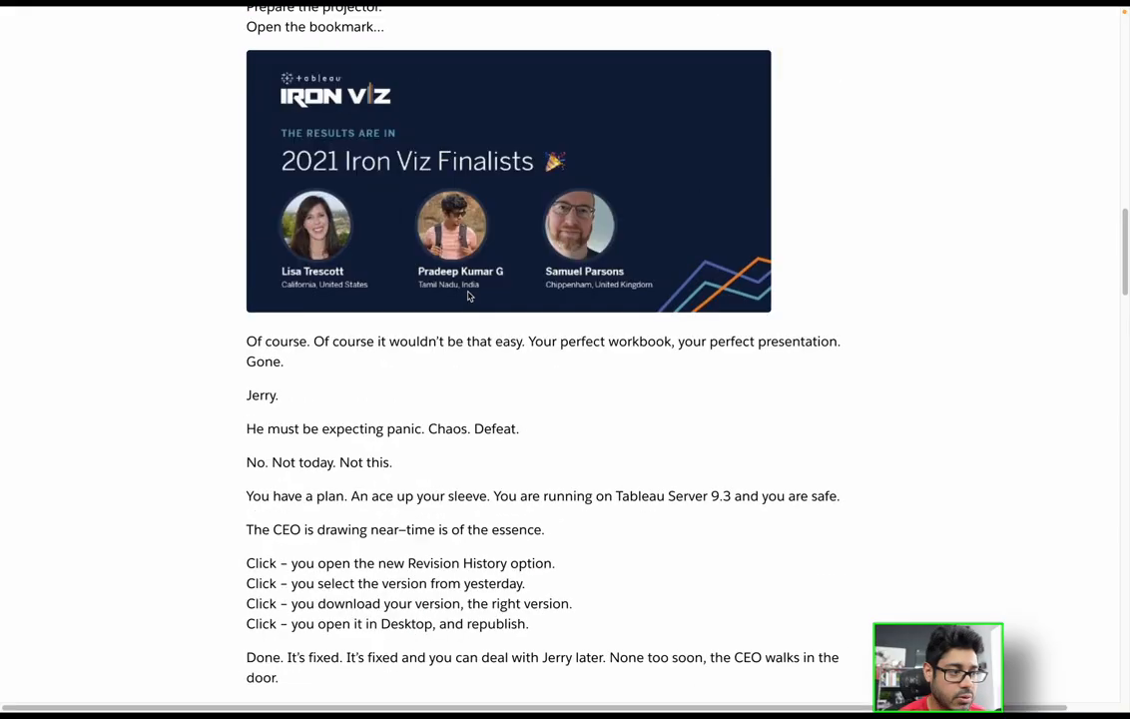
scroll(up, 3)
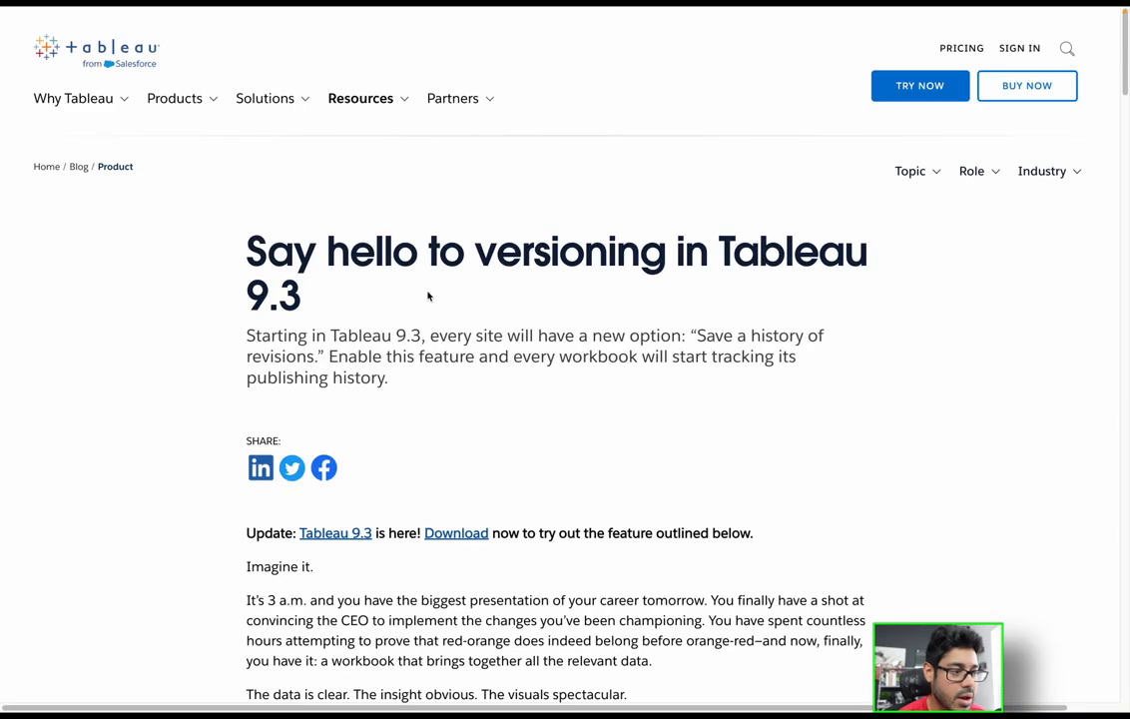
double_click(792, 250)
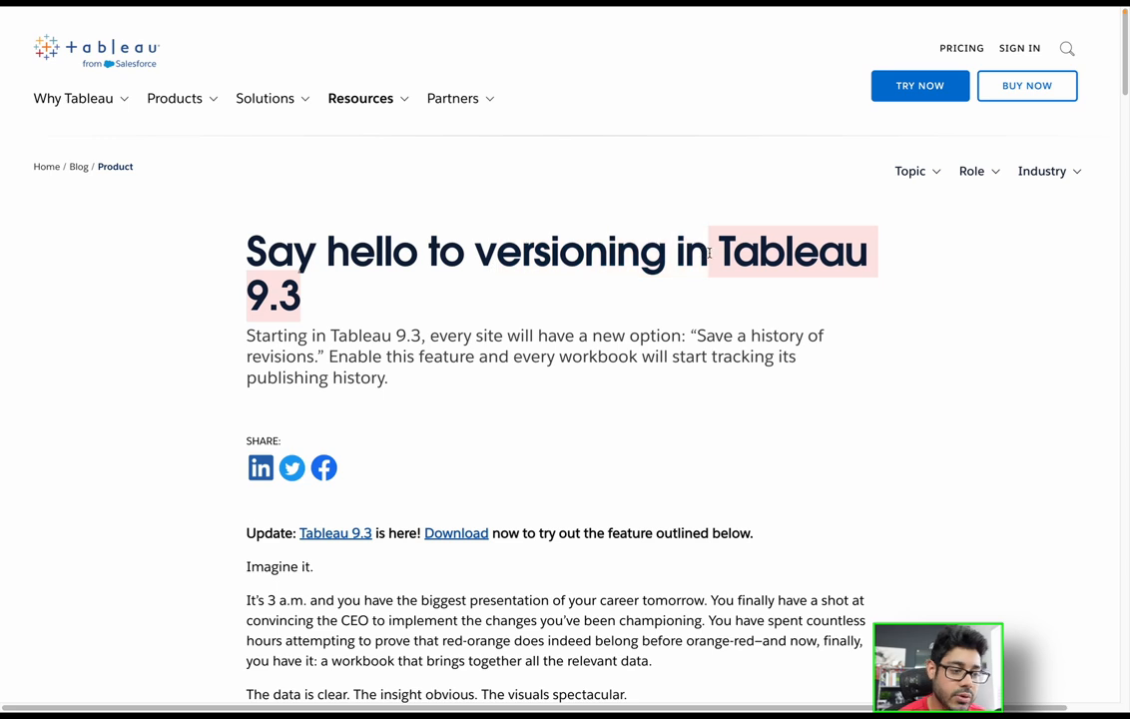
scroll(down, 3)
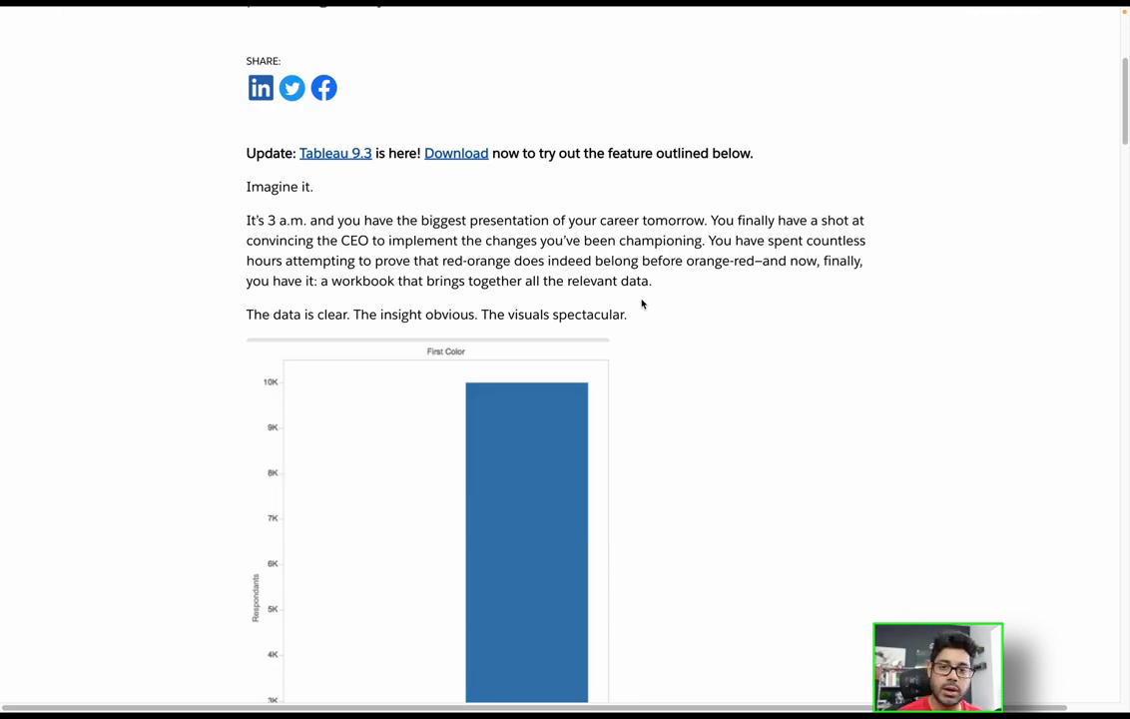
scroll(down, 3)
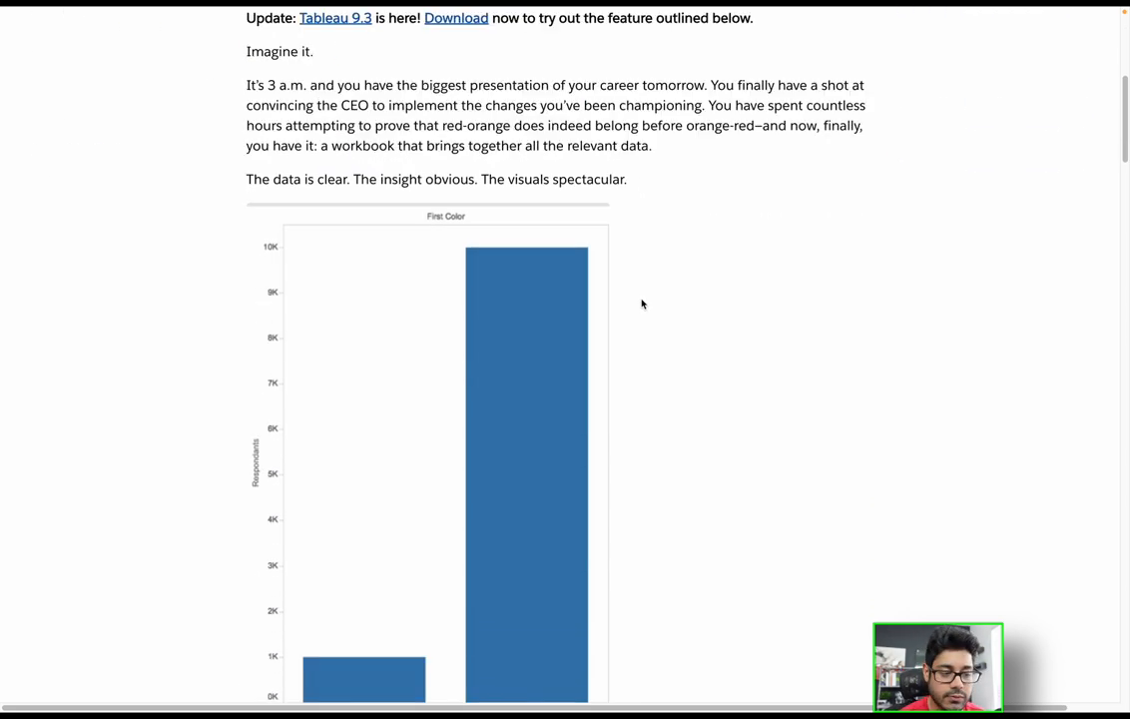
scroll(down, 3)
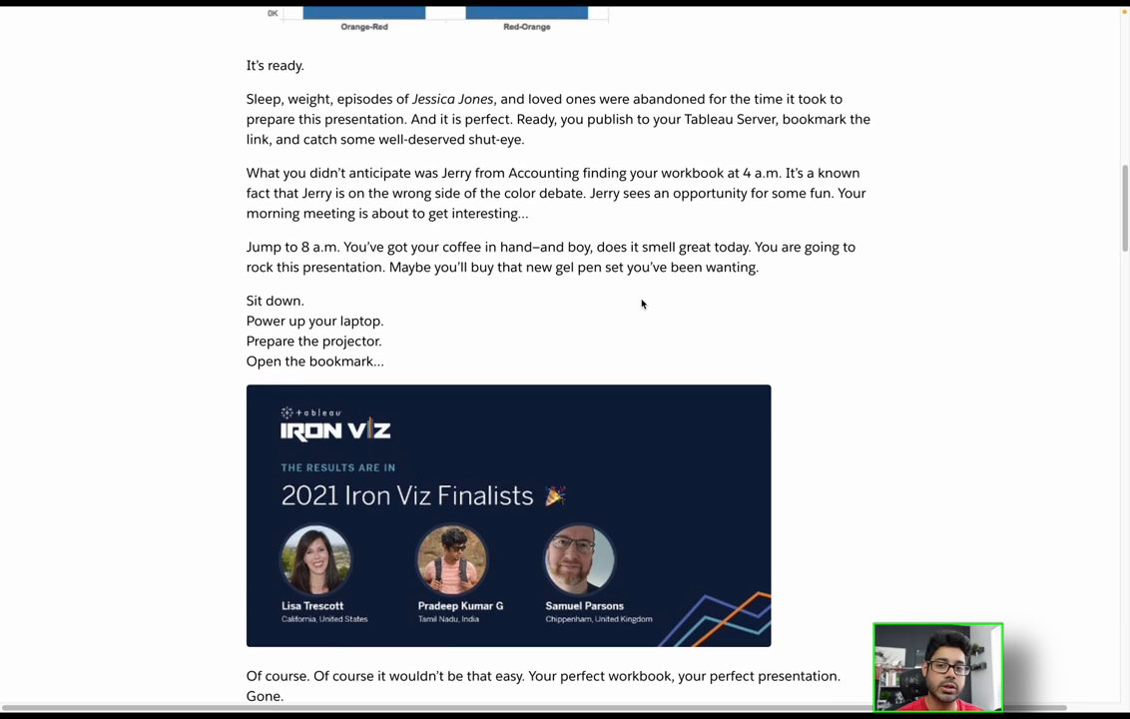
scroll(down, 3)
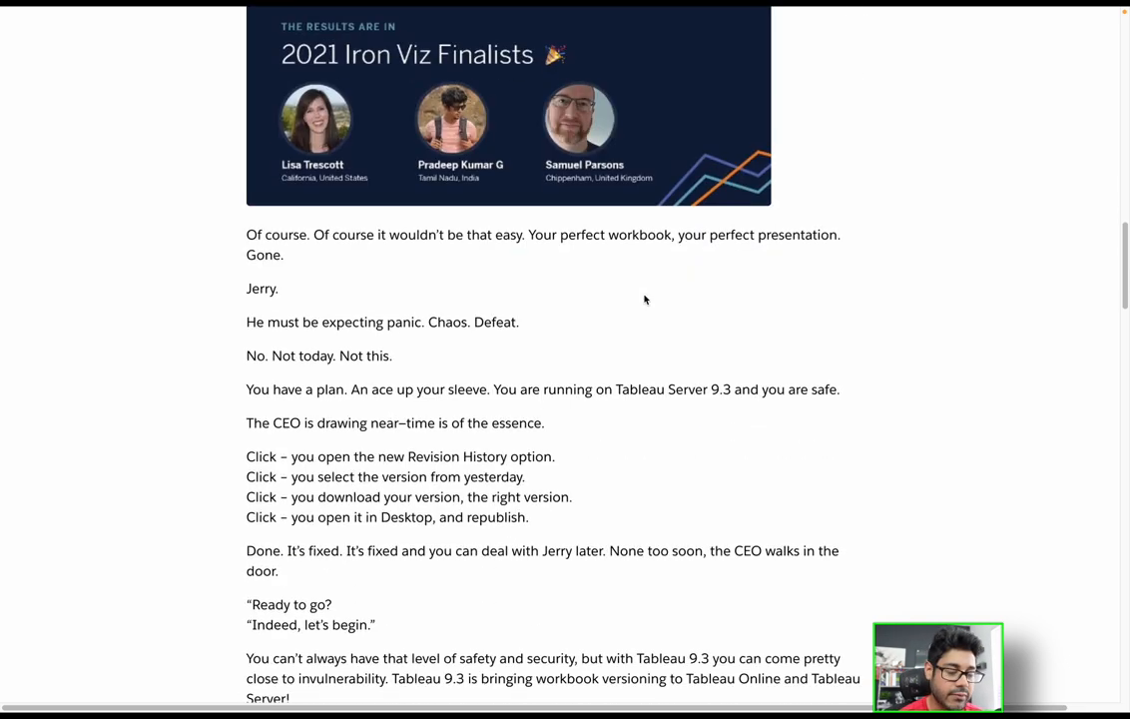
scroll(down, 3)
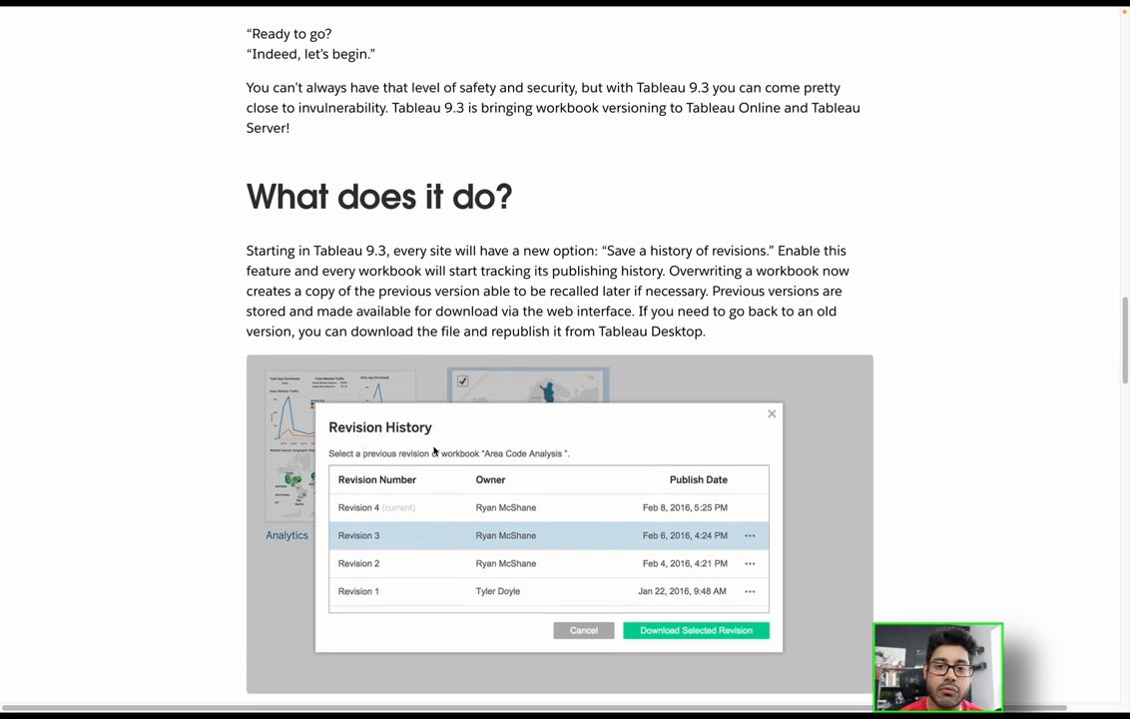
scroll(down, 3)
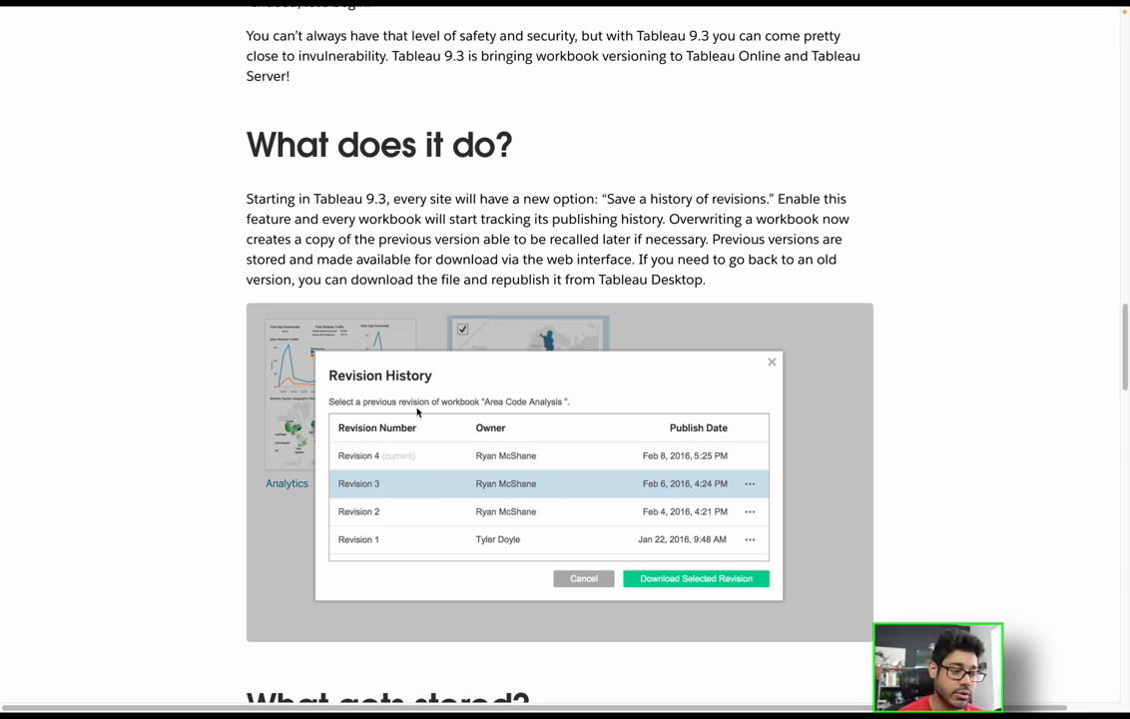
mouse_move(392, 497)
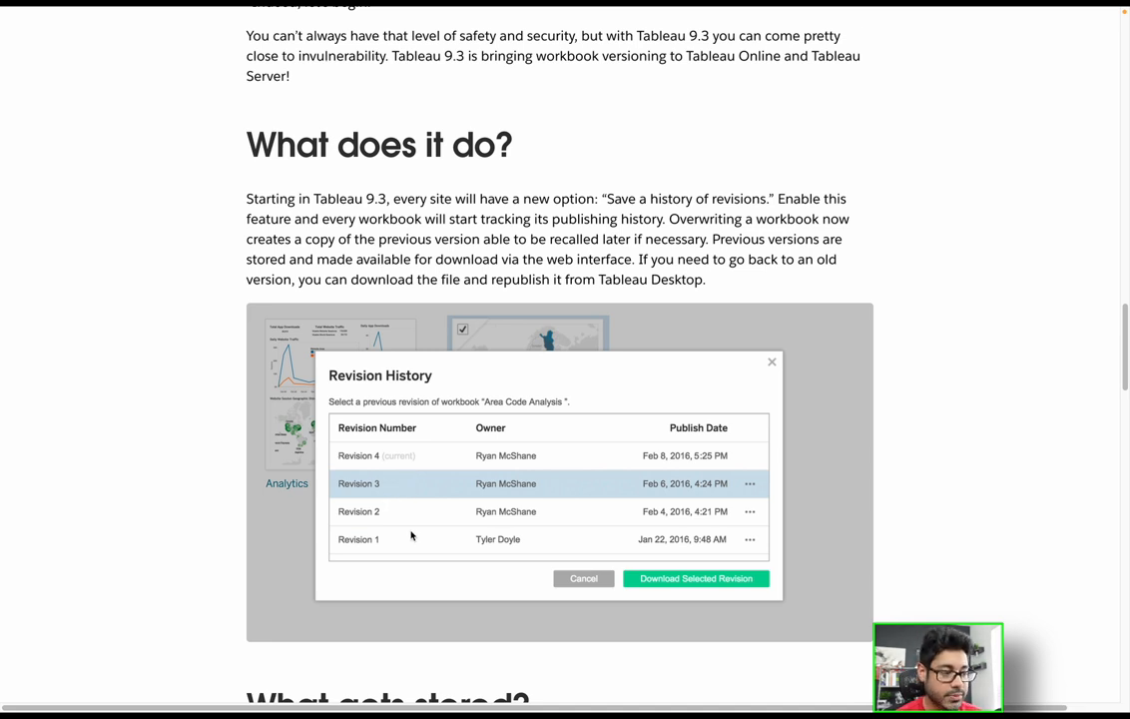
scroll(down, 3)
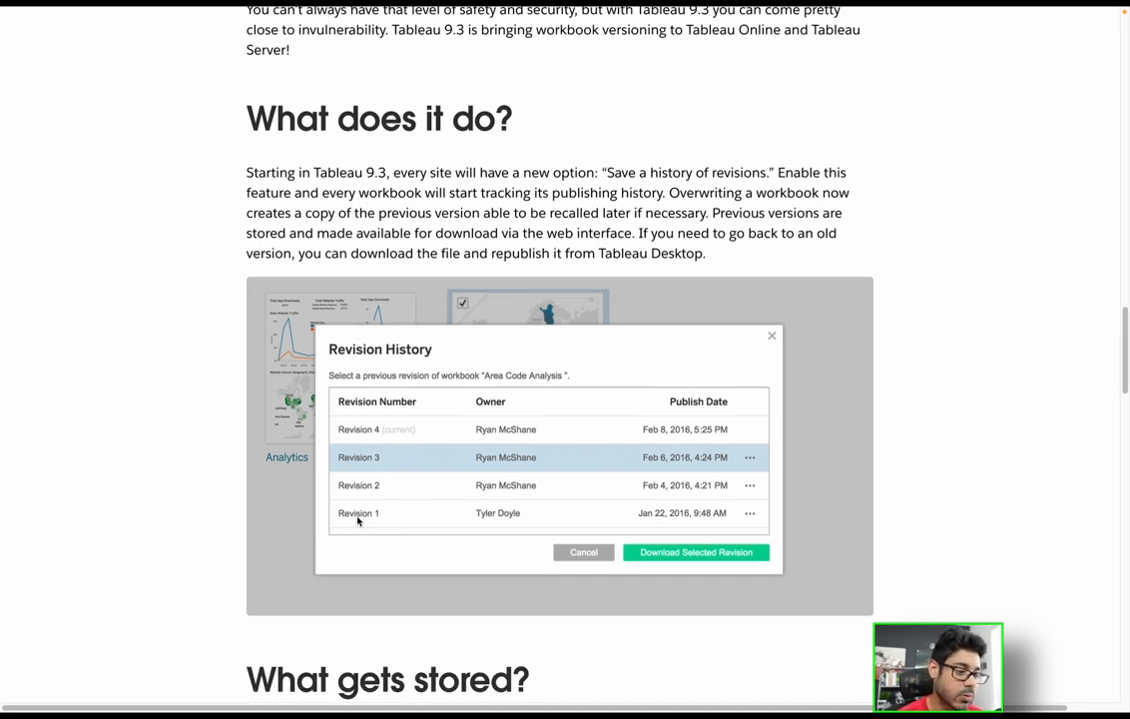
mouse_move(334, 469)
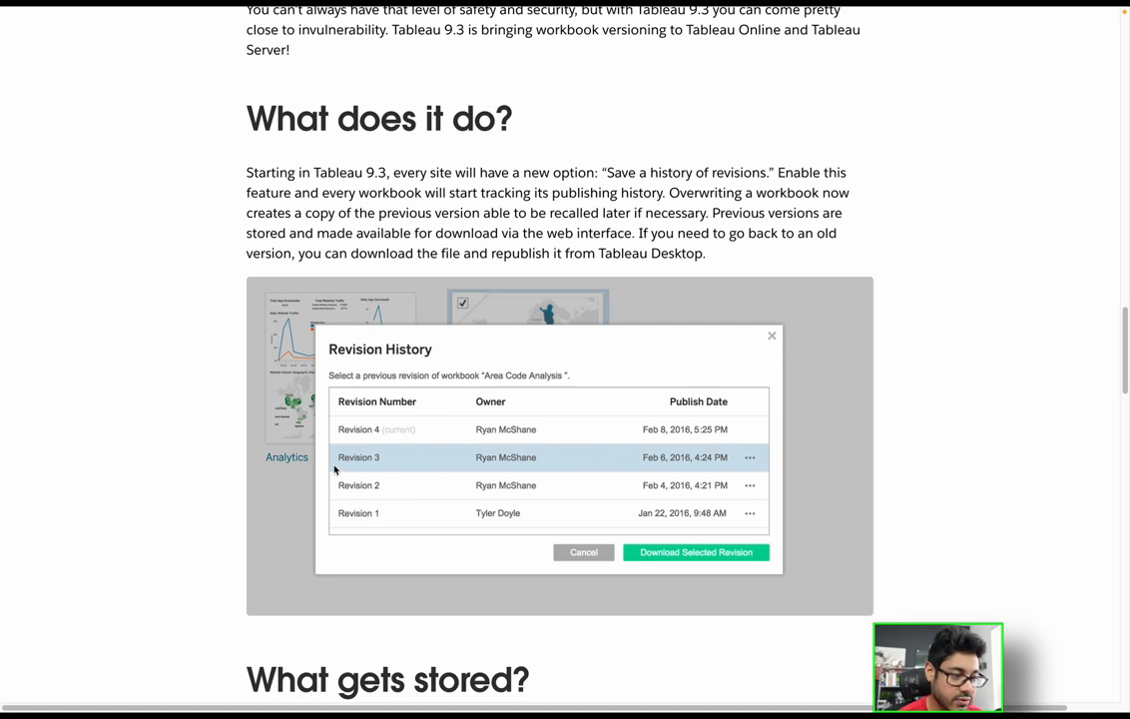
mouse_move(501, 510)
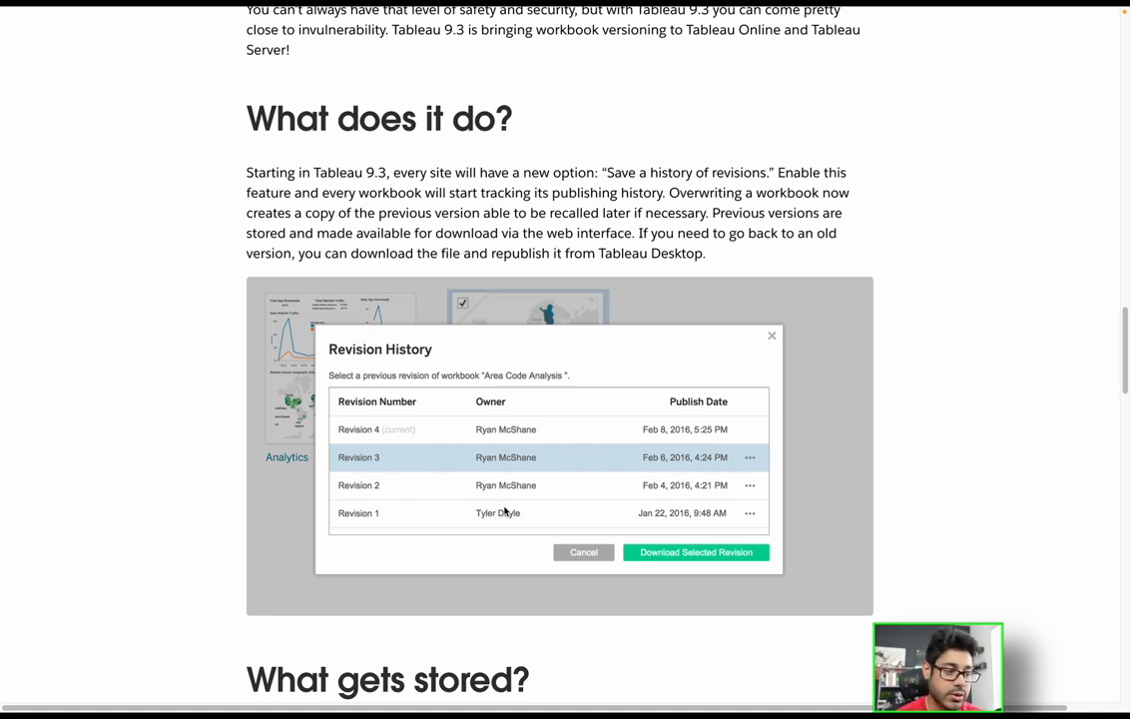
mouse_move(462, 471)
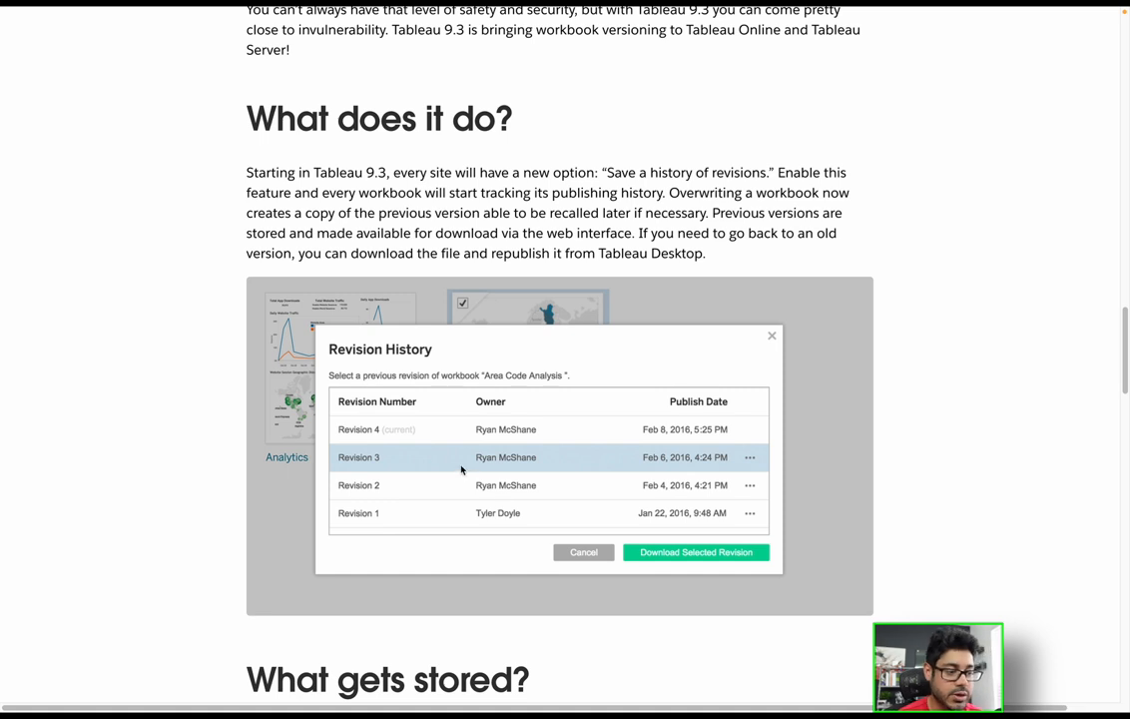
mouse_move(378, 495)
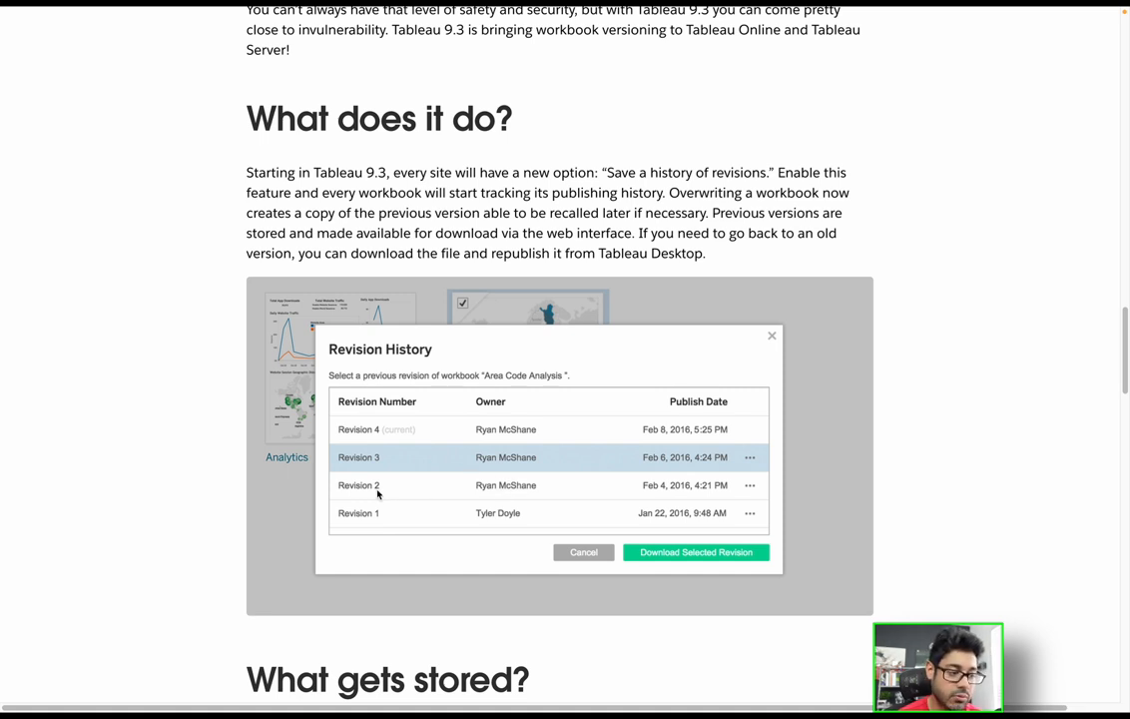
mouse_move(685, 494)
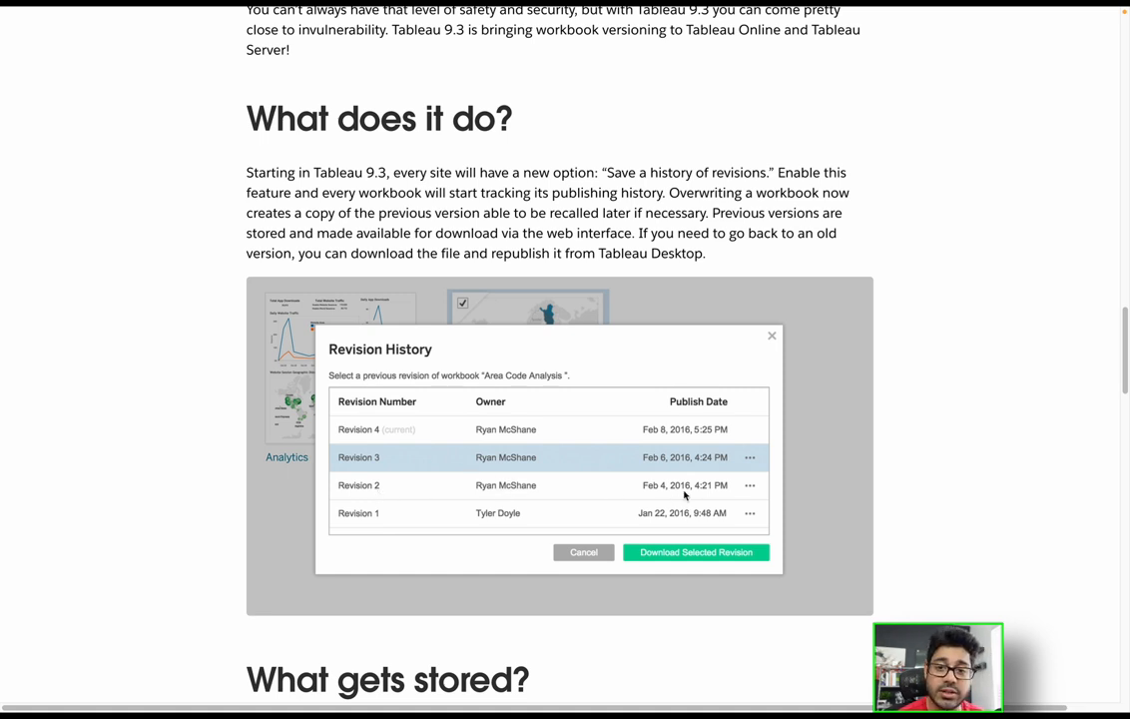
mouse_move(712, 559)
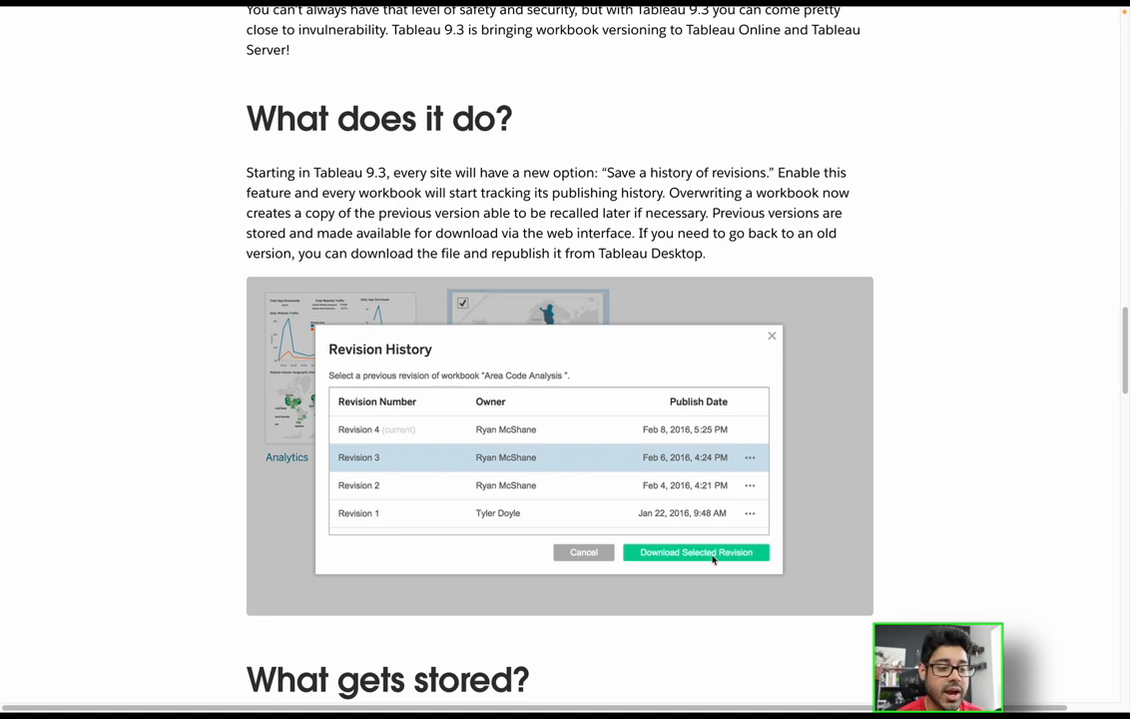
mouse_move(760, 488)
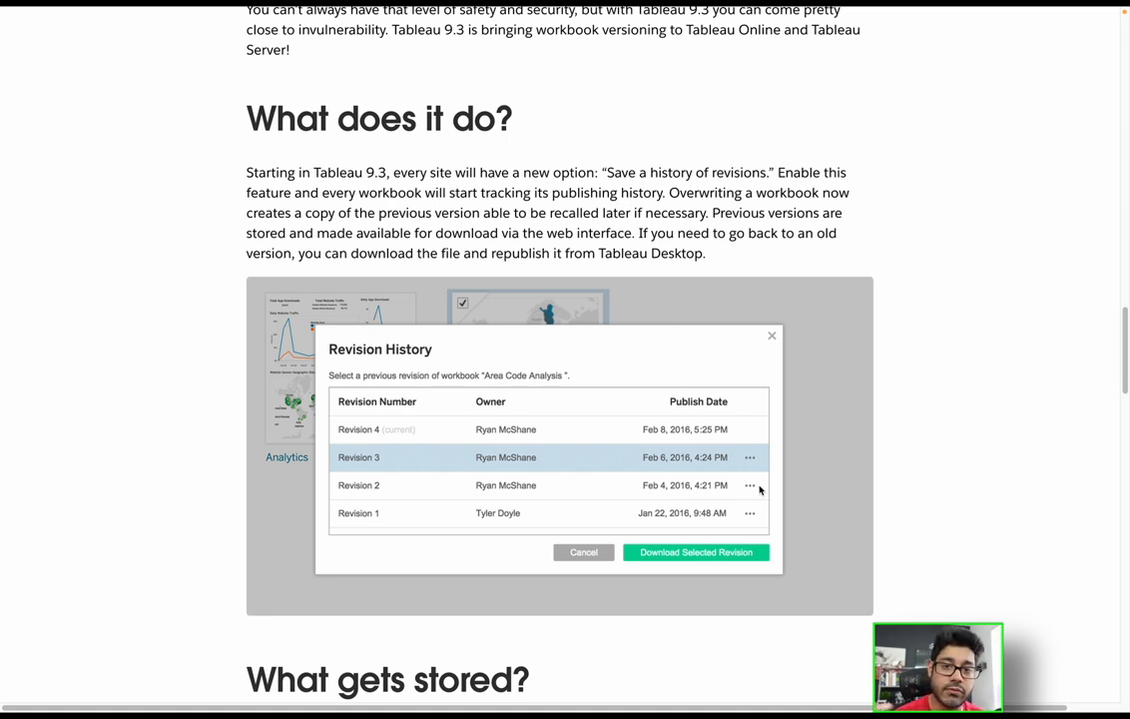
mouse_move(753, 461)
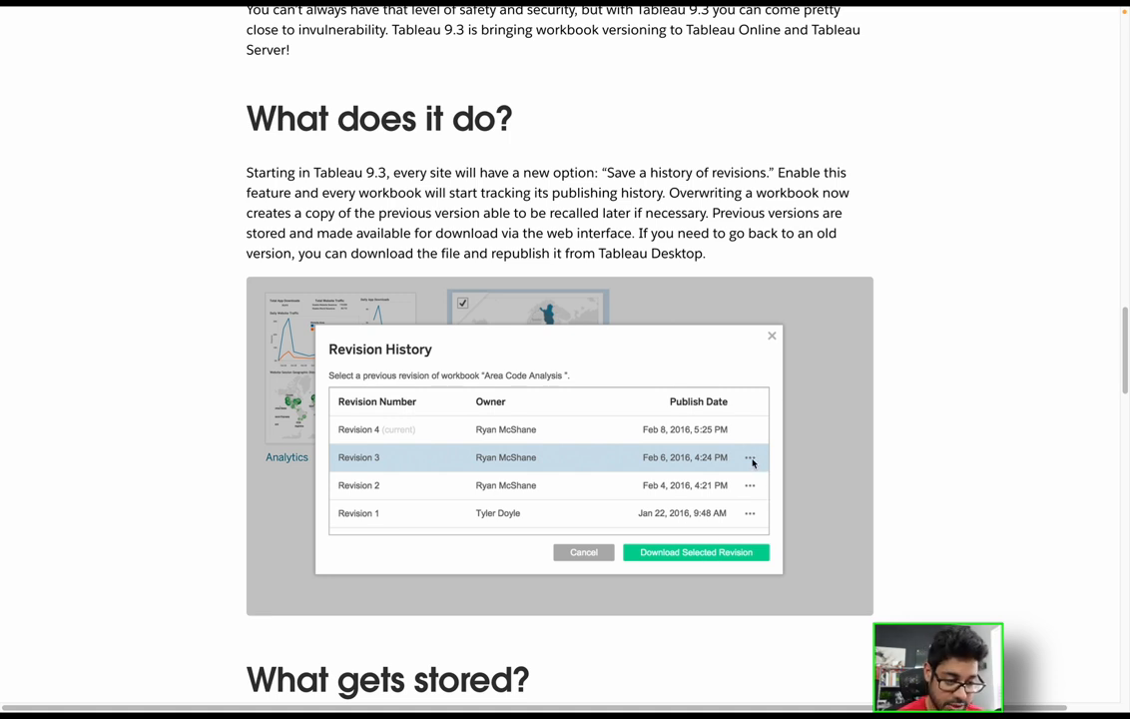
mouse_move(684, 559)
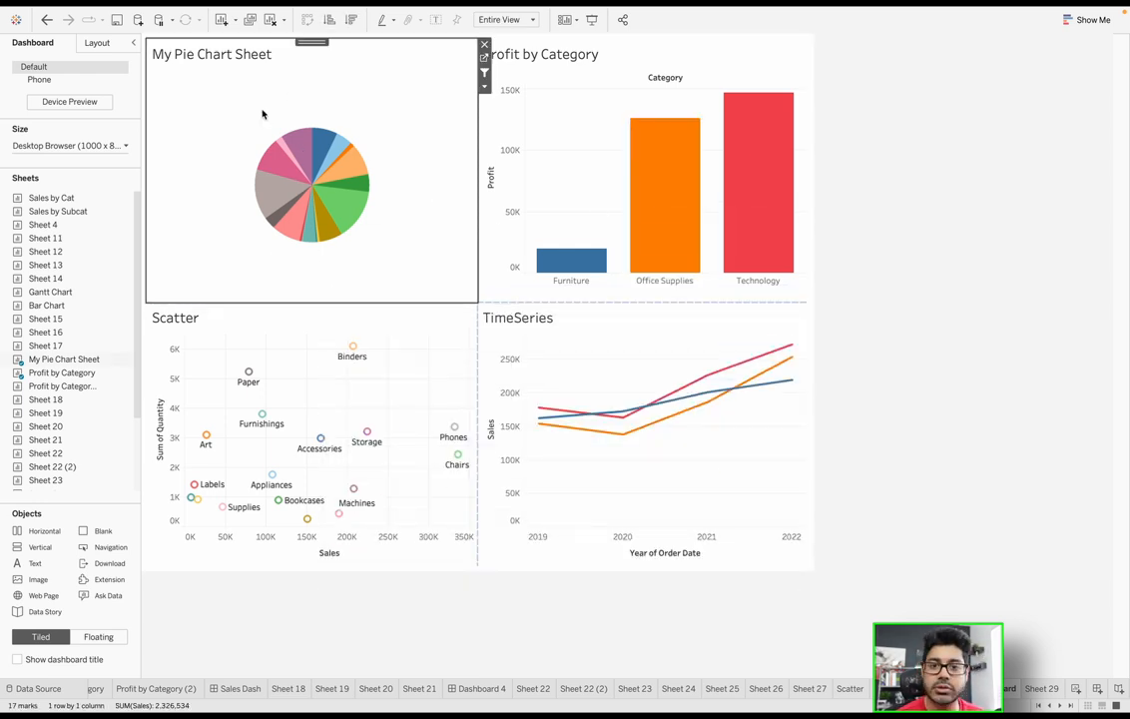
Select the Scatter chart on the dashboard and go to its worksheet
click(644, 169)
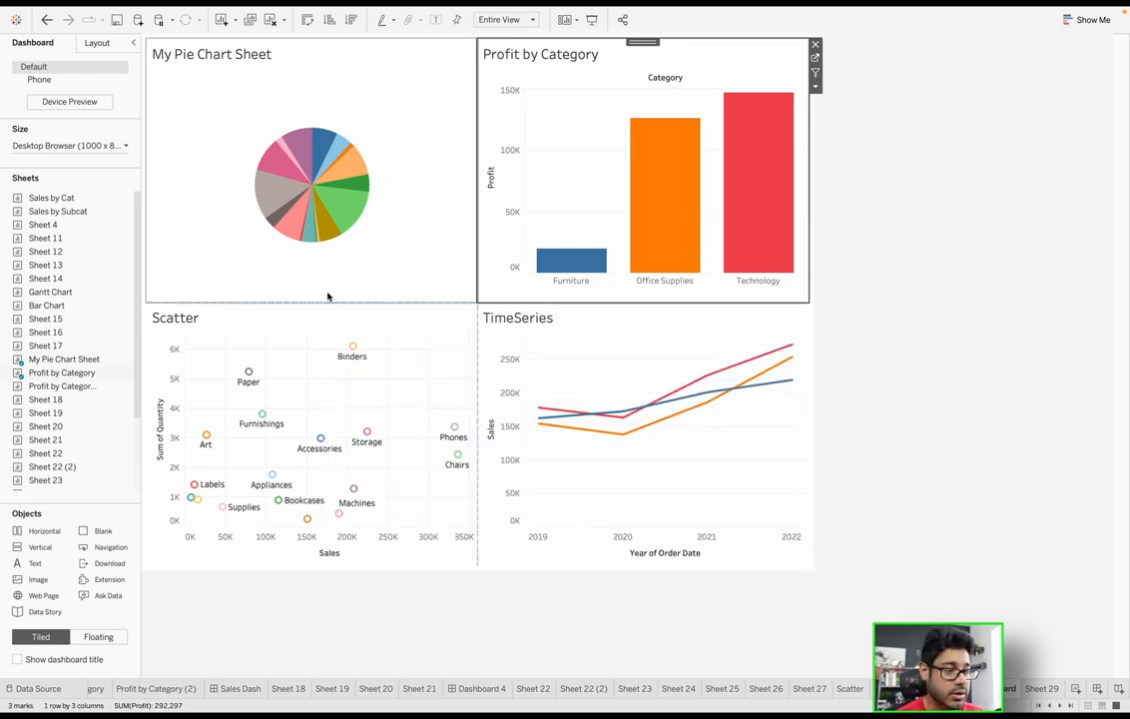
click(890, 340)
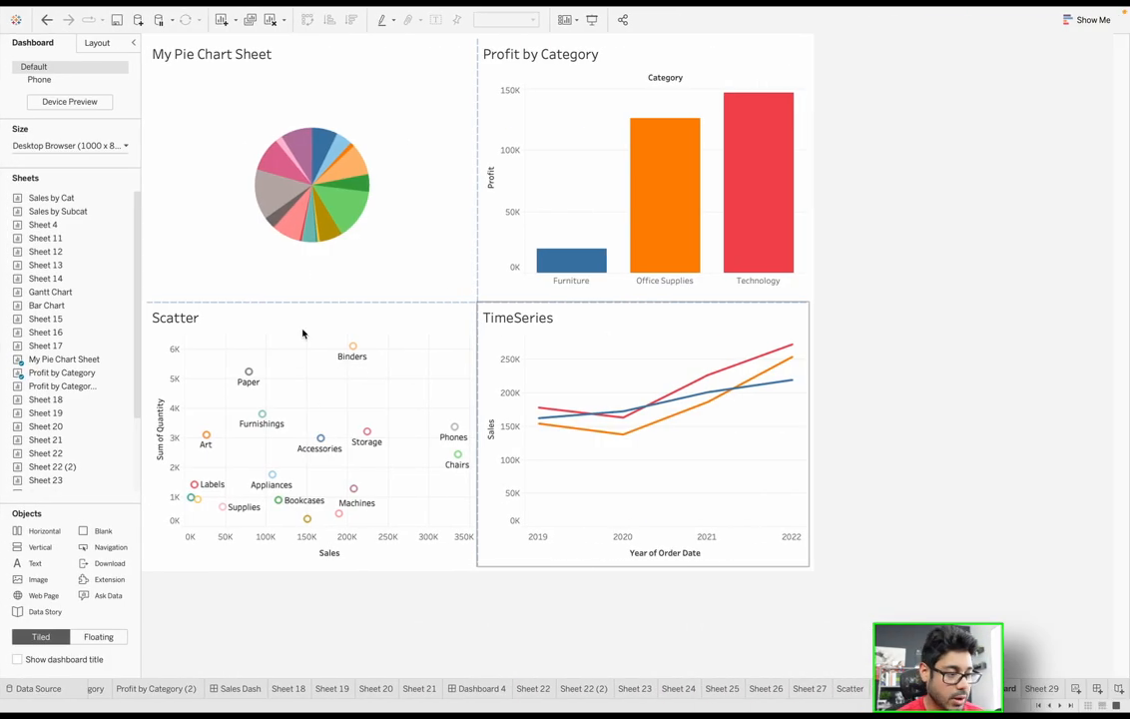
click(248, 372)
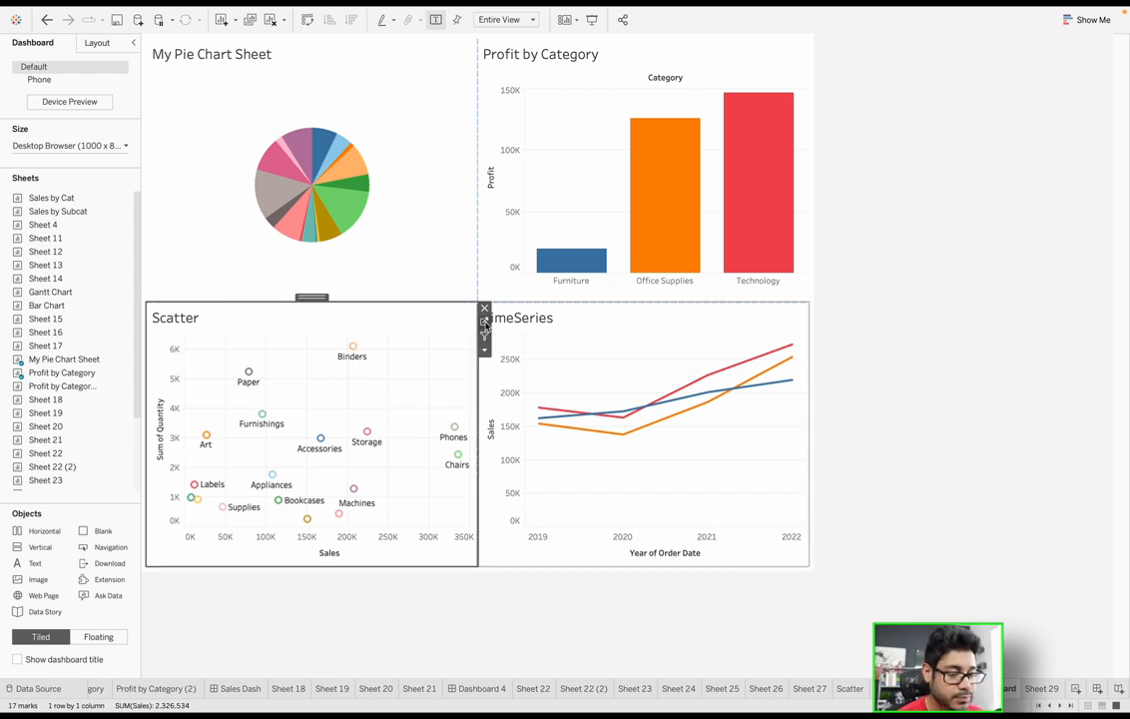
click(850, 688)
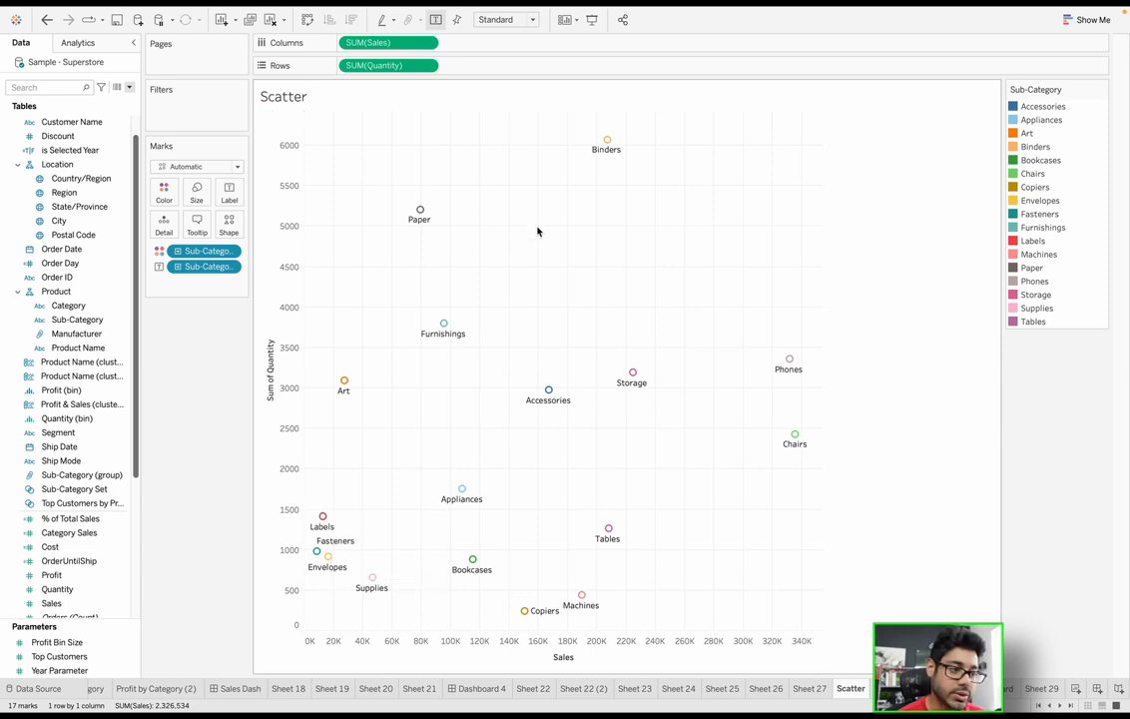
mouse_move(607, 138)
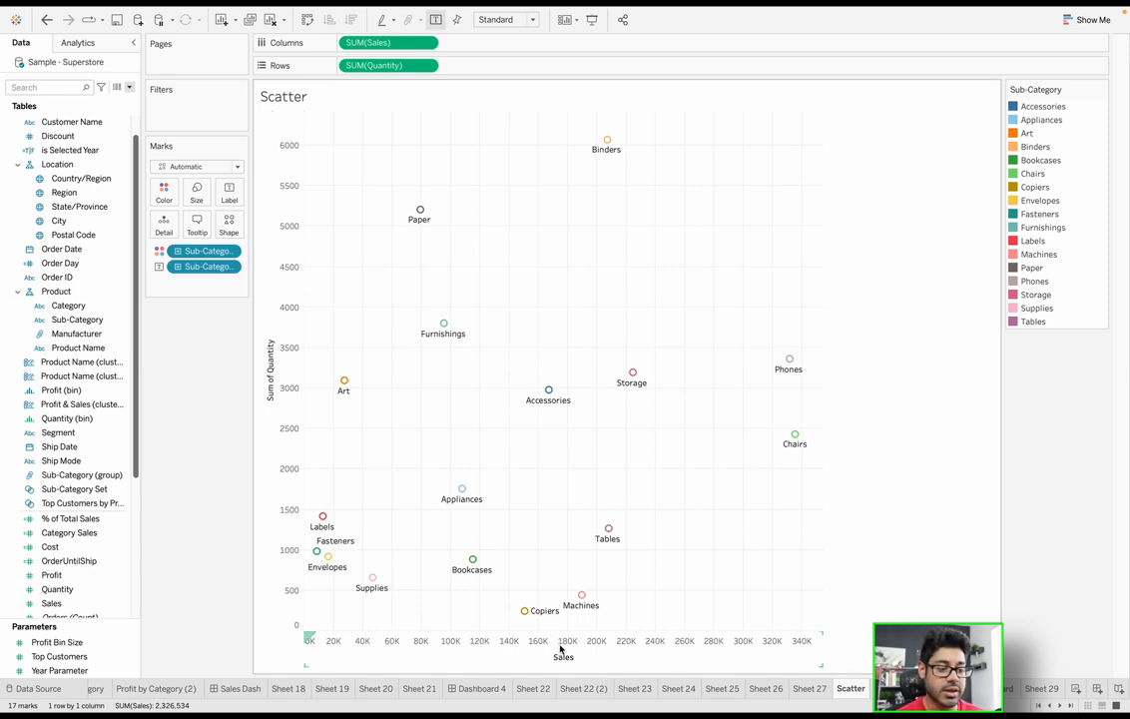
mouse_move(418, 565)
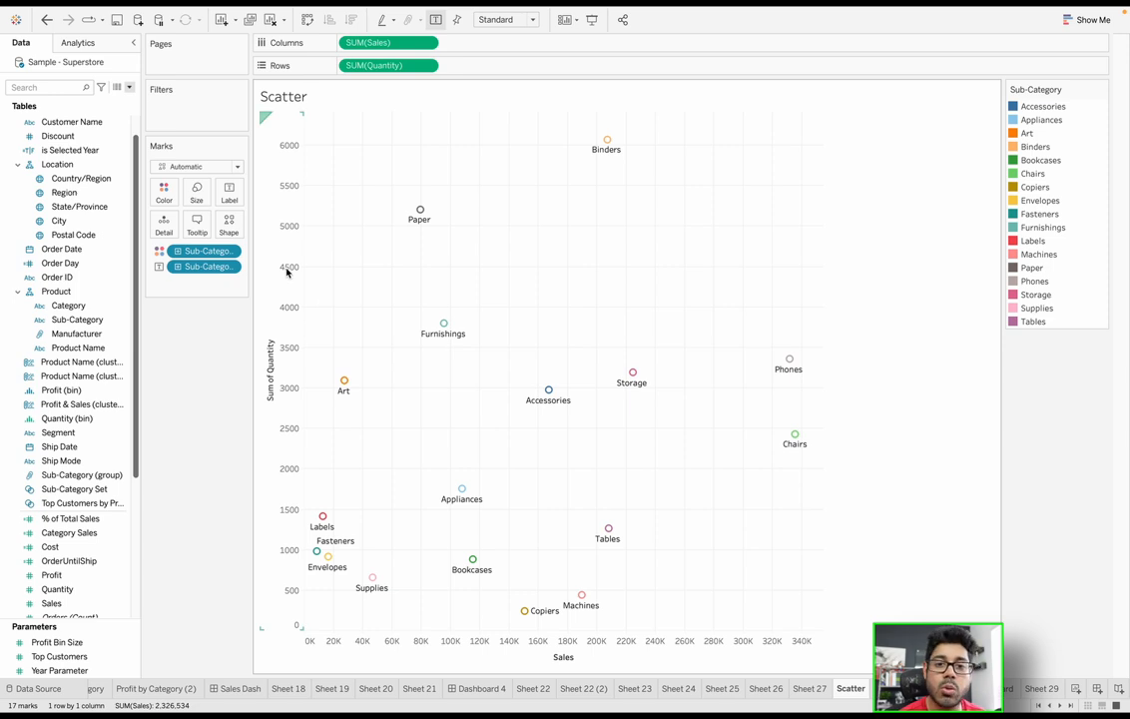
Switch back to the dashboard tab showing the pie, bar, scatter and TimeSeries charts
click(387, 42)
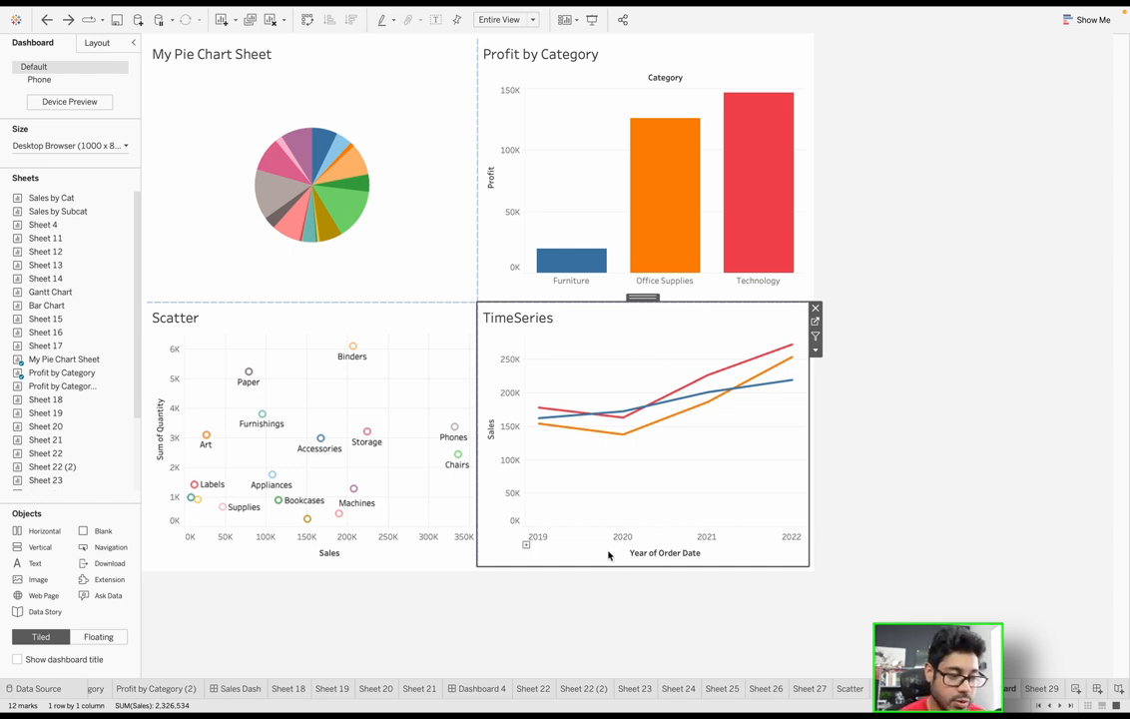
mouse_move(631, 550)
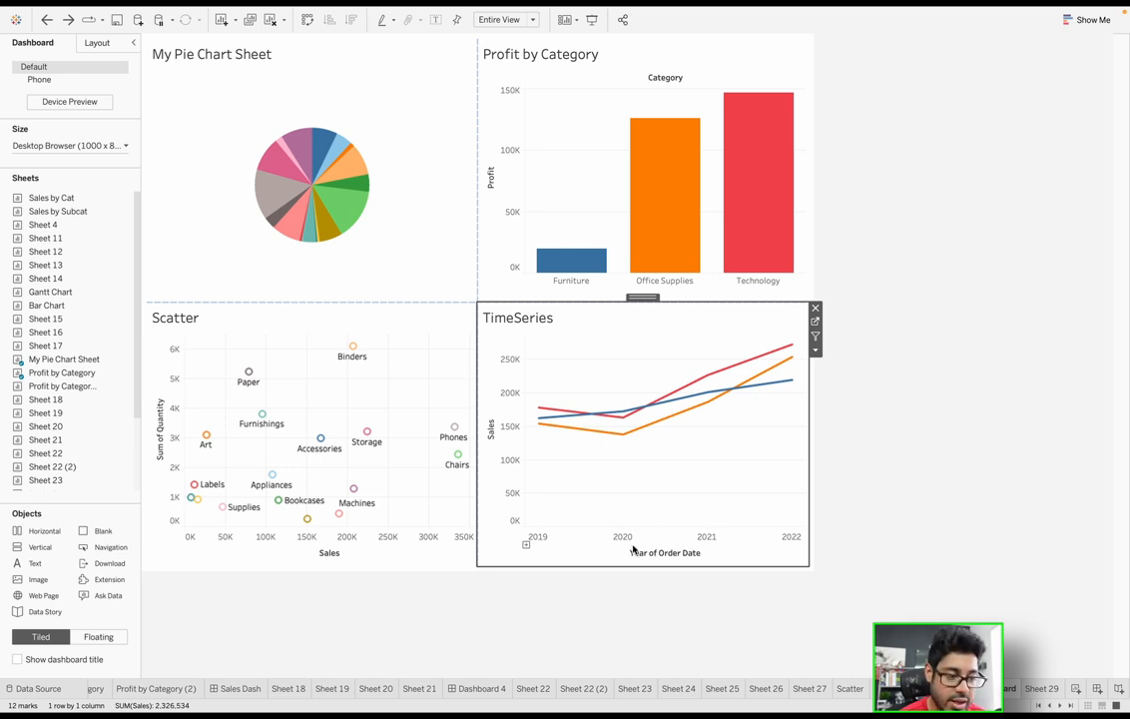
mouse_move(806, 328)
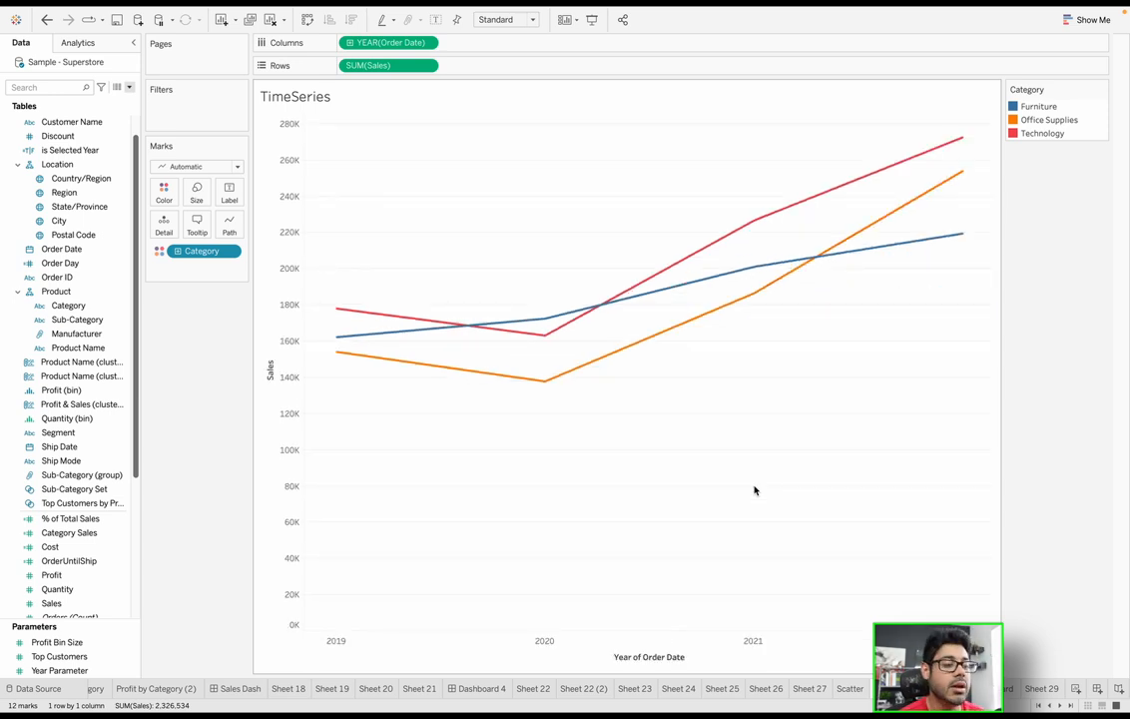
mouse_move(338, 311)
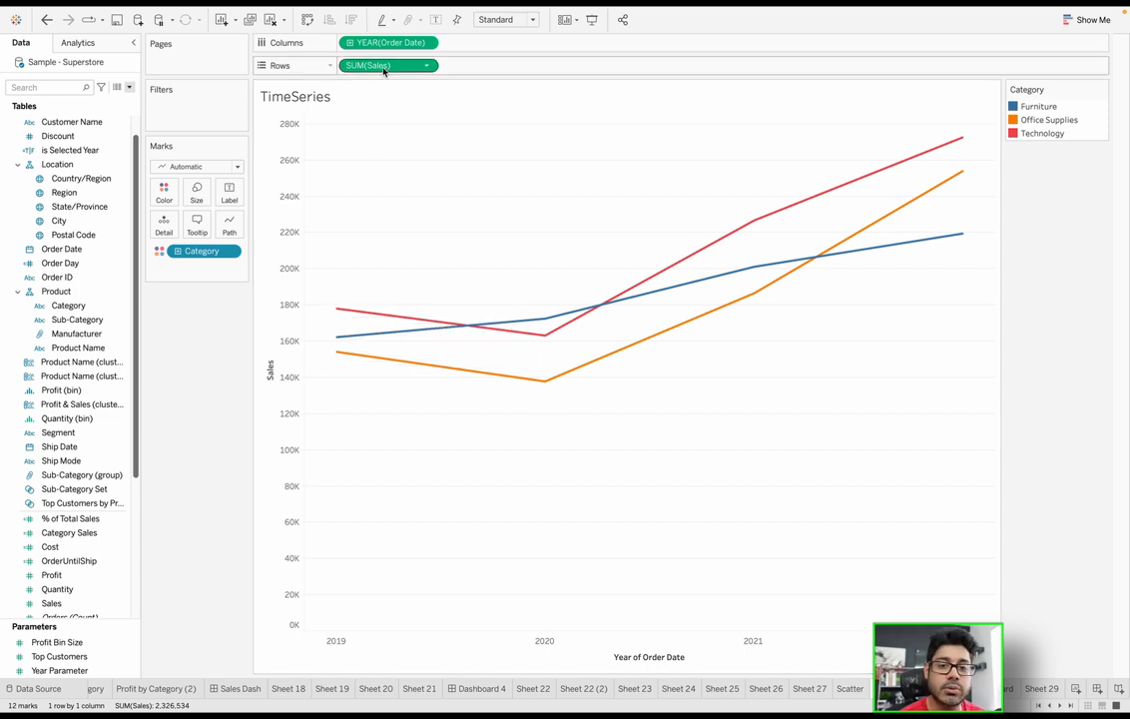
mouse_move(384, 66)
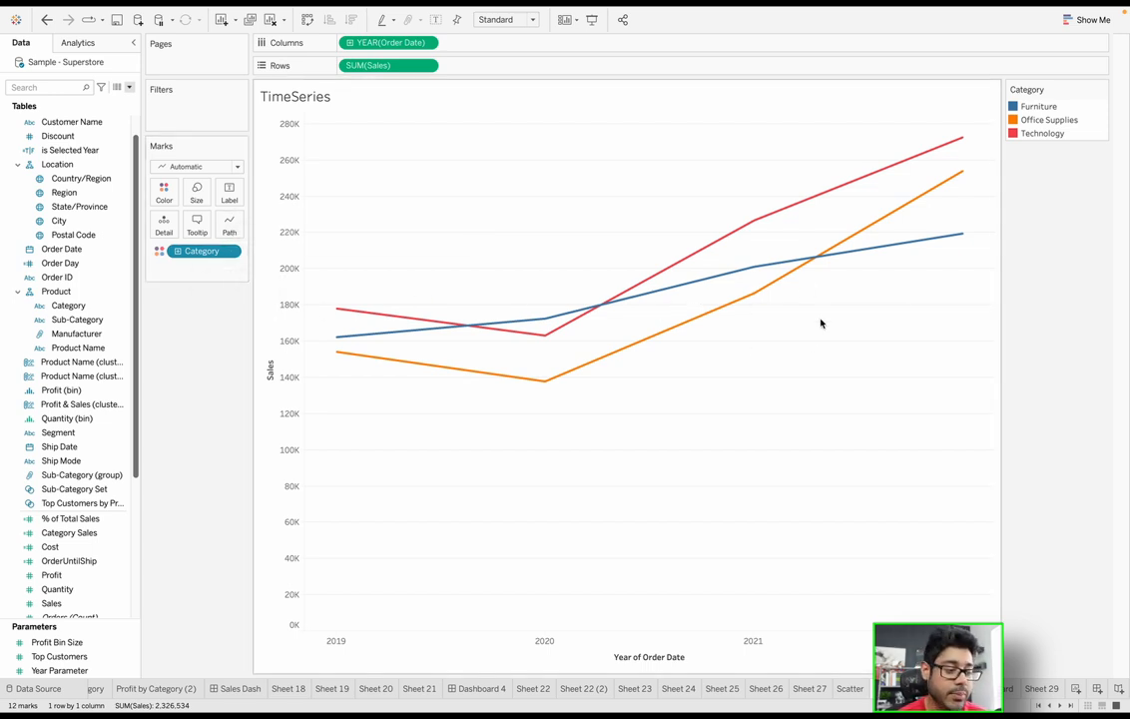
mouse_move(380, 290)
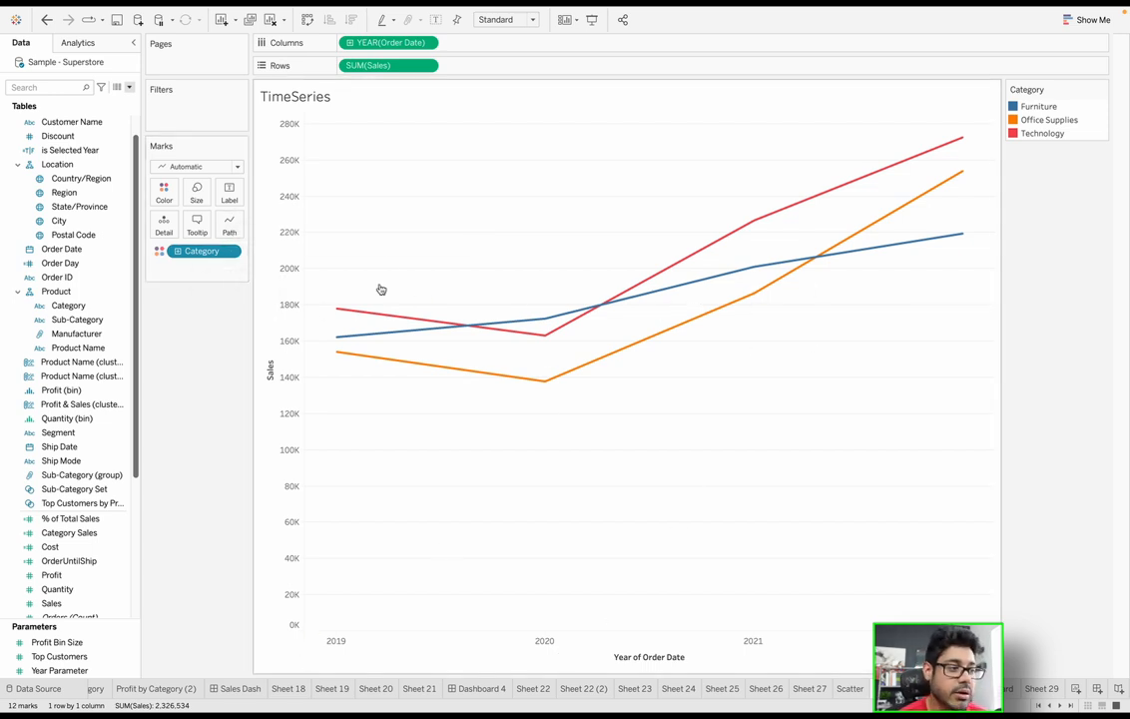
click(387, 65)
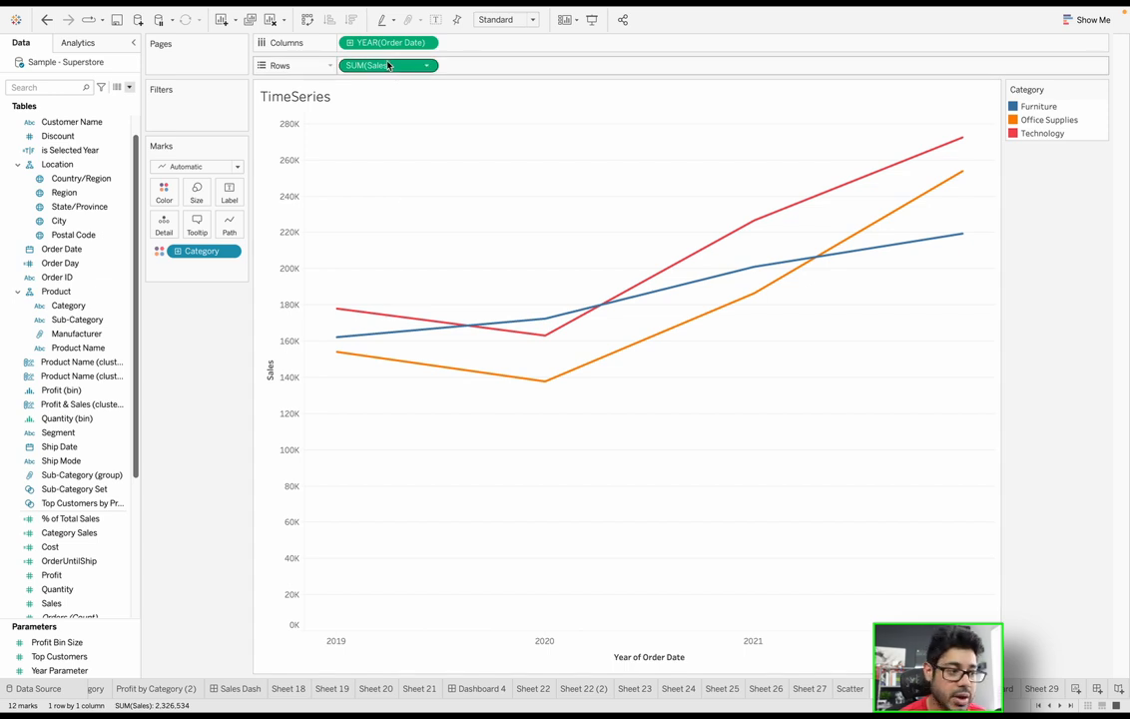
mouse_move(539, 652)
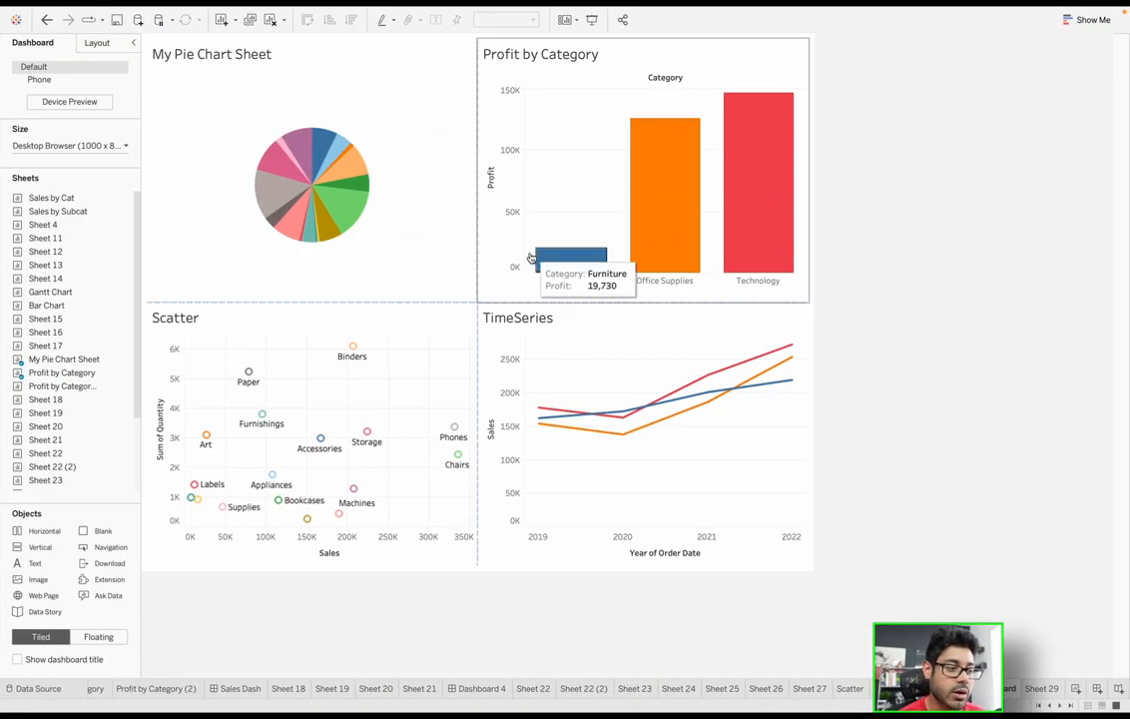
mouse_move(584, 264)
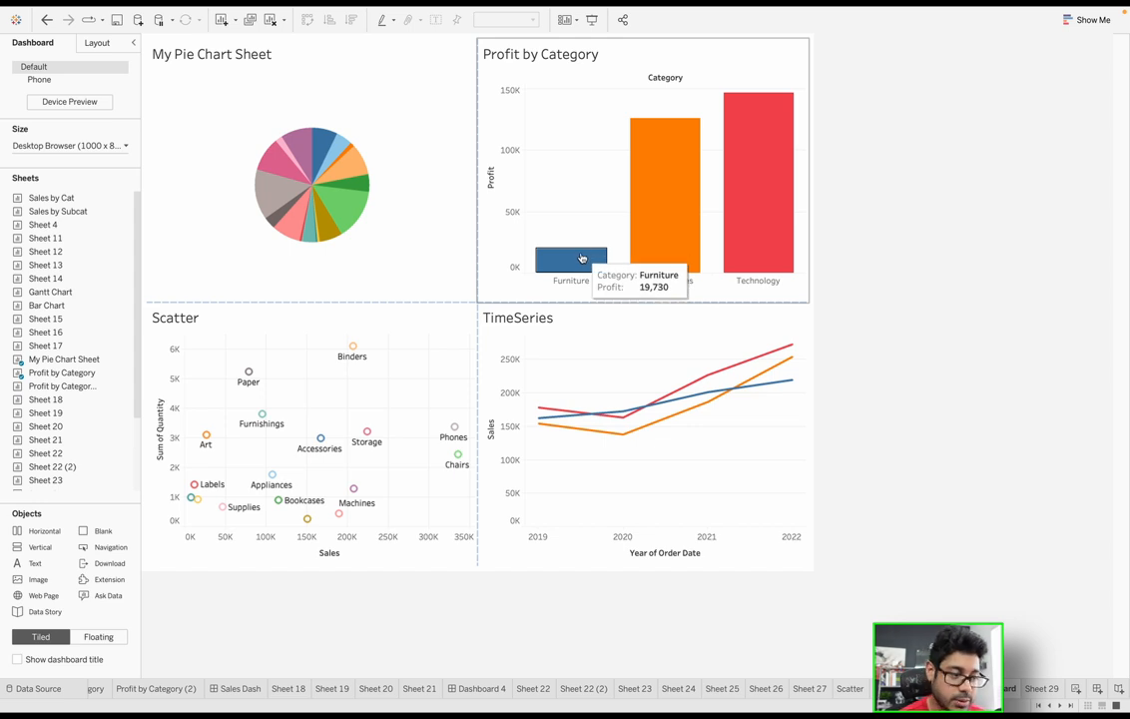
mouse_move(567, 98)
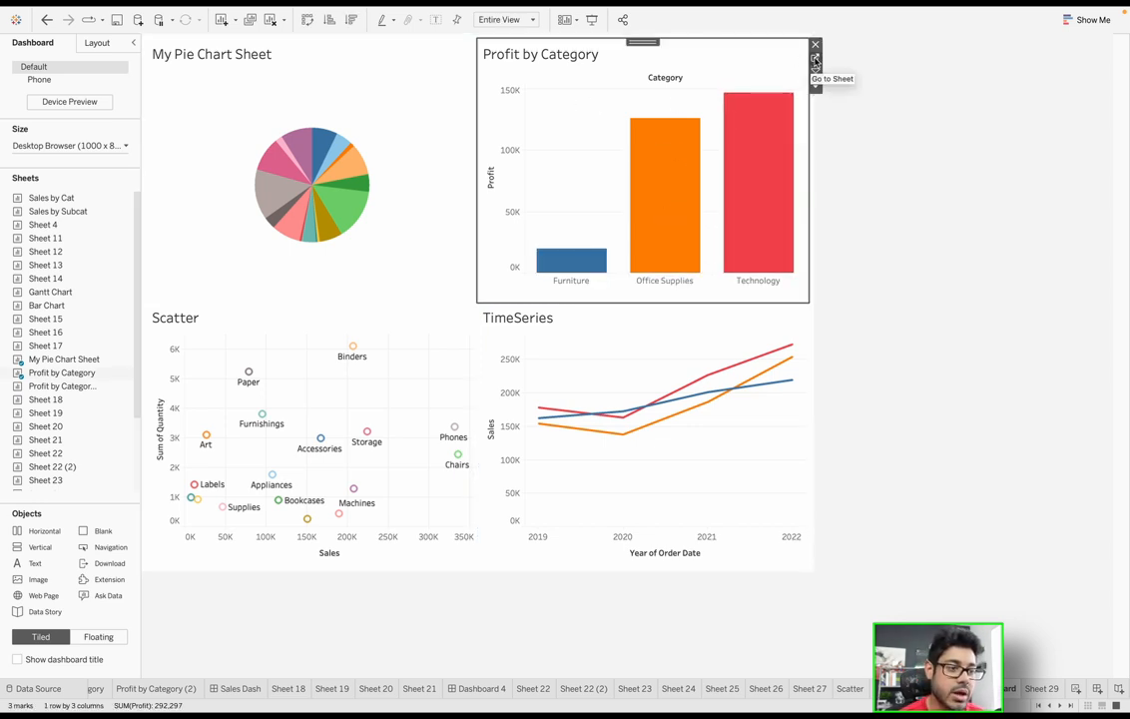
click(816, 62)
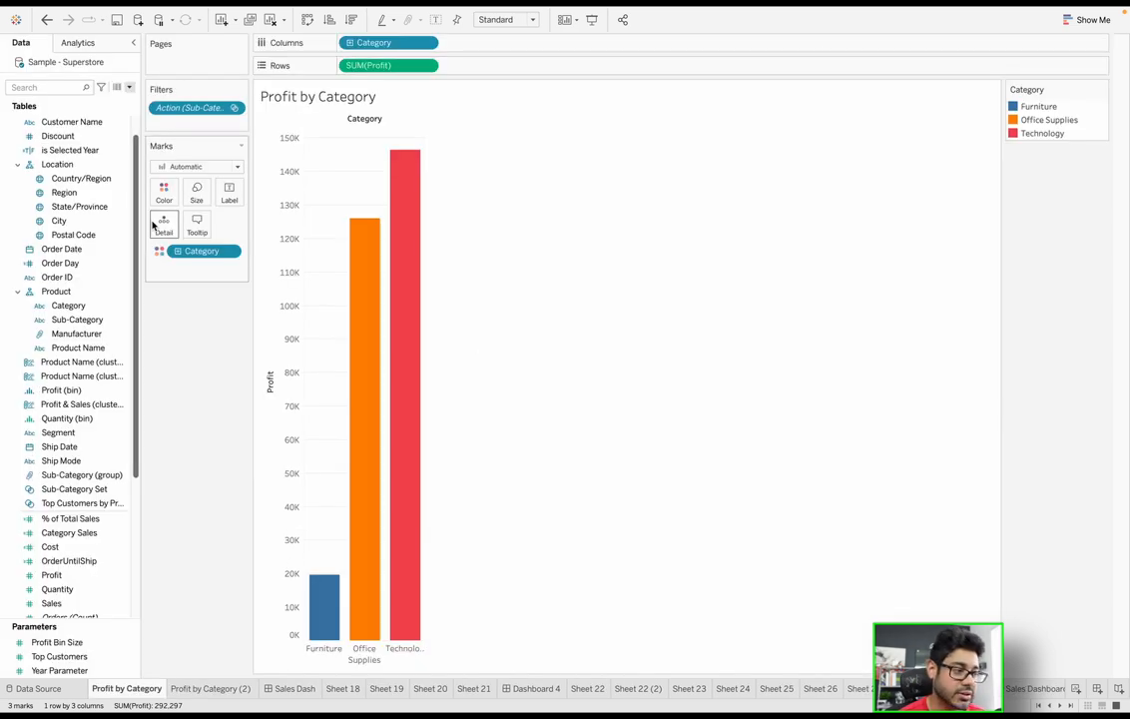
mouse_move(370, 305)
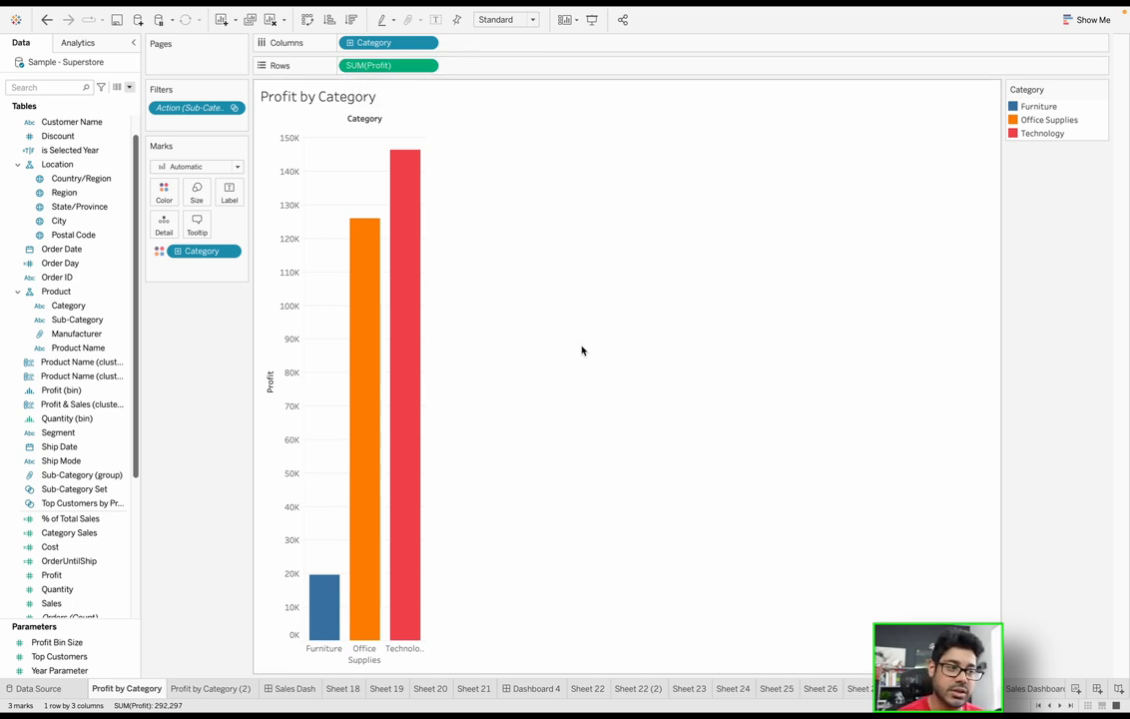
mouse_move(551, 450)
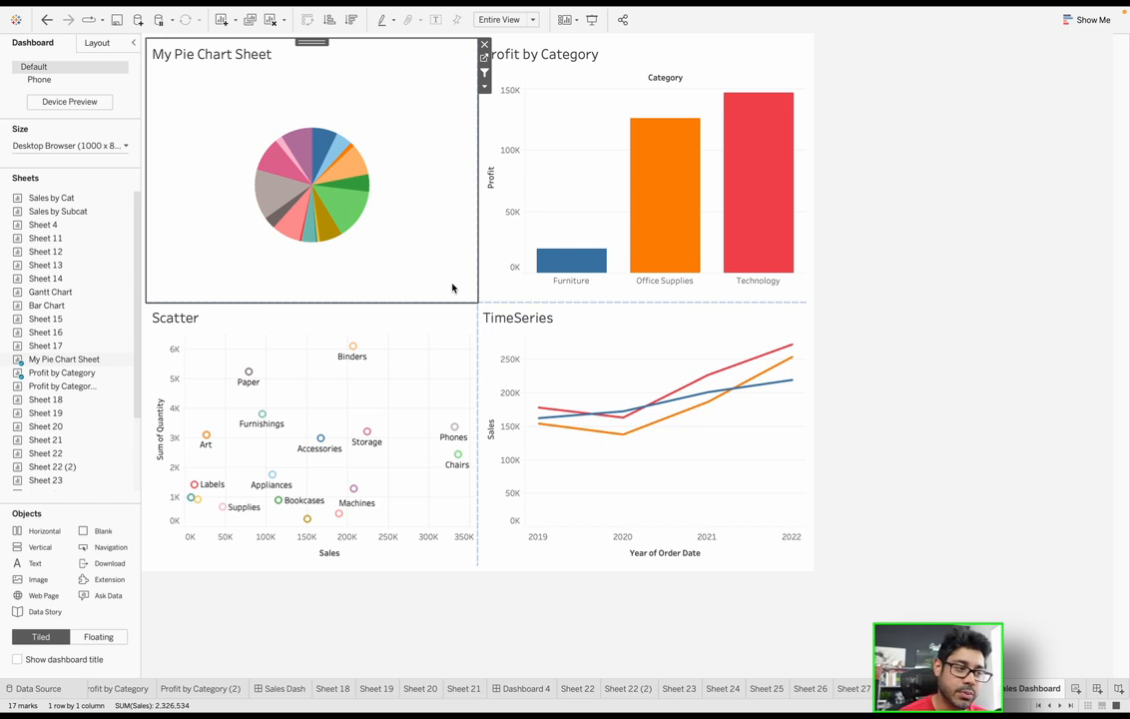
mouse_move(349, 215)
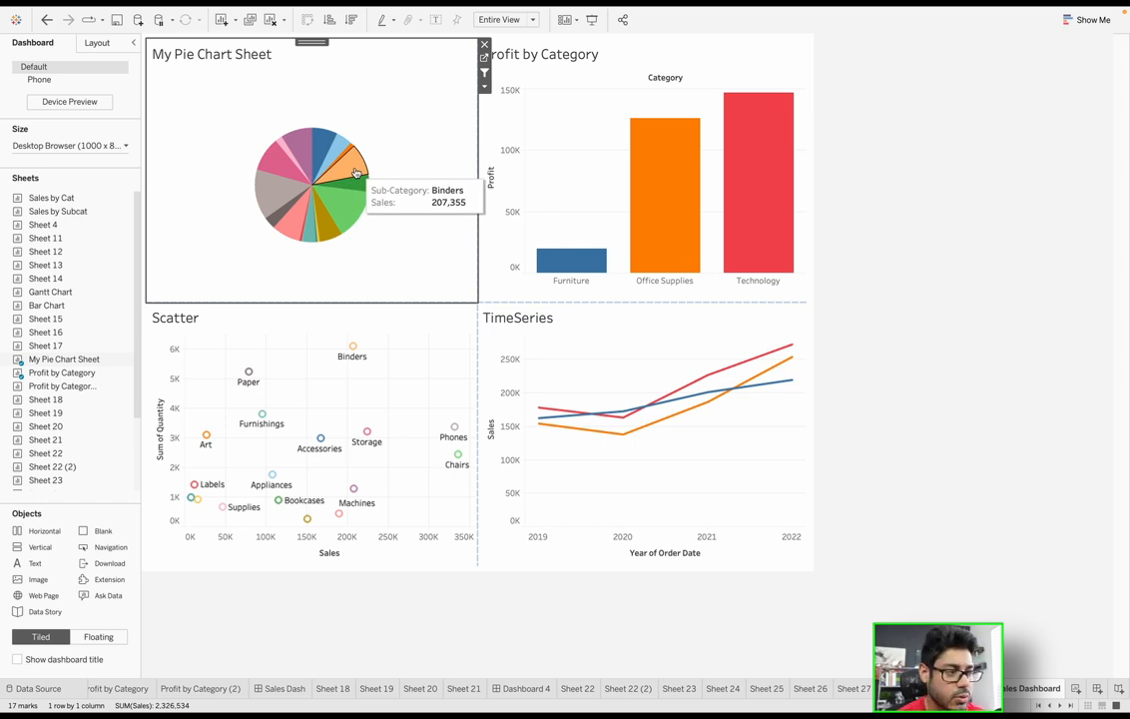
mouse_move(351, 204)
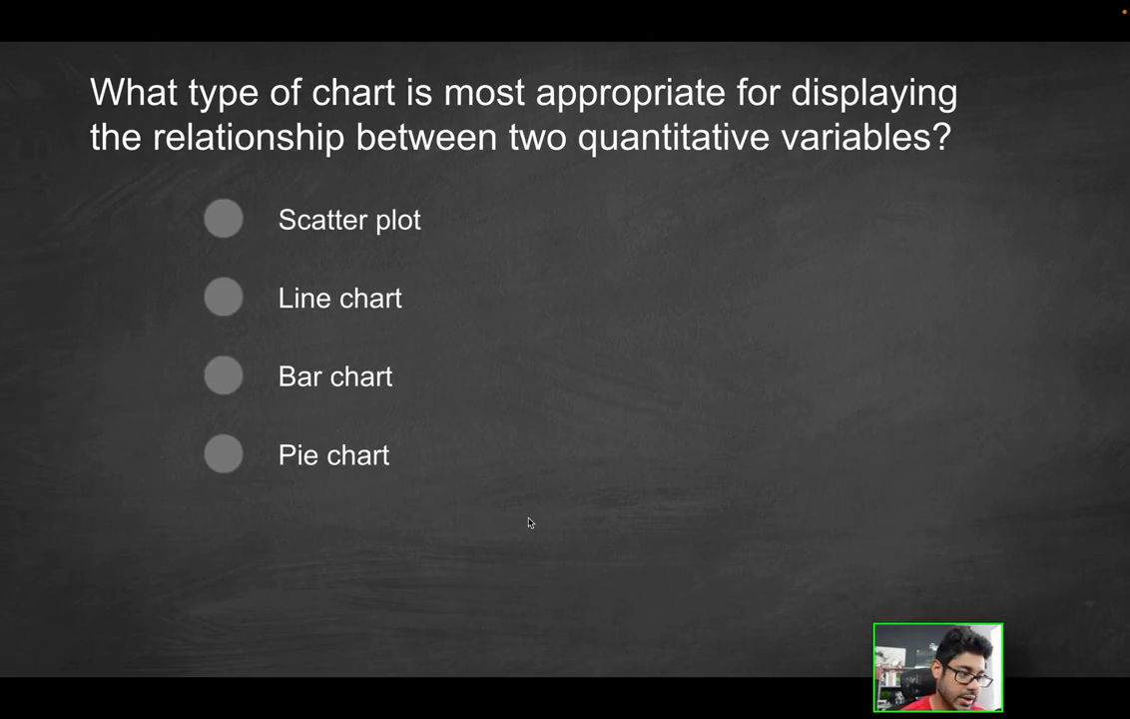
Start Practice Exam 1, answer and check the first question, then continue to the next
click(224, 219)
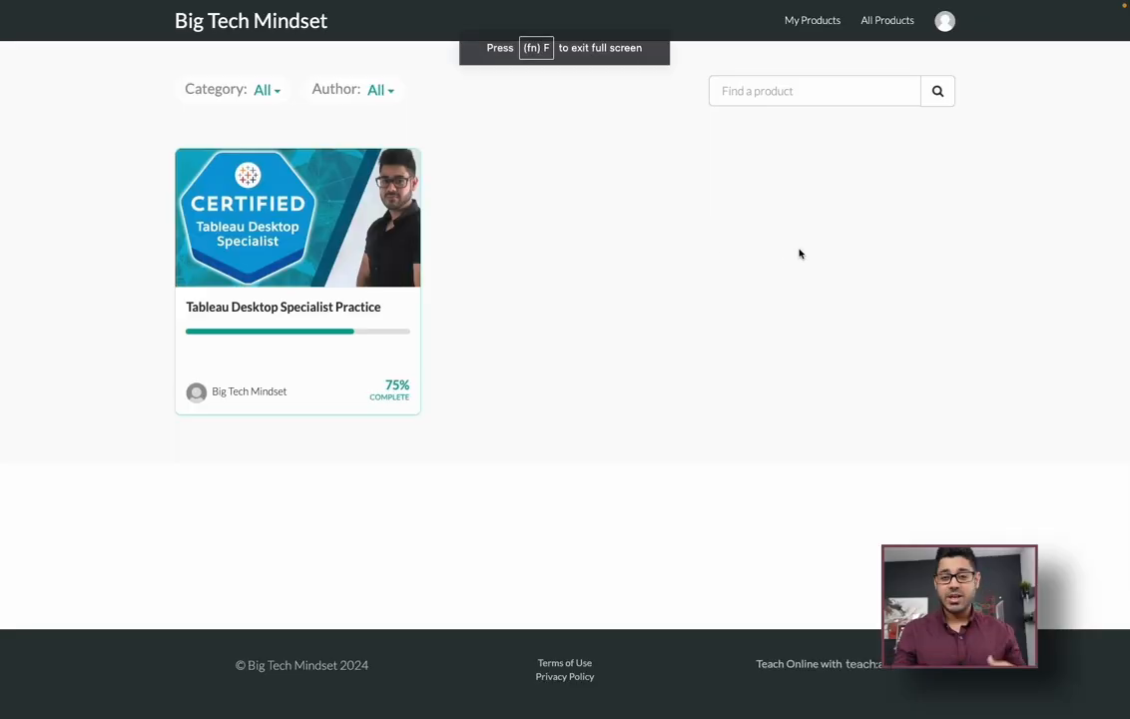
mouse_move(792, 254)
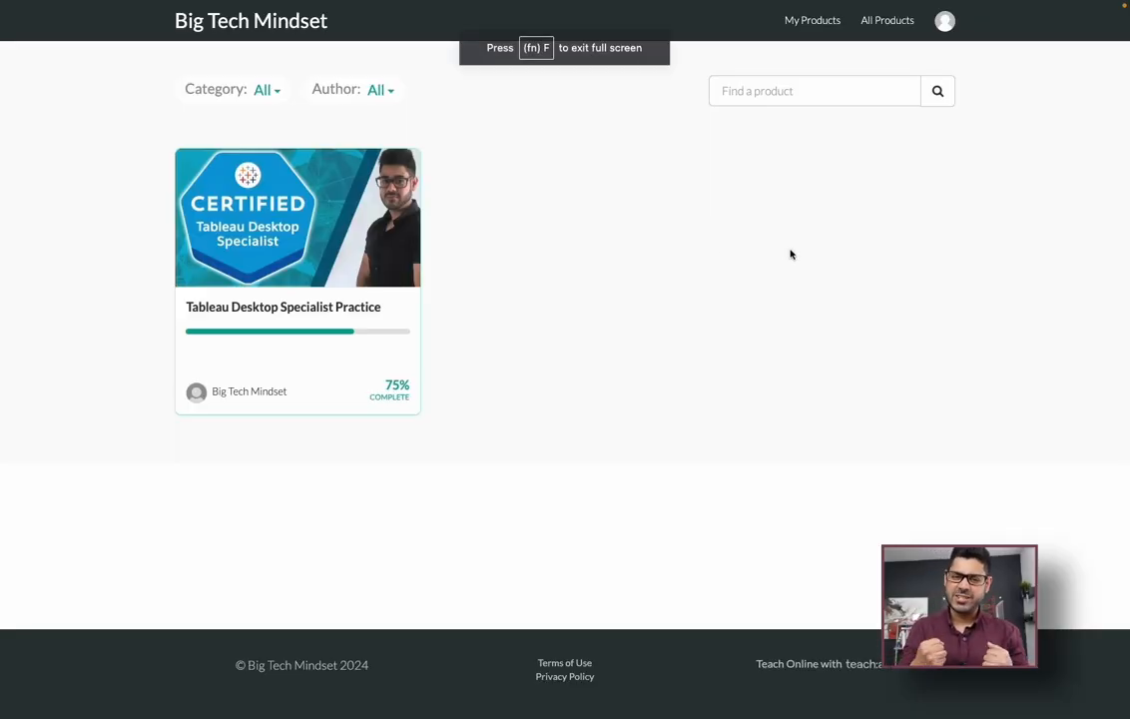
mouse_move(342, 269)
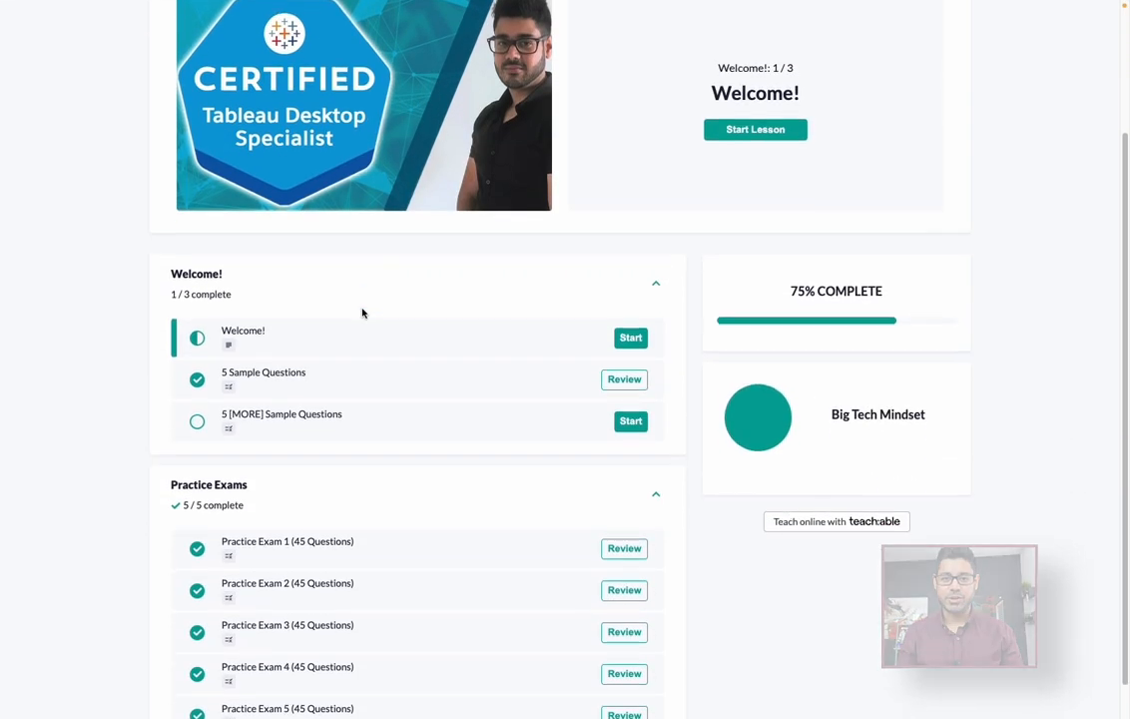
scroll(down, 3)
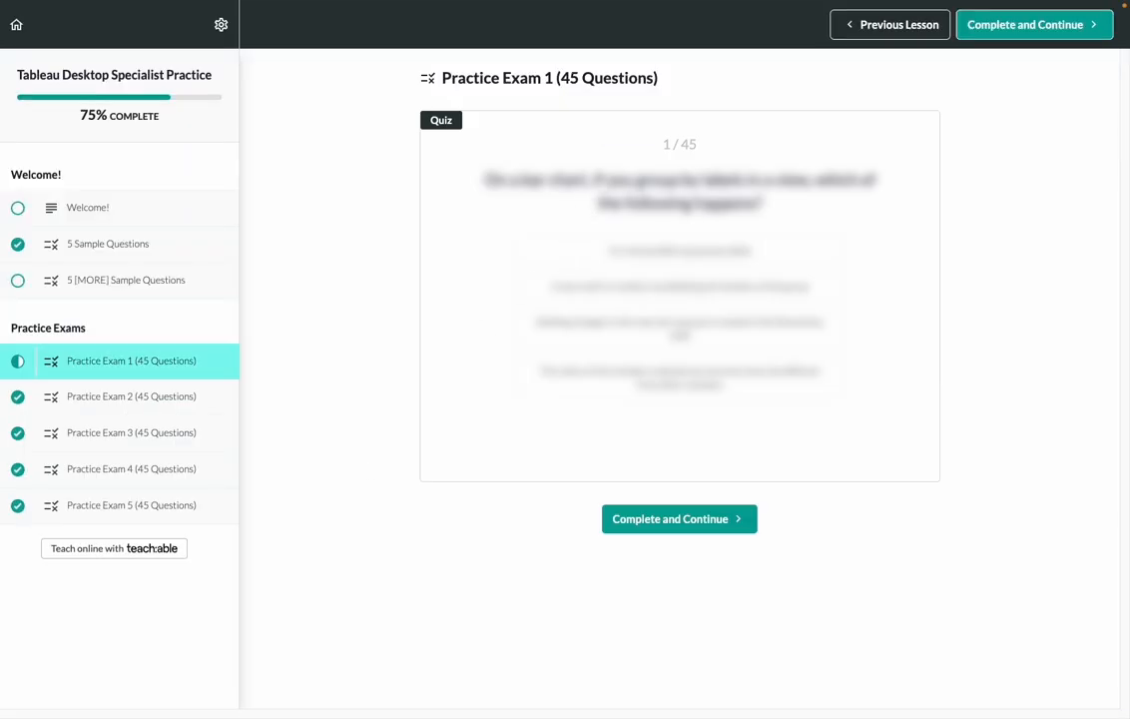
click(680, 251)
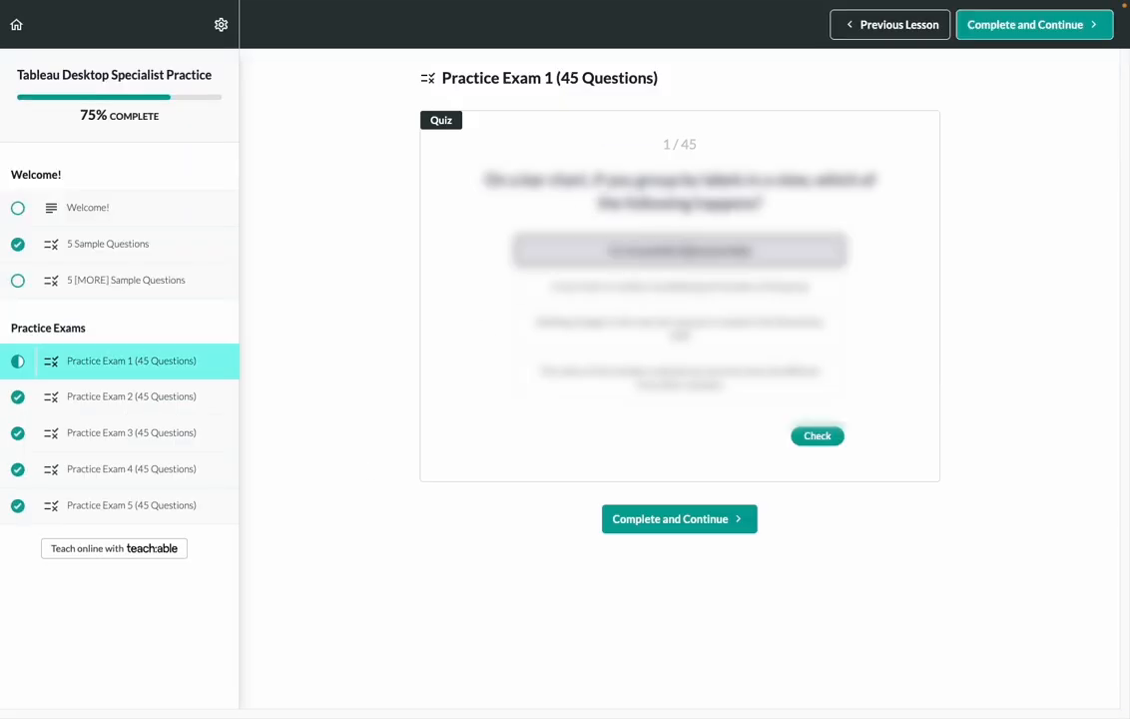
click(817, 435)
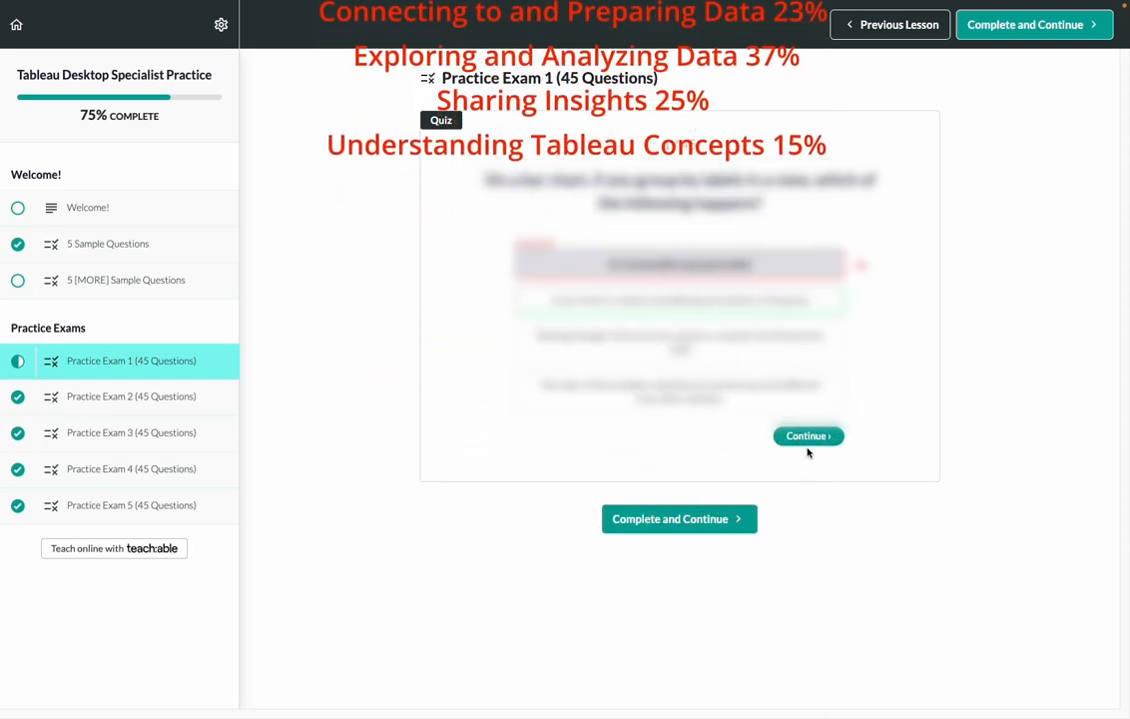
click(807, 435)
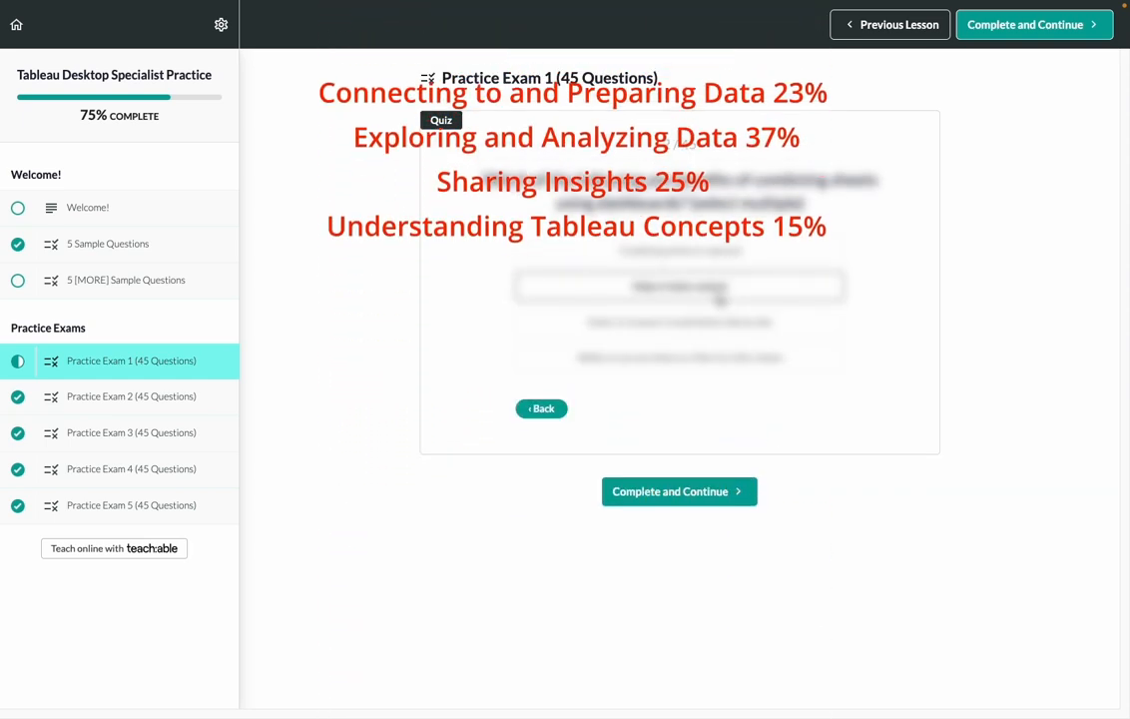